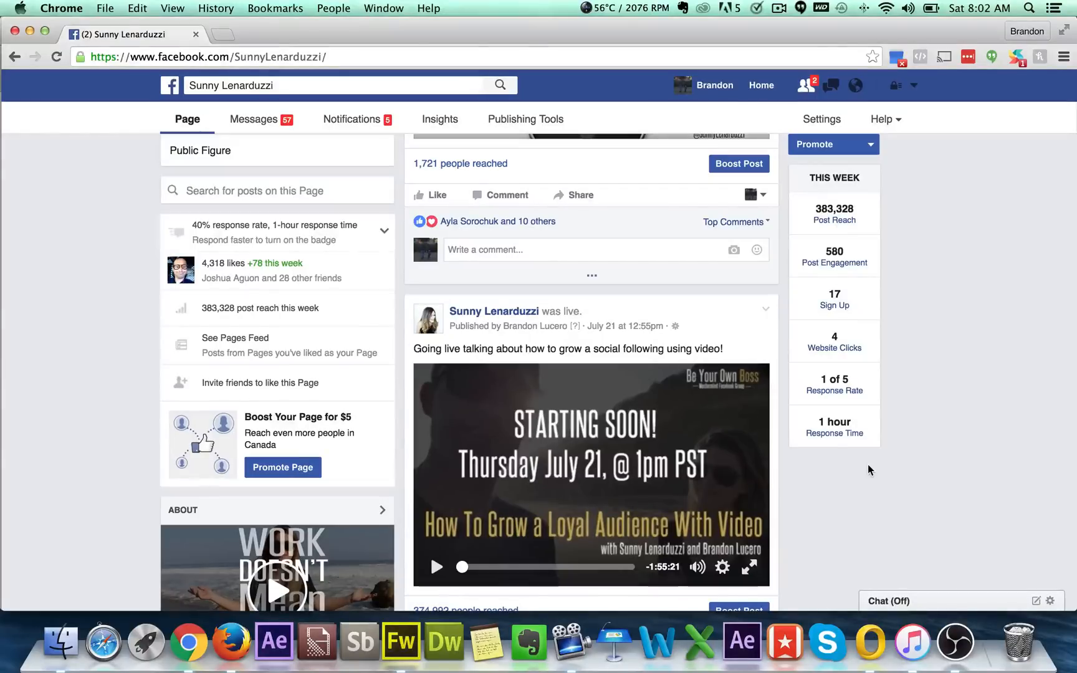
mouse_move(889, 499)
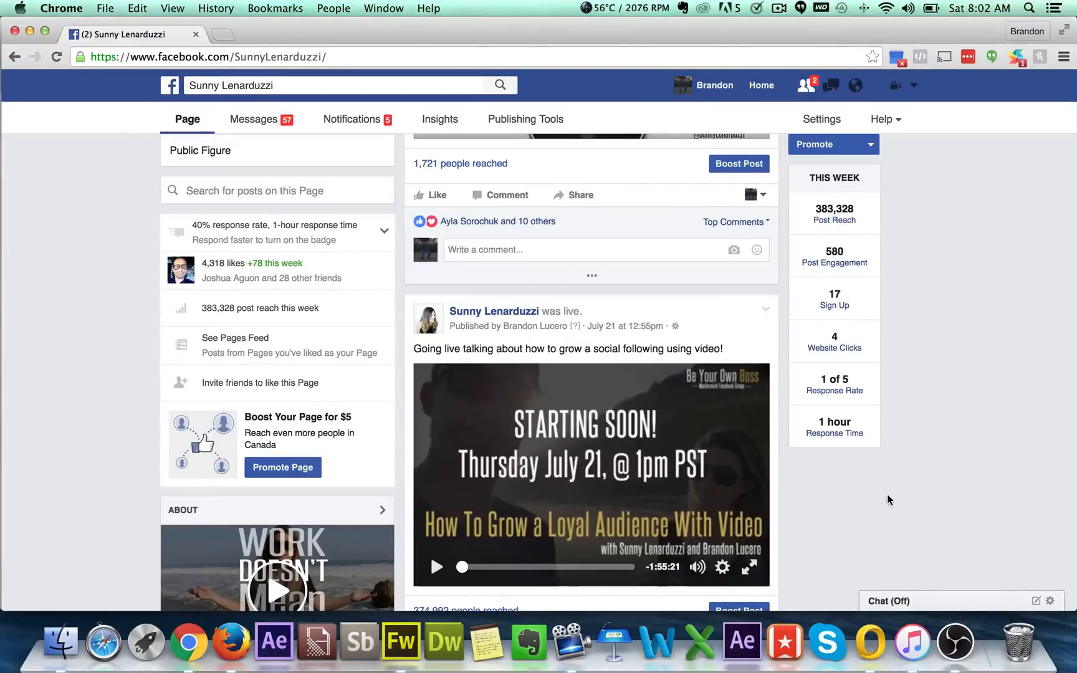
Step: Start a new scene, cancel the naming prompt, and select the Intro scene
click(941, 642)
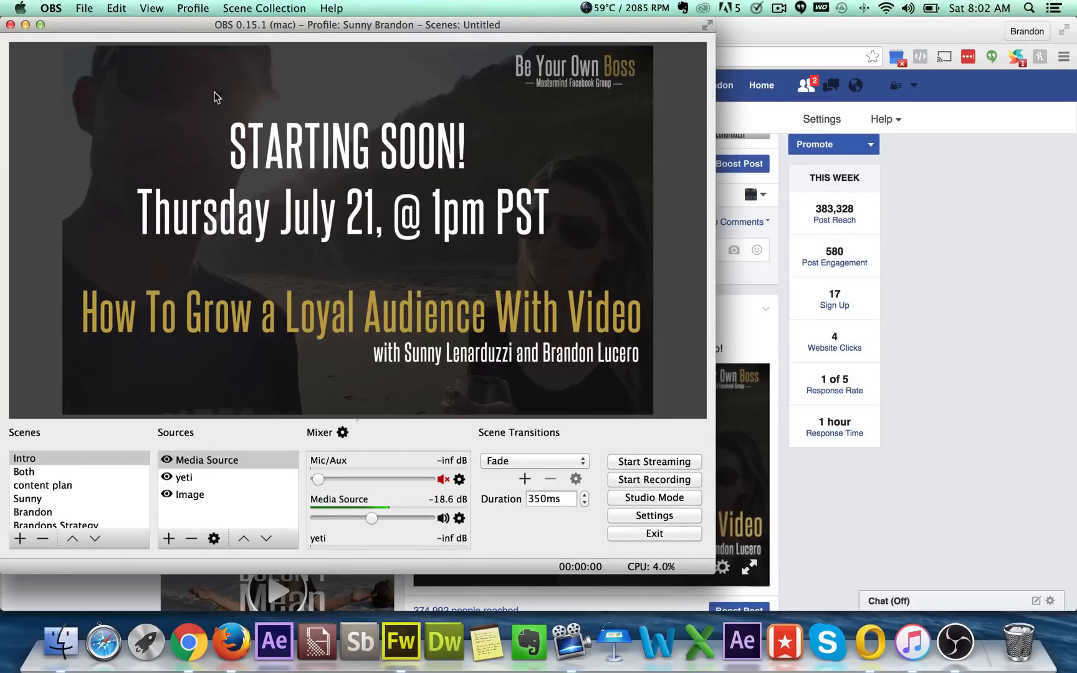
mouse_move(275, 103)
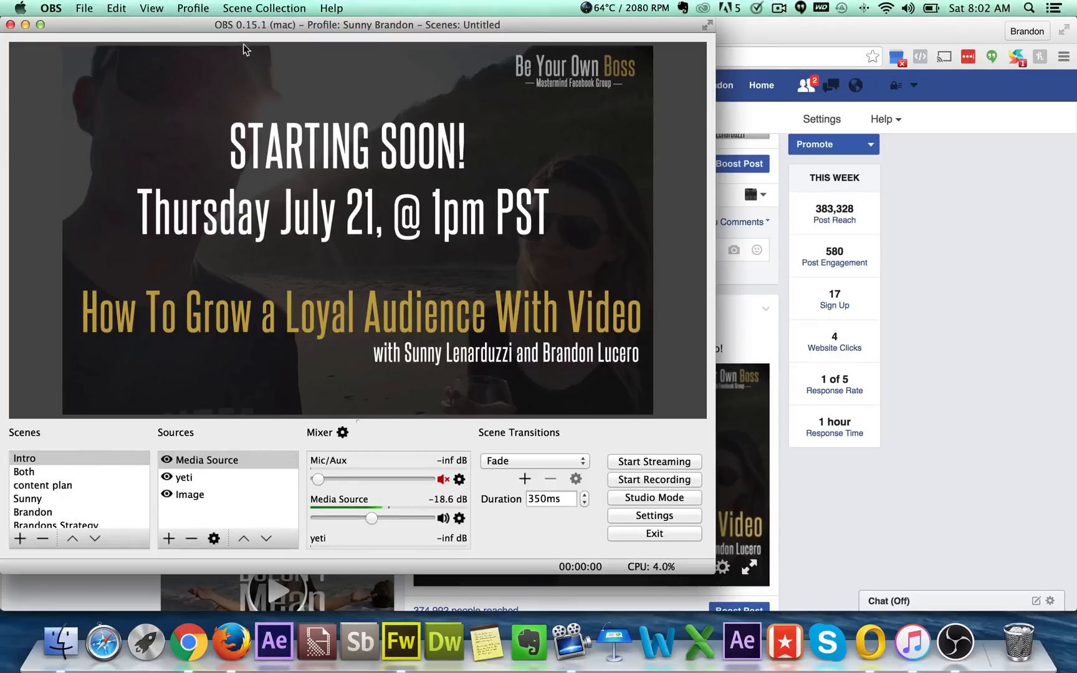
click(194, 9)
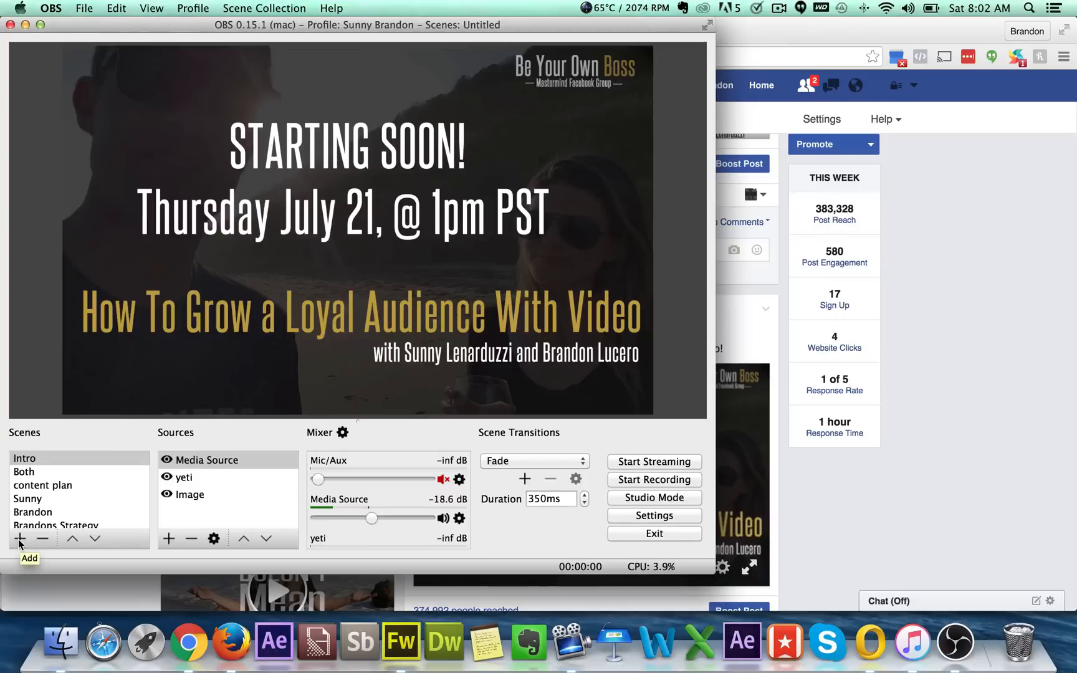
click(20, 539)
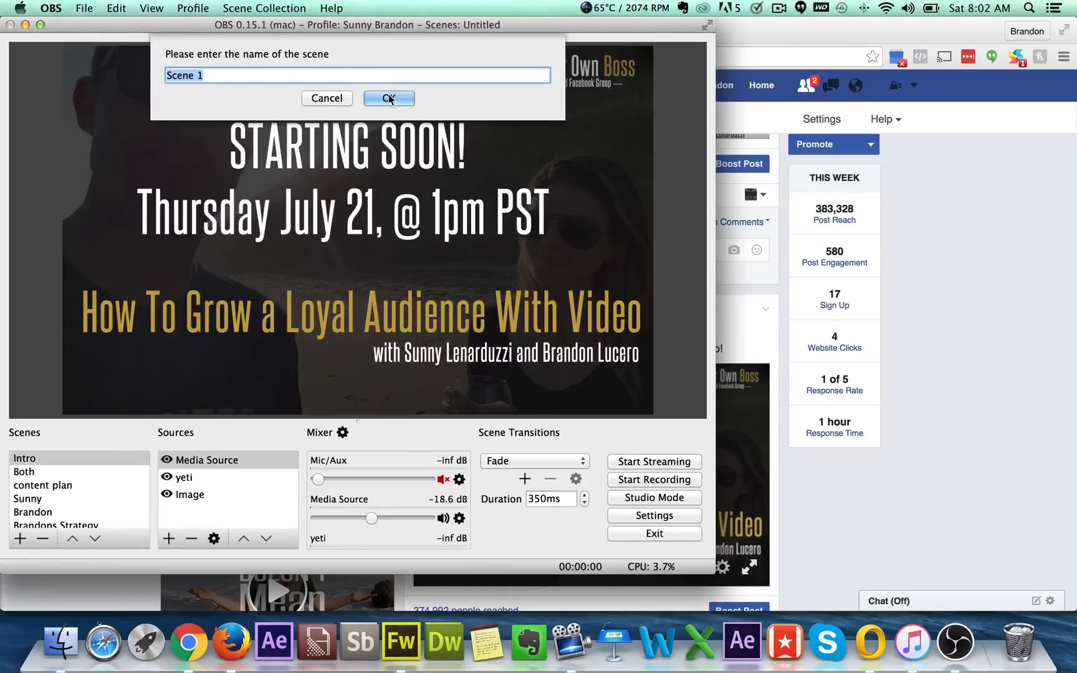
click(389, 99)
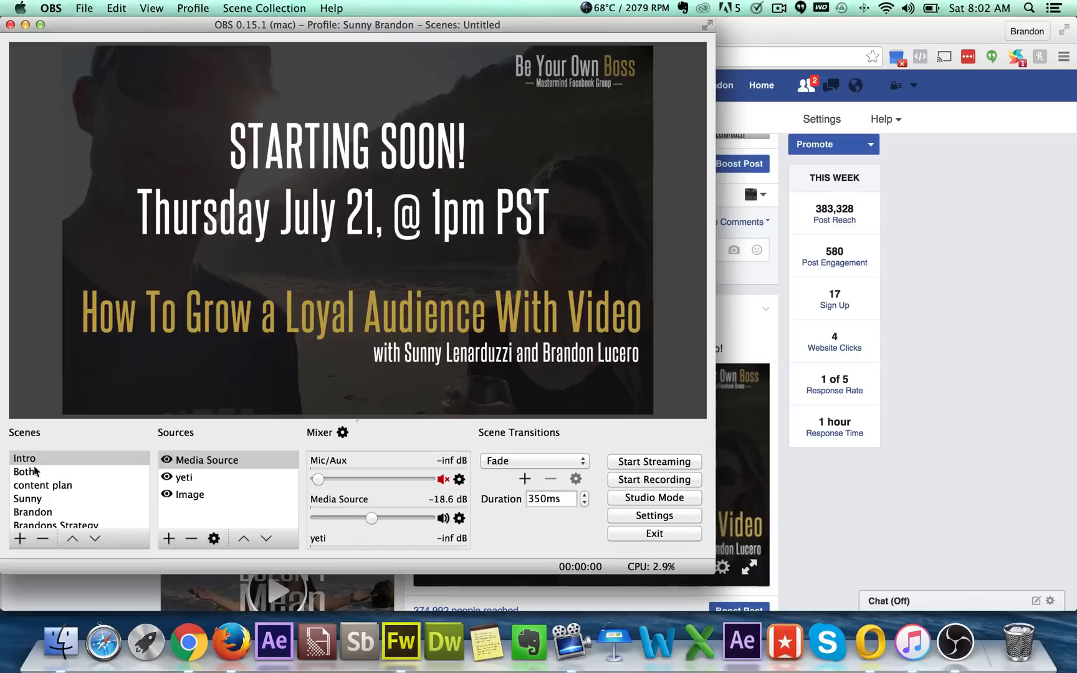
click(25, 458)
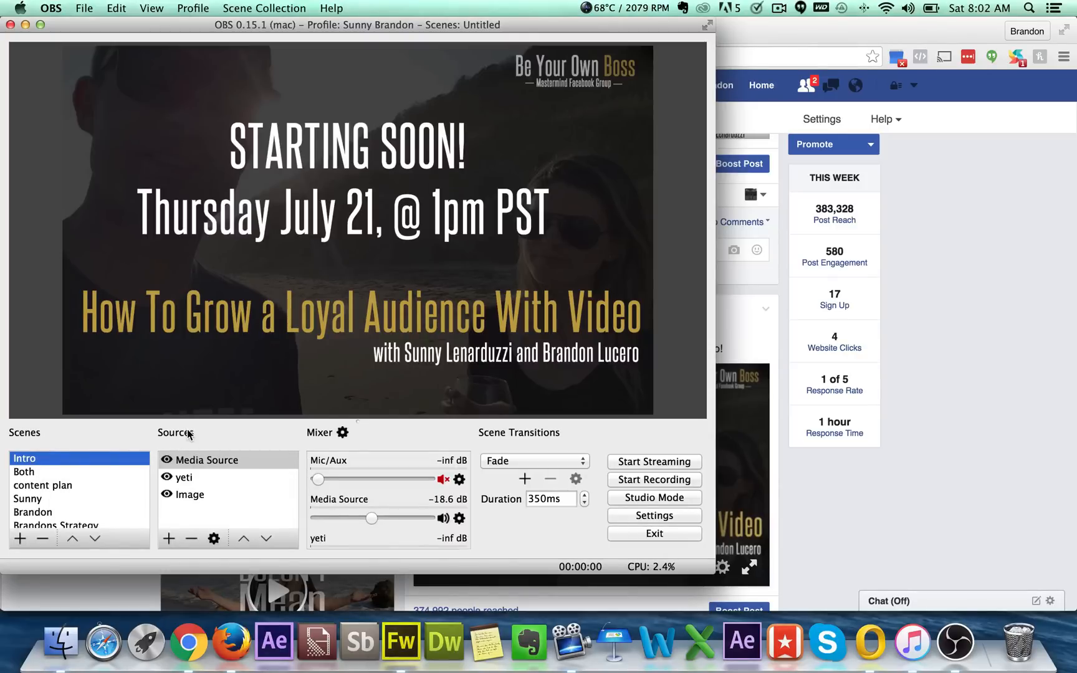
mouse_move(202, 467)
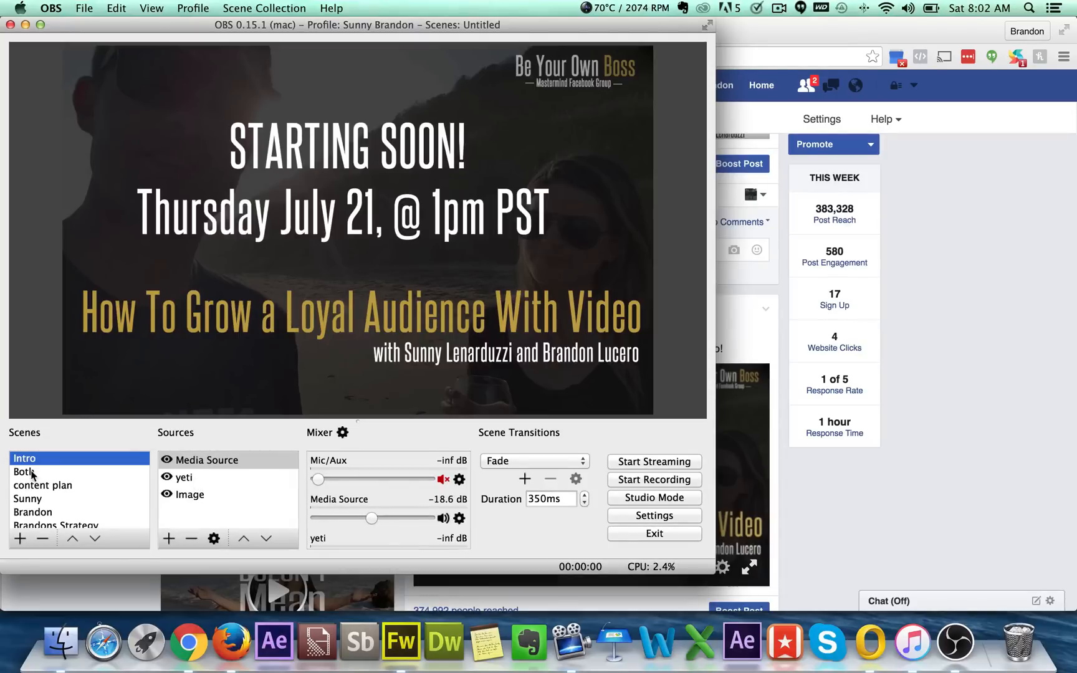
Step: Preview the content plan and Intro scenes and check the Media Source properties
click(42, 485)
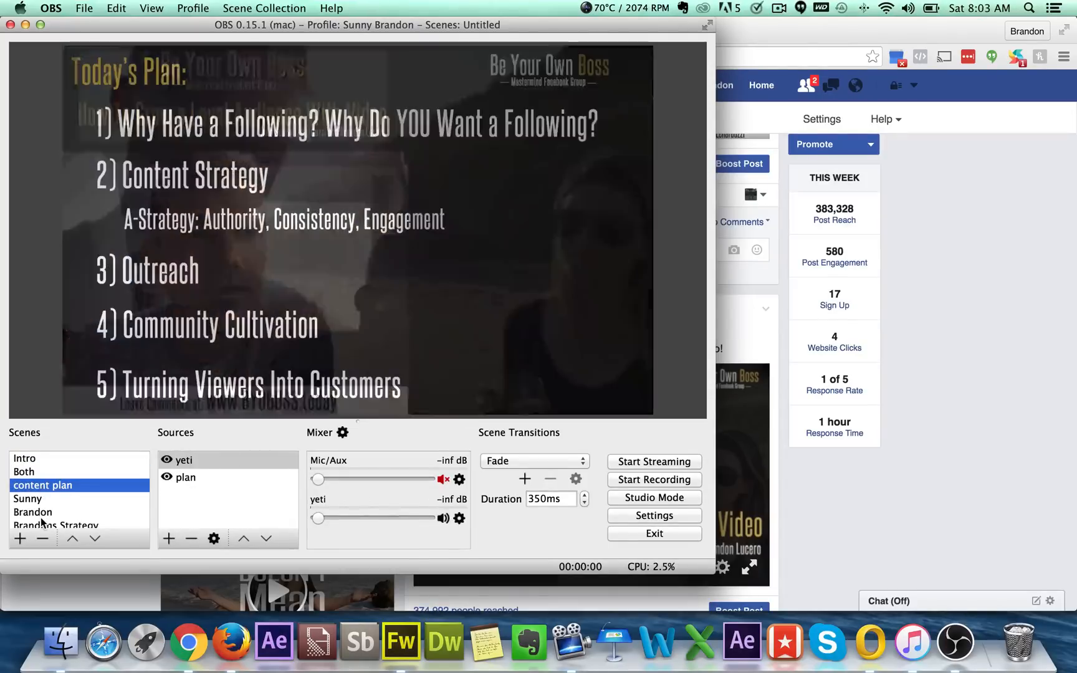
click(26, 458)
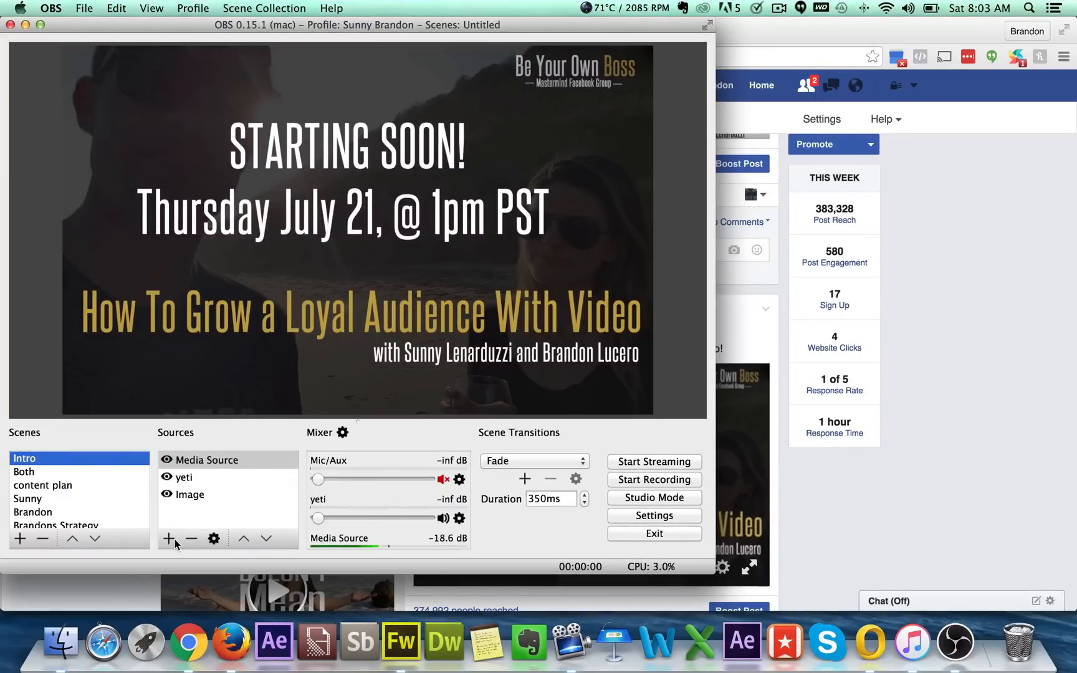
right_click(206, 460)
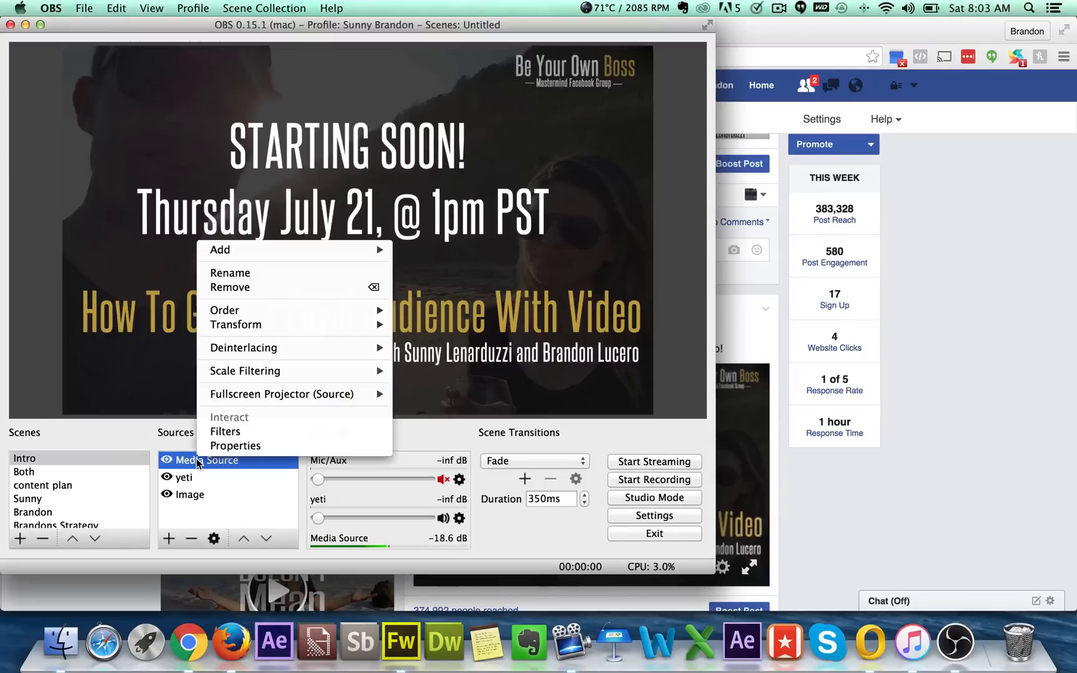
click(235, 445)
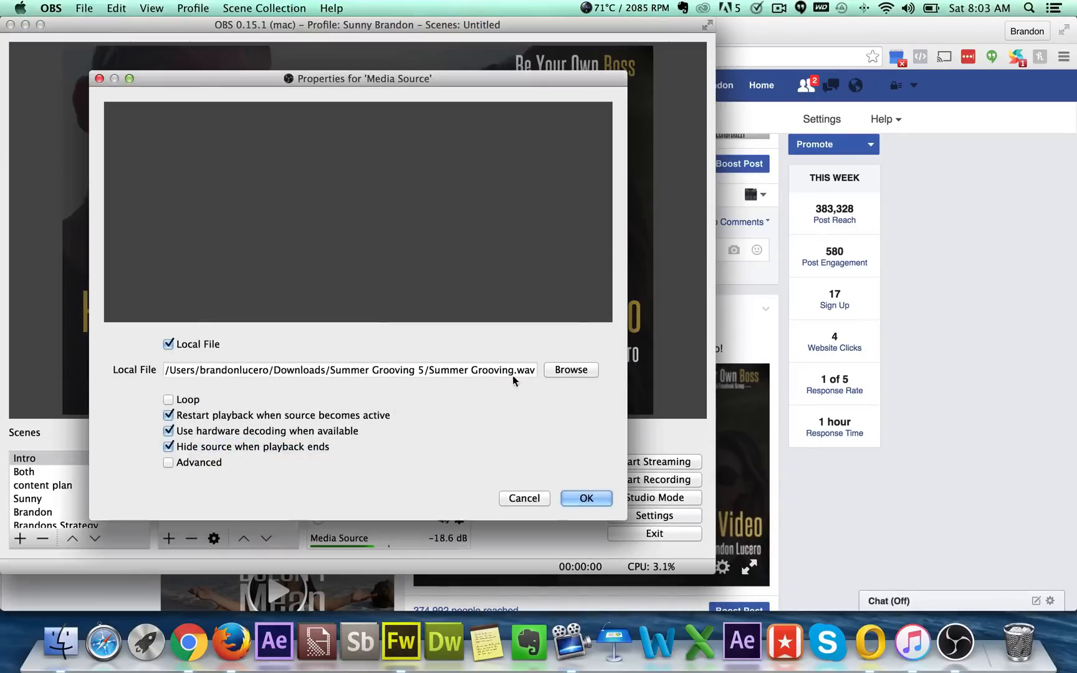
click(585, 498)
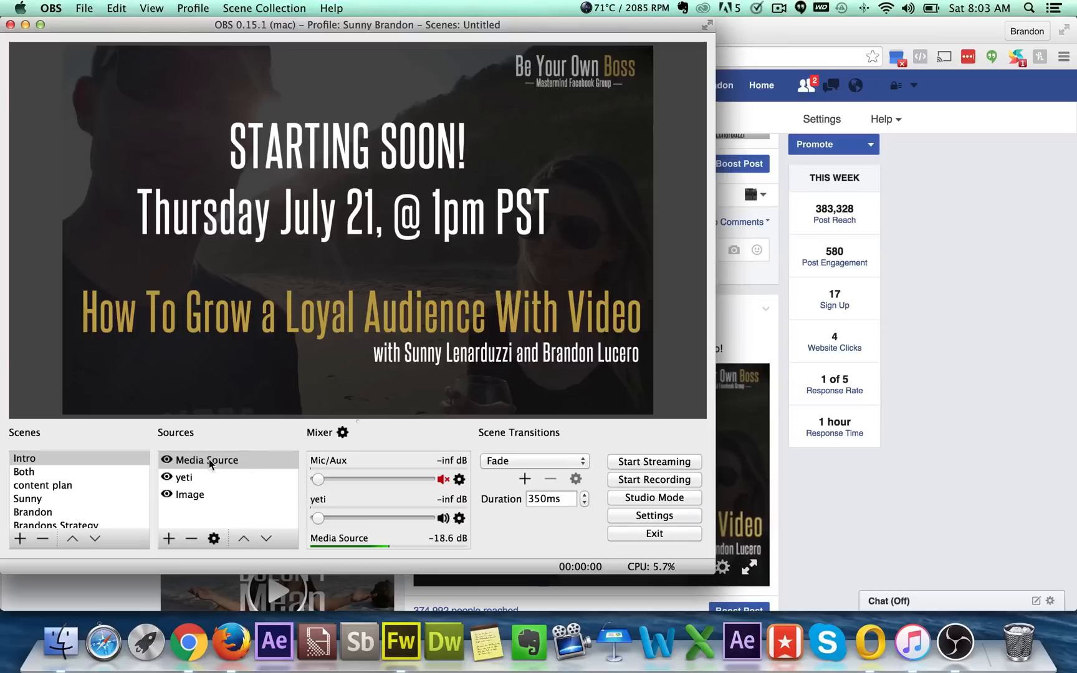
double_click(207, 459)
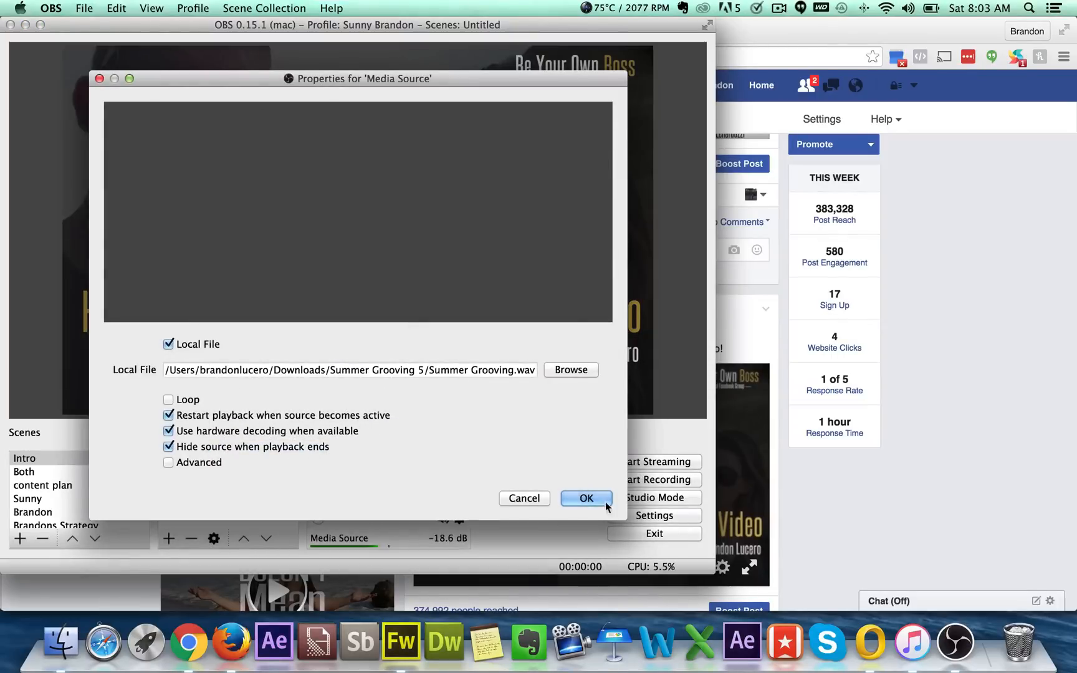
click(586, 498)
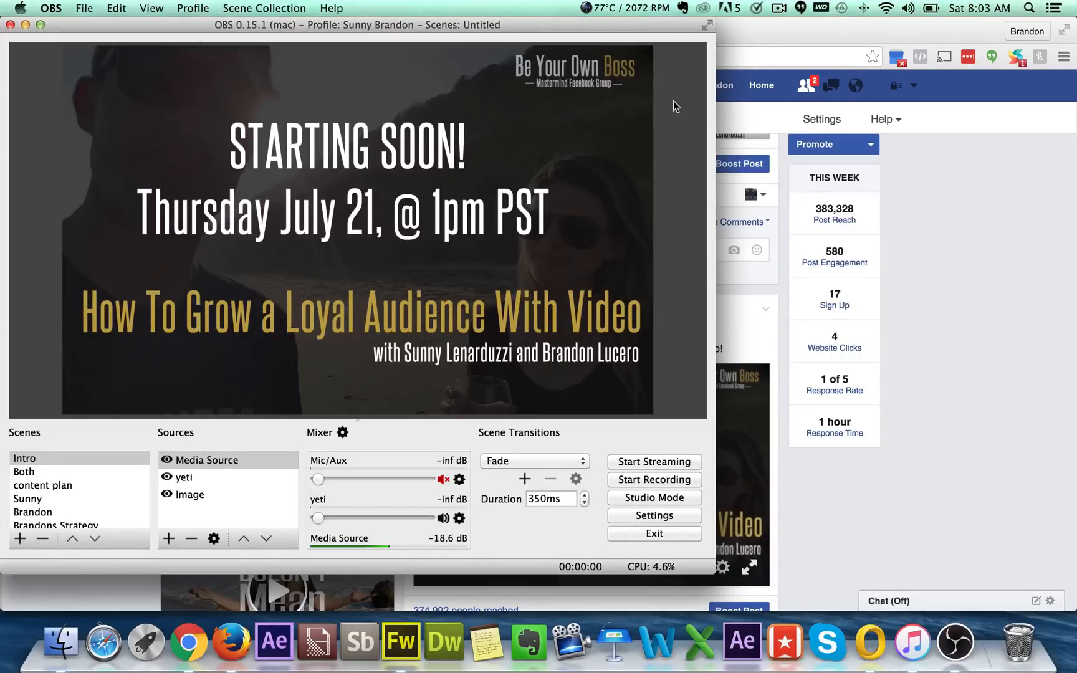
mouse_move(439, 222)
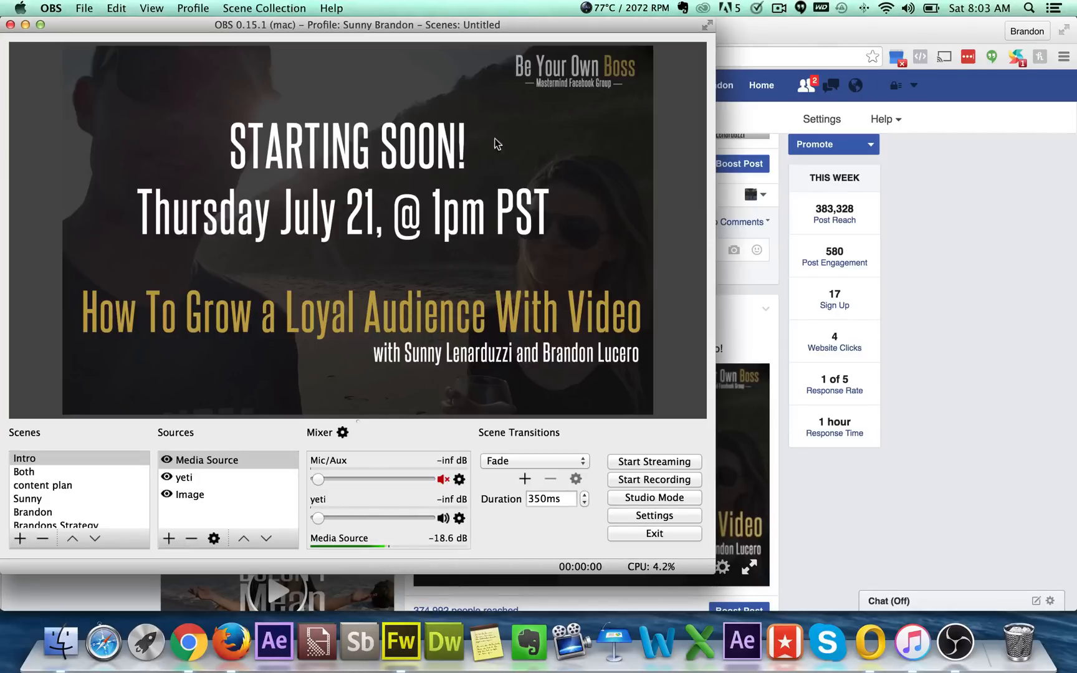
mouse_move(247, 130)
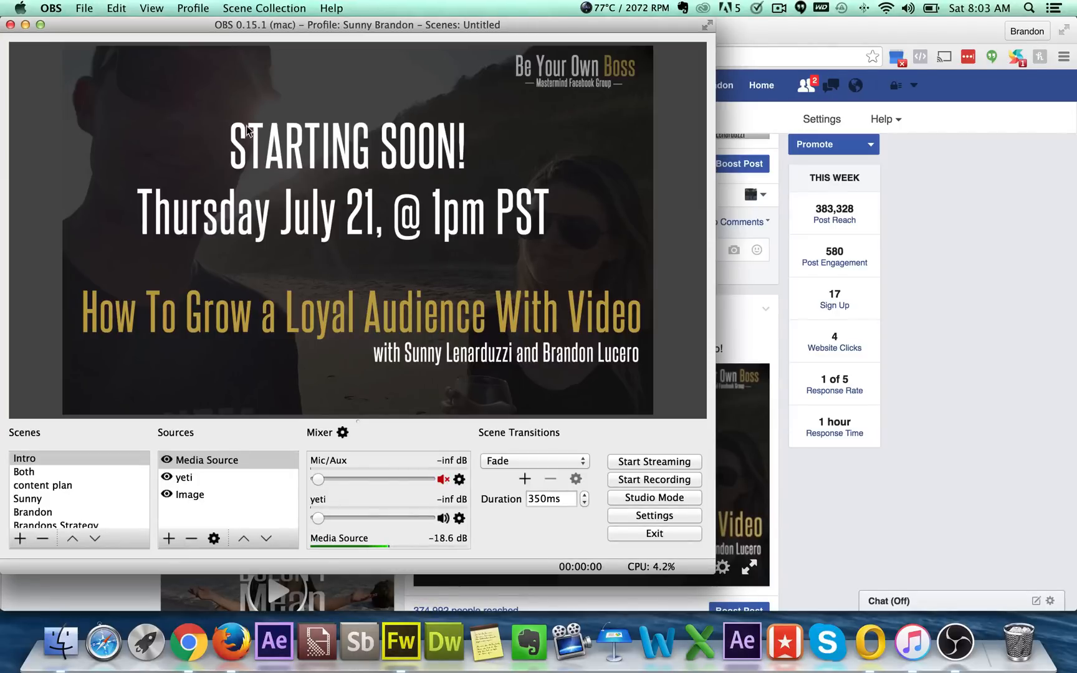
mouse_move(247, 283)
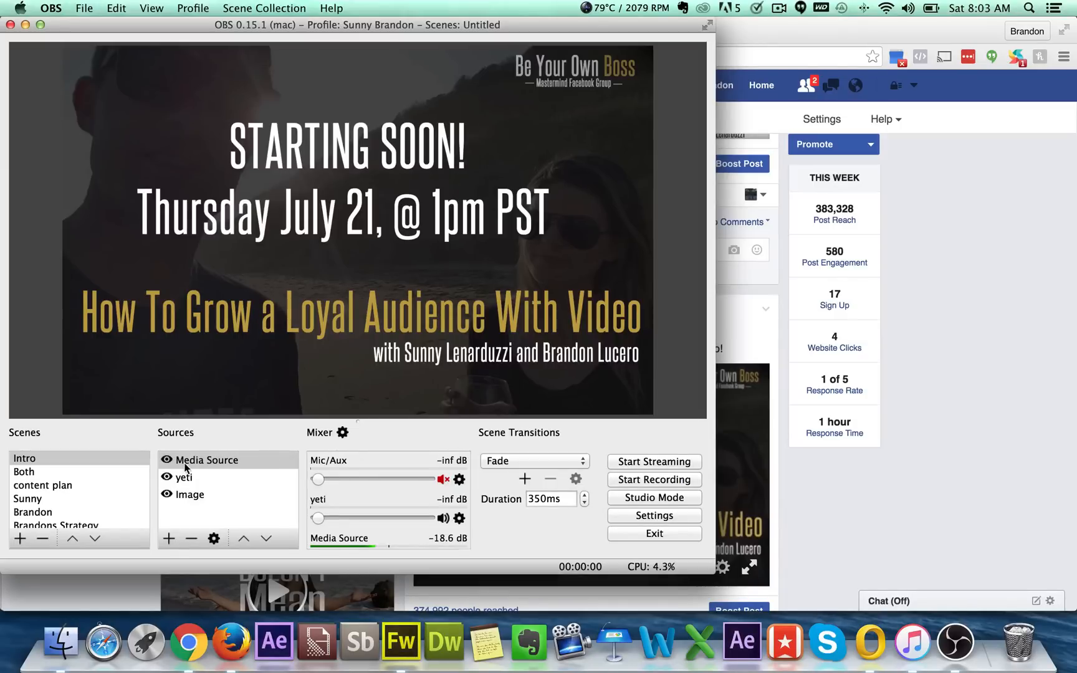
Step: Start adding an image source, then dismiss the prompt
double_click(189, 494)
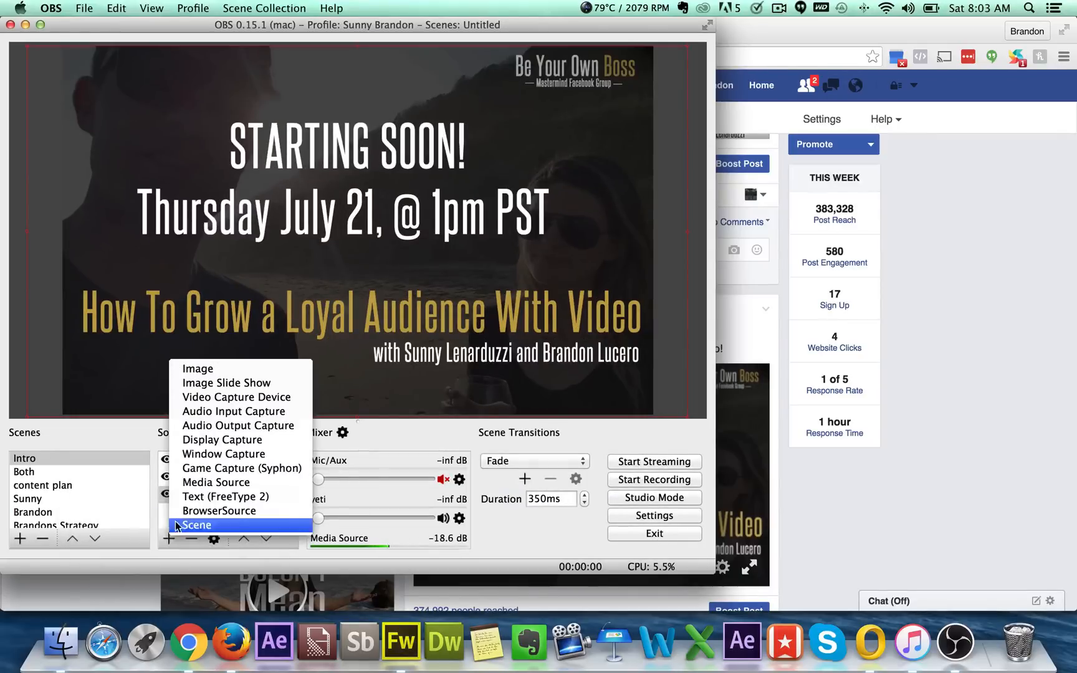
click(198, 368)
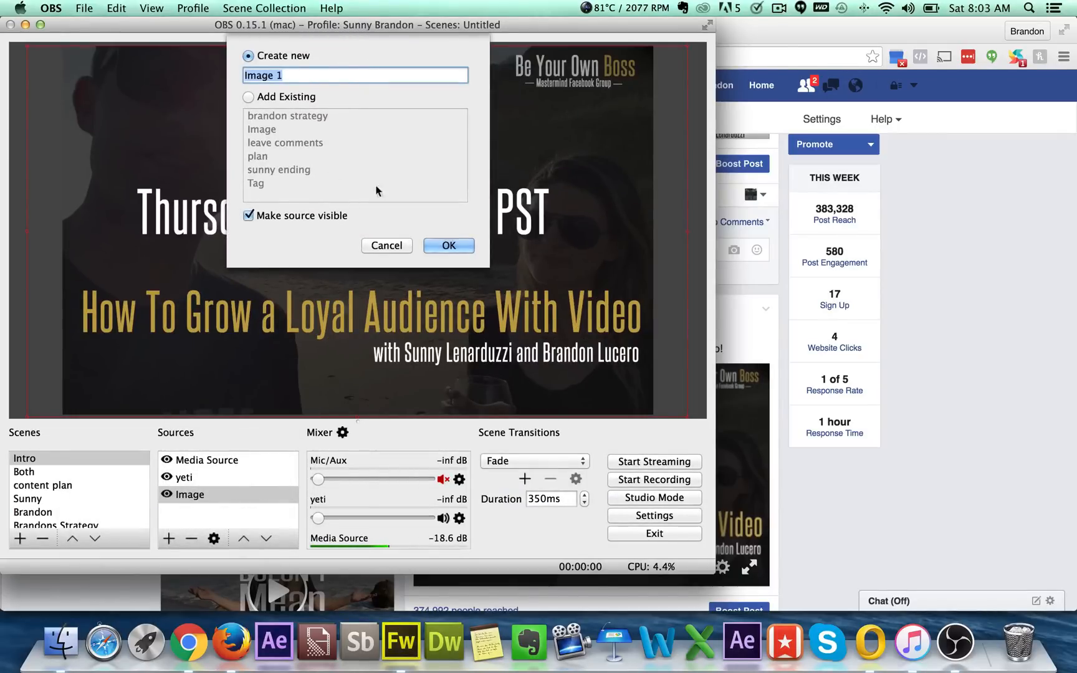
click(448, 245)
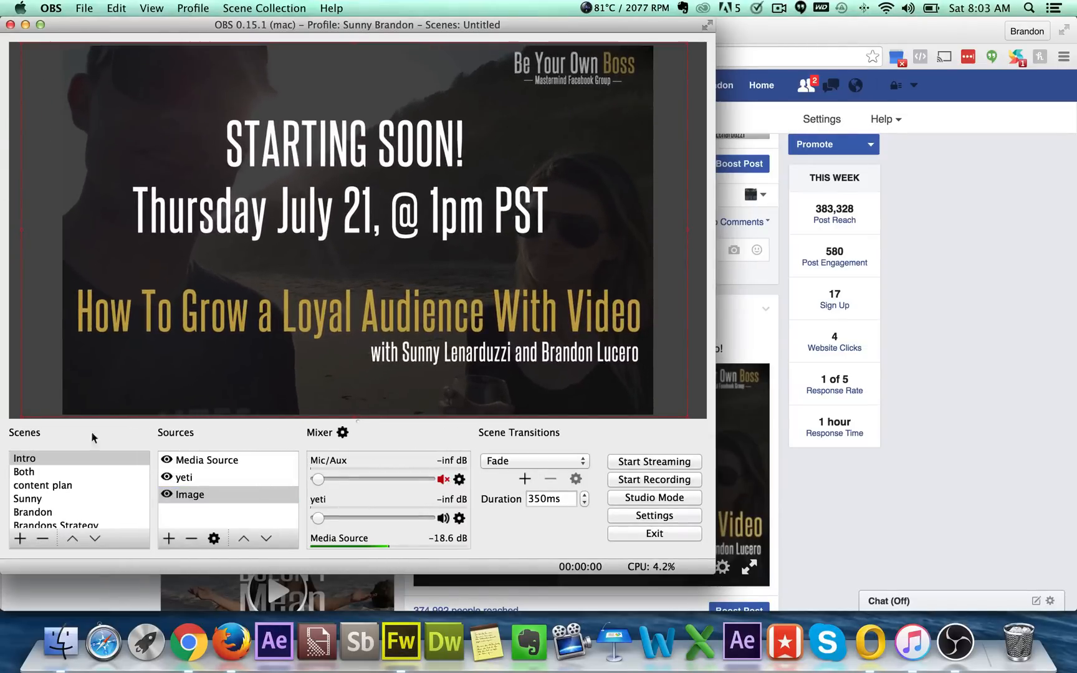
Step: Mute the Media Source music and remove the yeti source
click(184, 477)
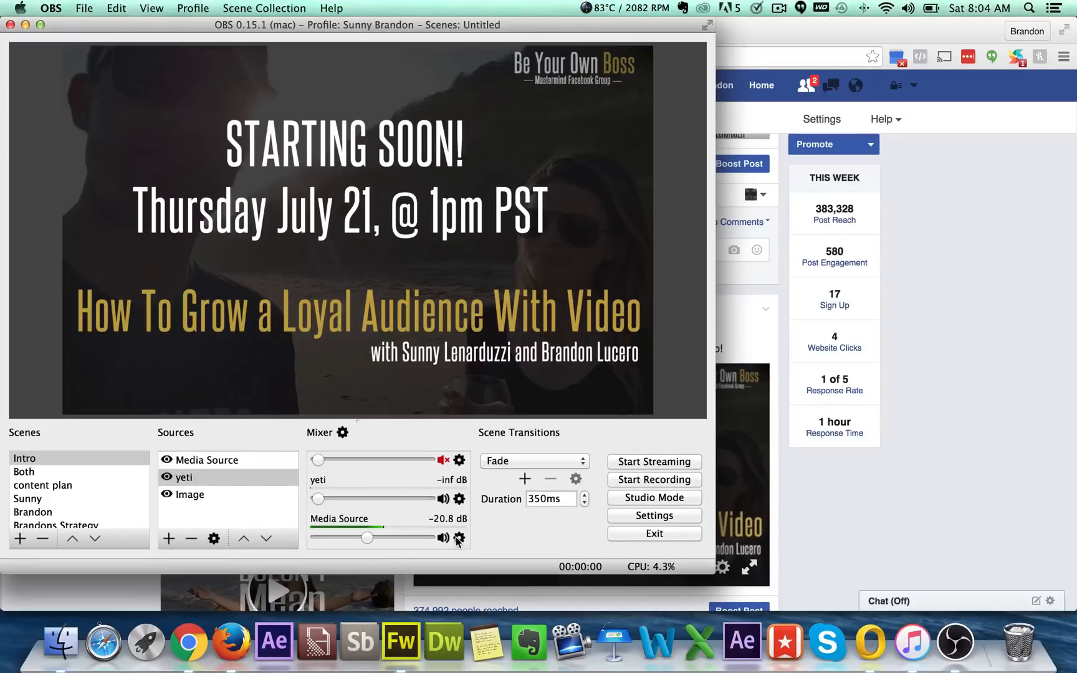
click(444, 538)
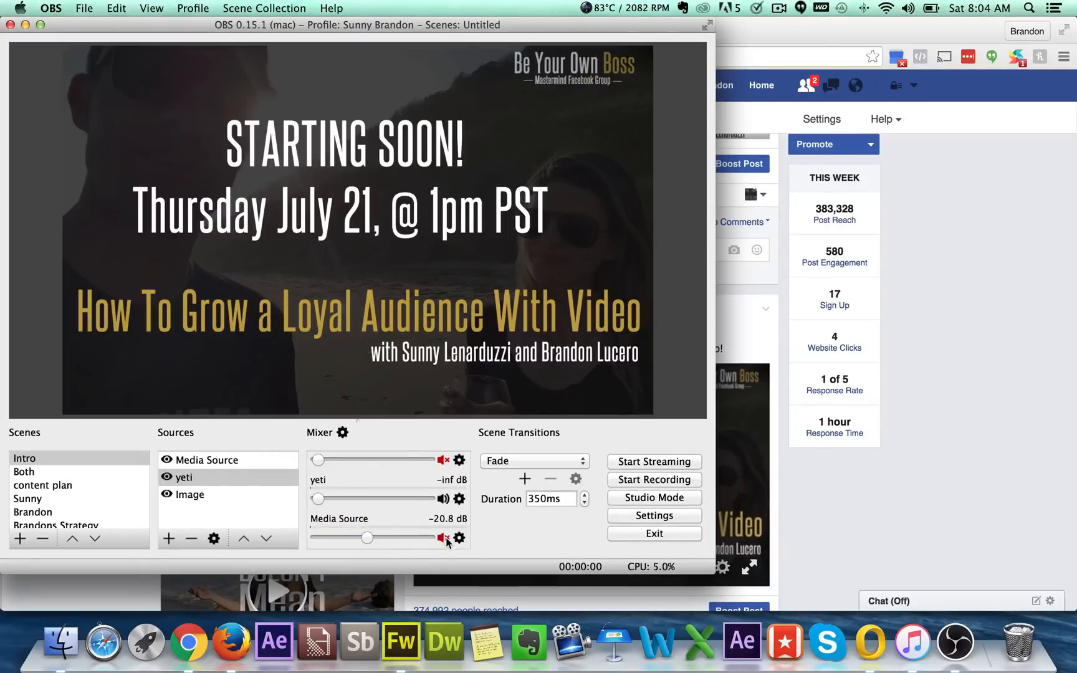
click(446, 537)
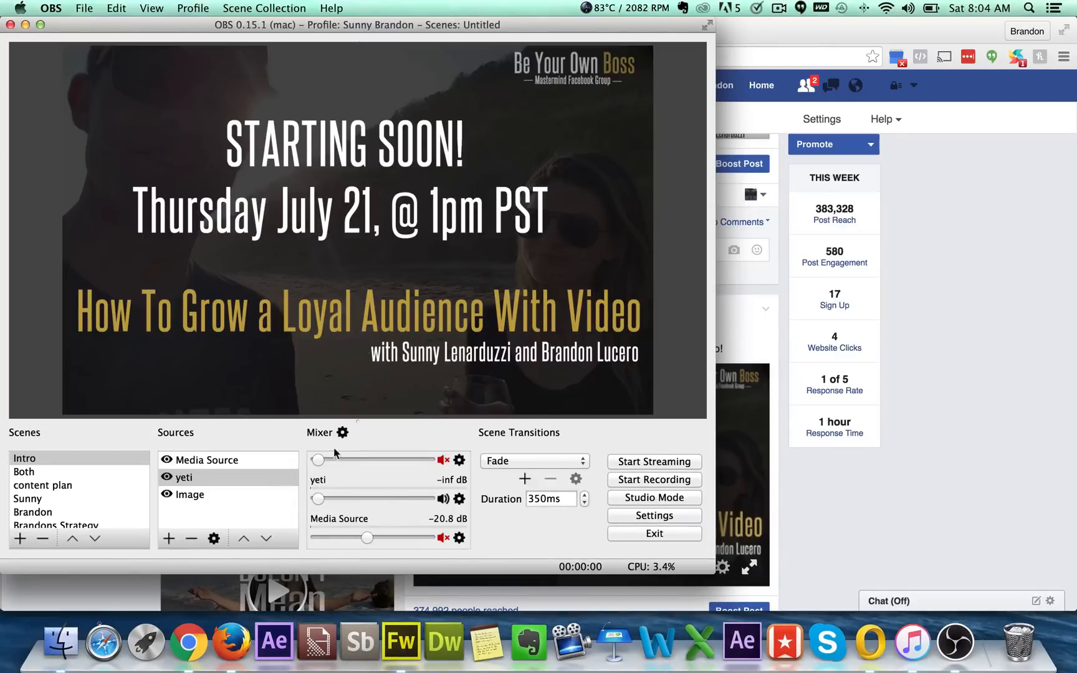
click(190, 539)
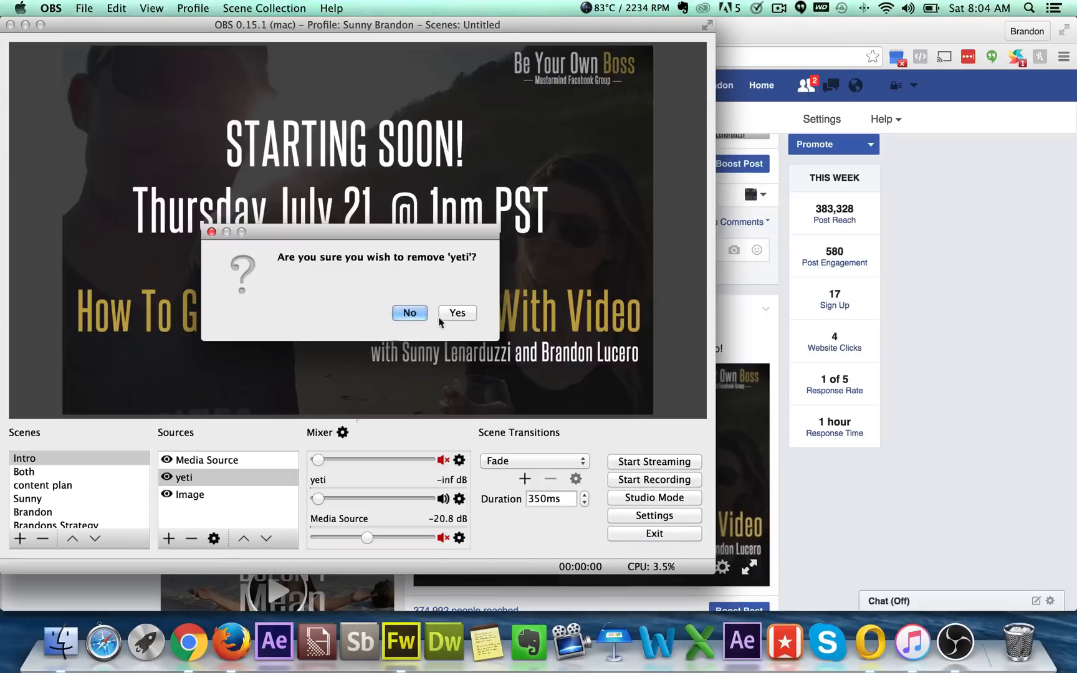
click(410, 312)
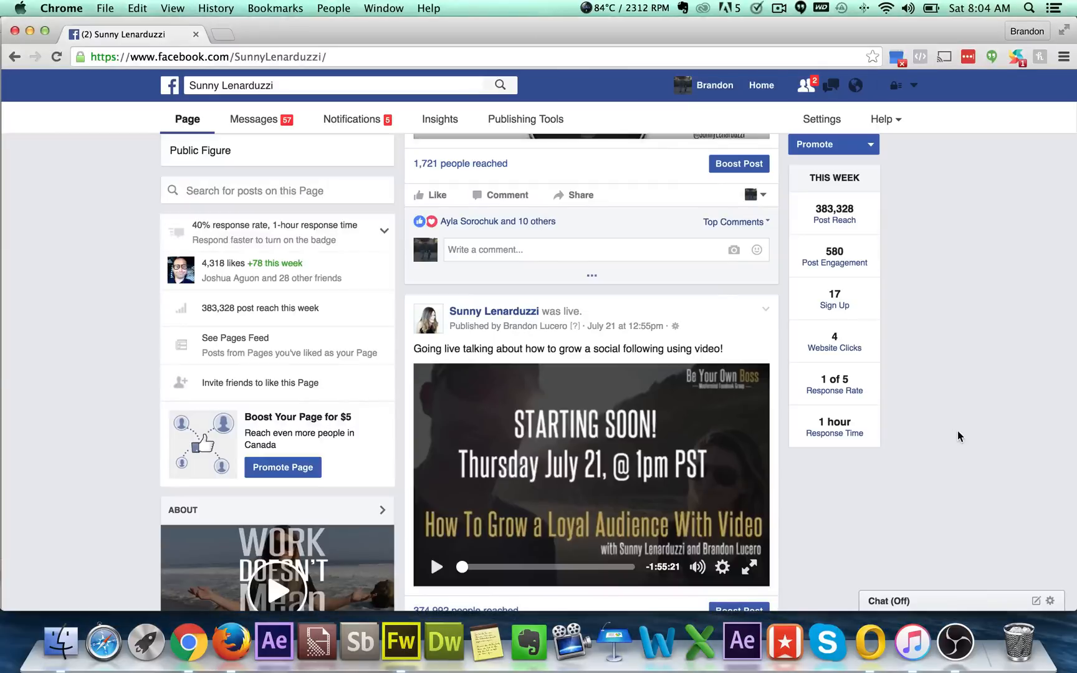
click(436, 567)
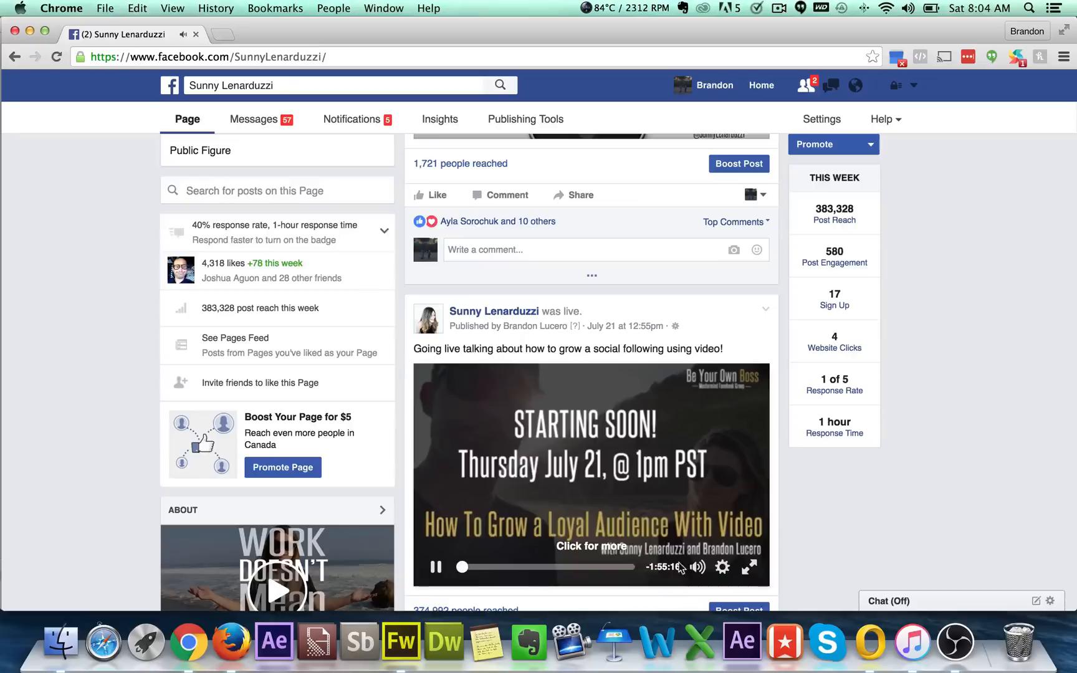
click(436, 568)
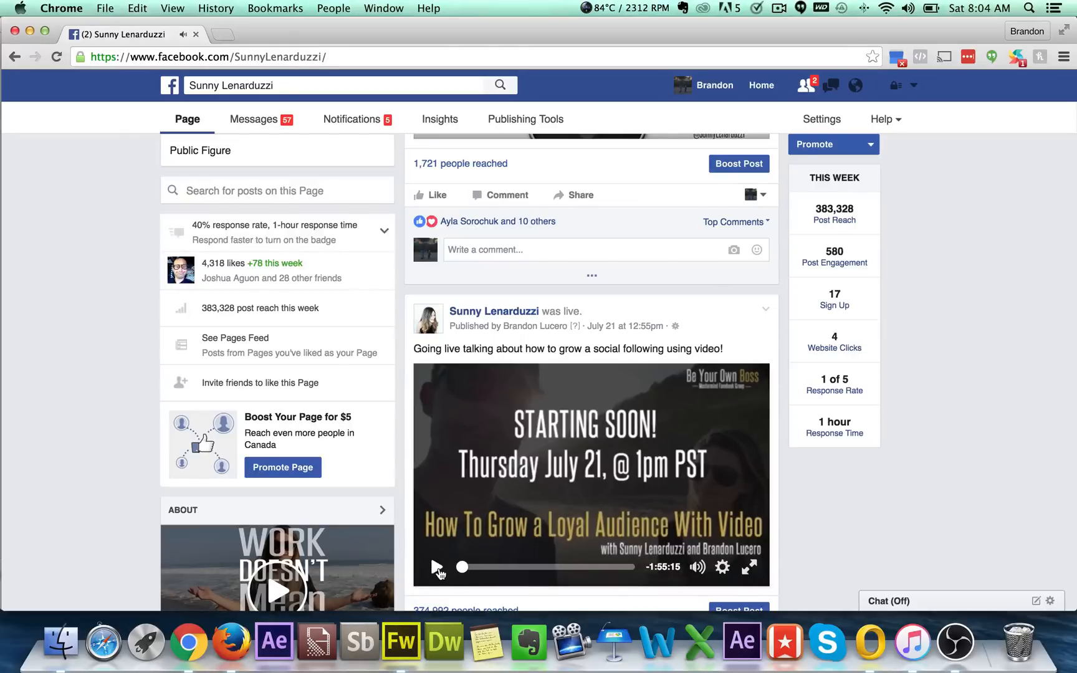
mouse_move(833, 538)
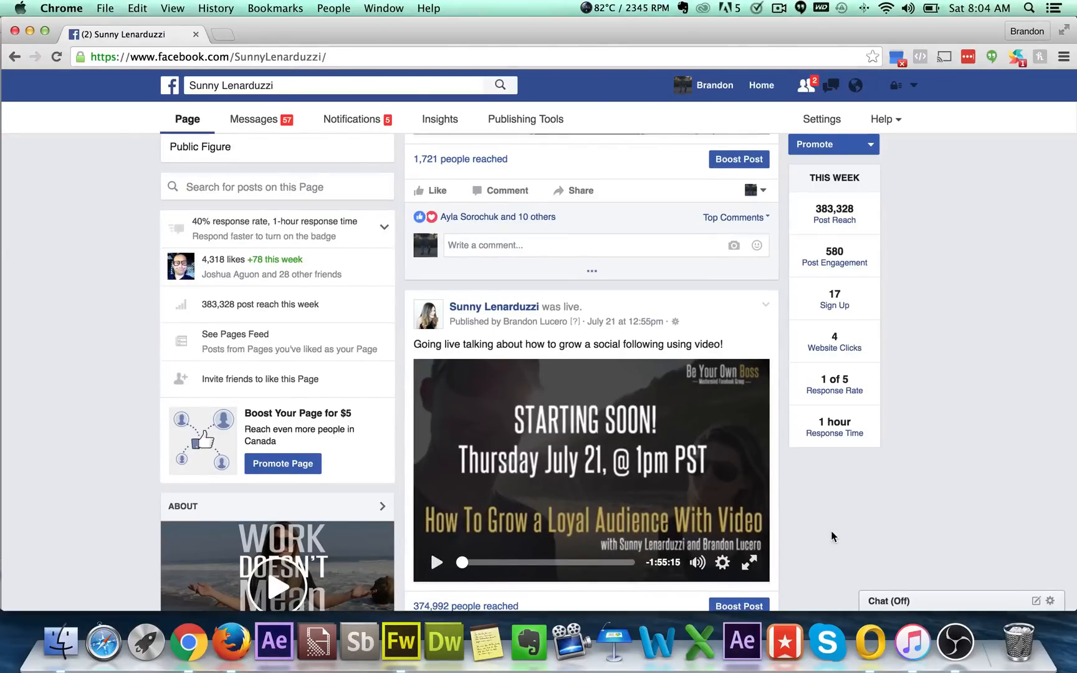
mouse_move(444, 556)
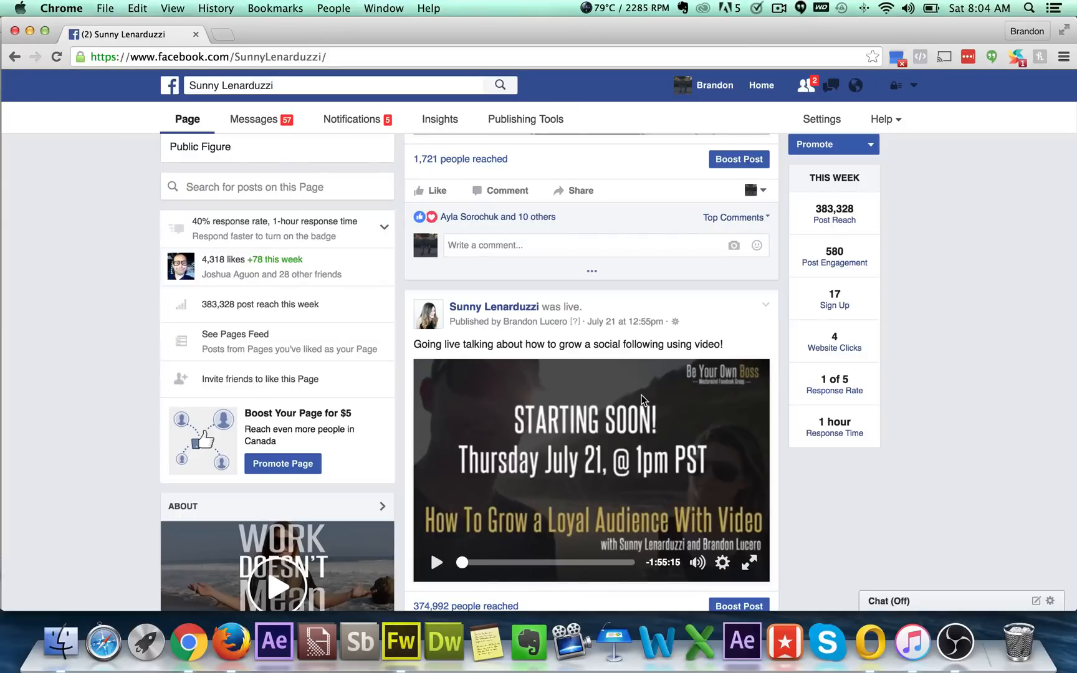
mouse_move(492, 307)
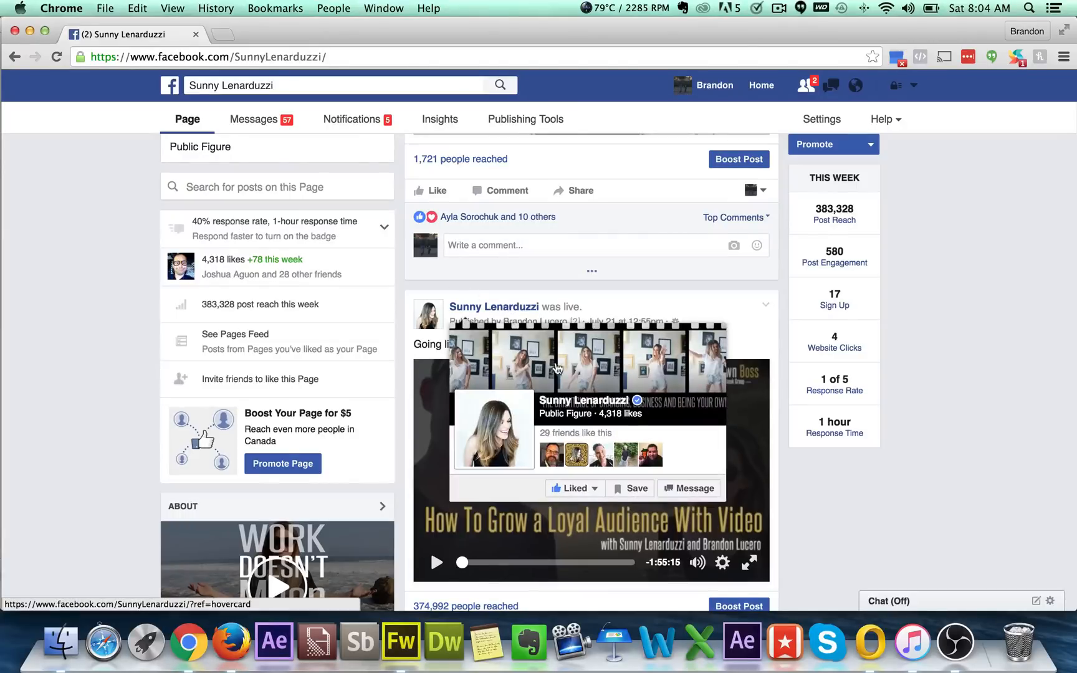
mouse_move(442, 423)
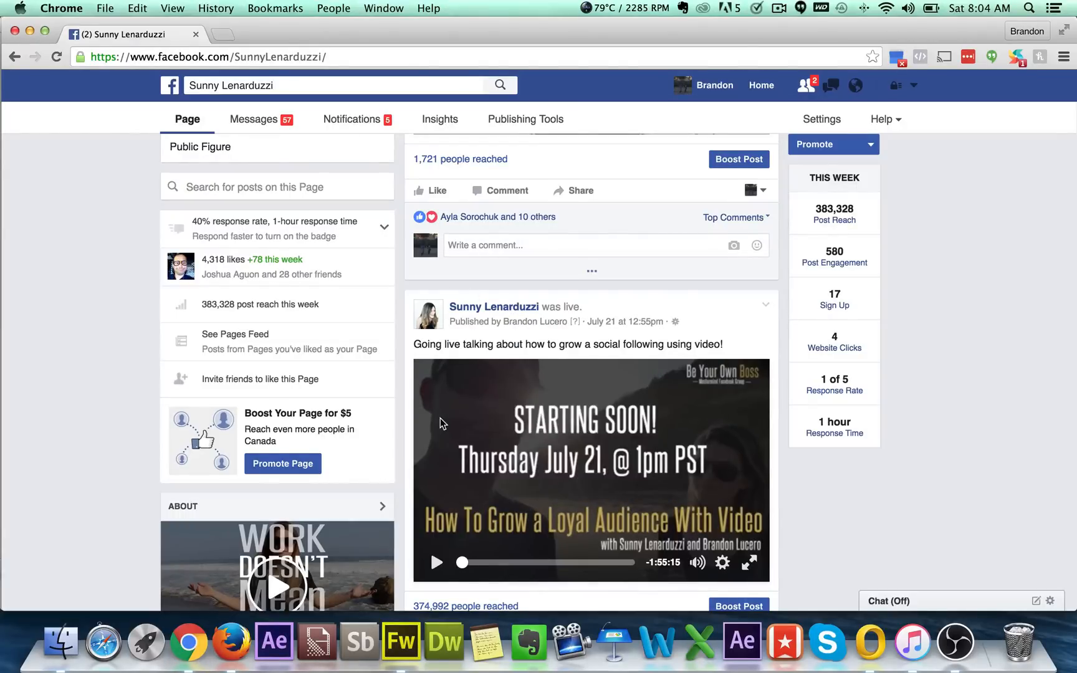
mouse_move(745, 512)
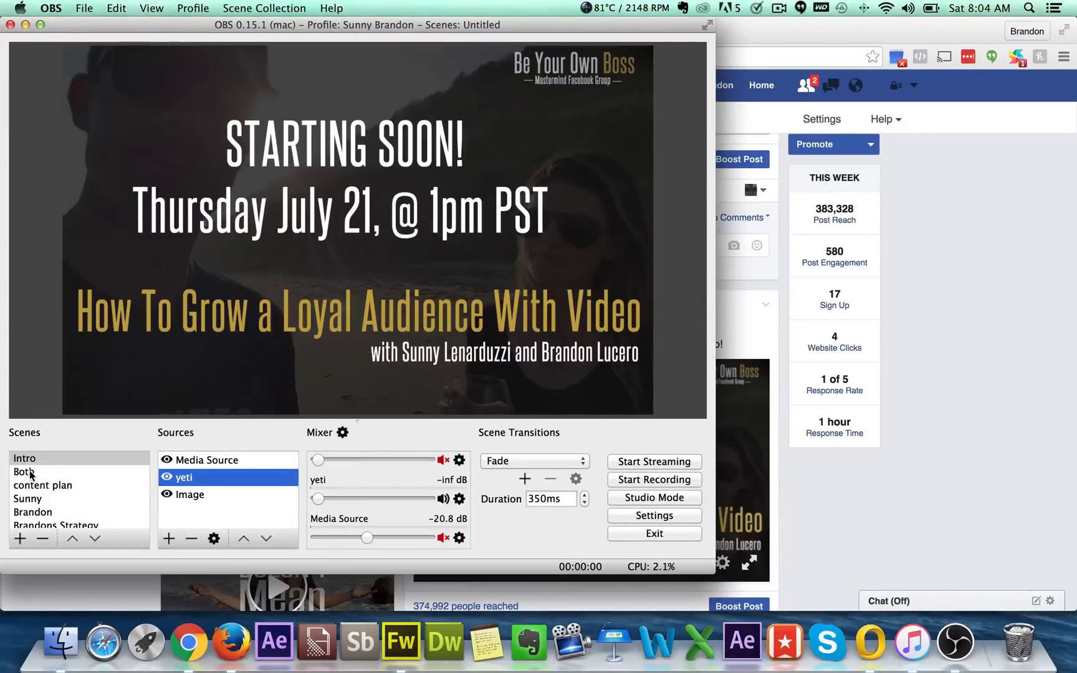
Step: Switch to Both and check the Window Capture and yeti source settings without changes
click(25, 471)
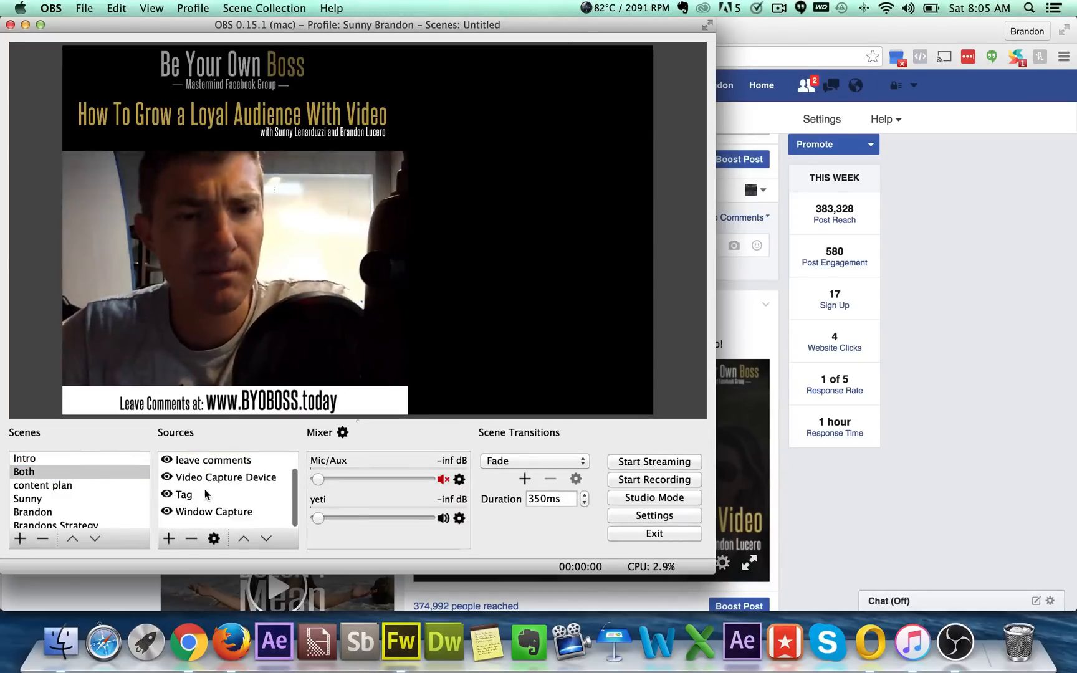
click(213, 512)
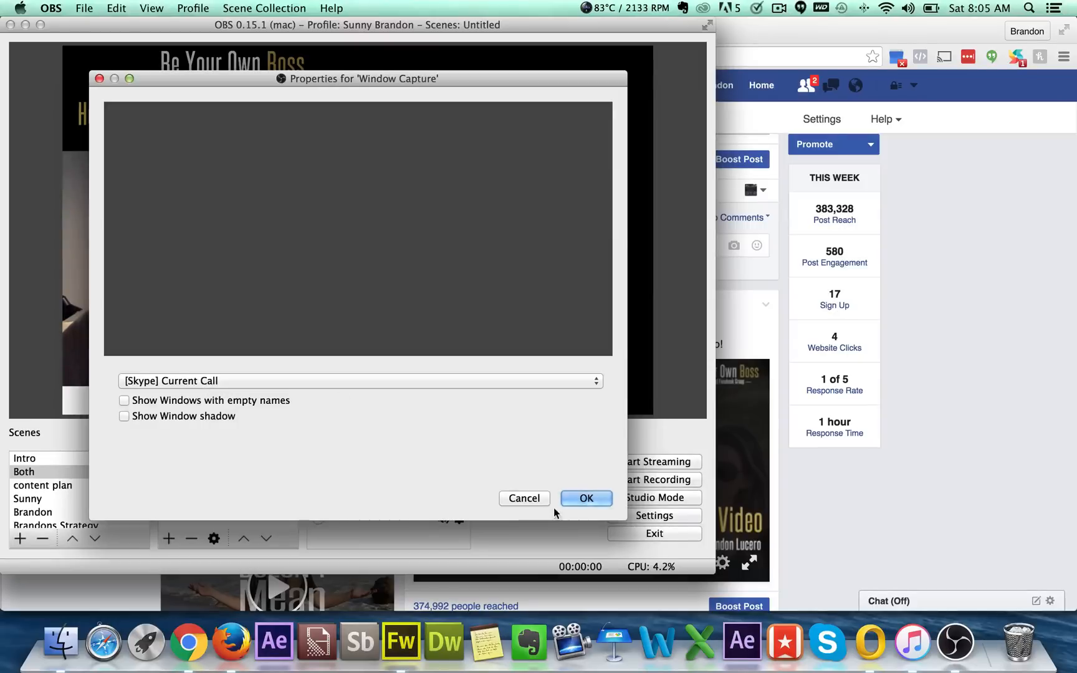
click(585, 497)
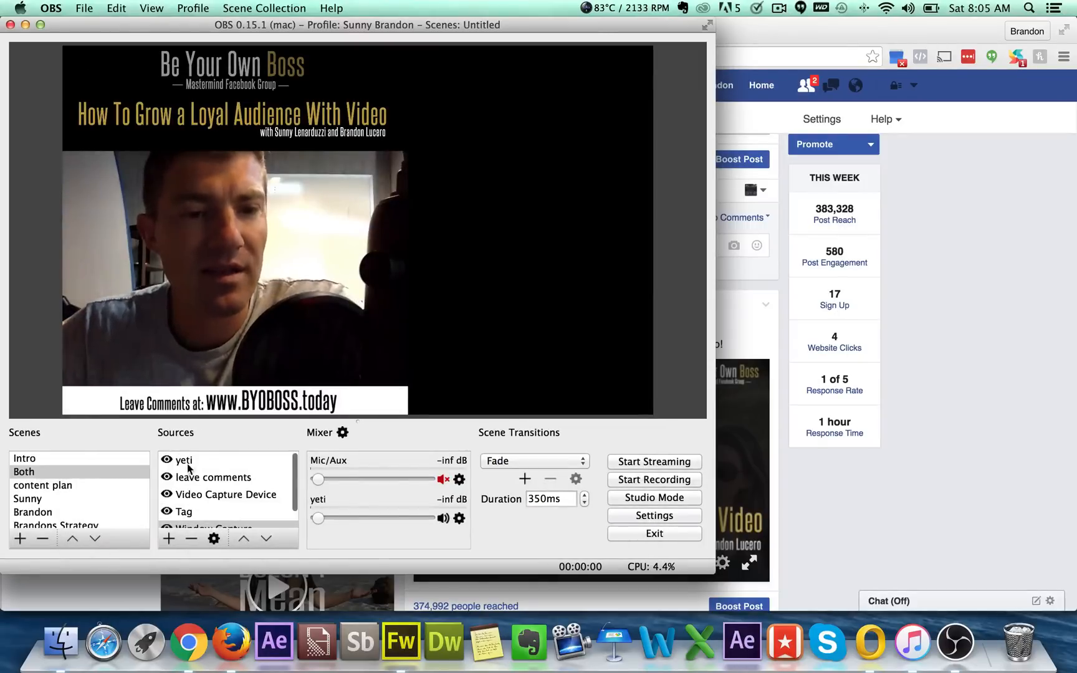
double_click(184, 460)
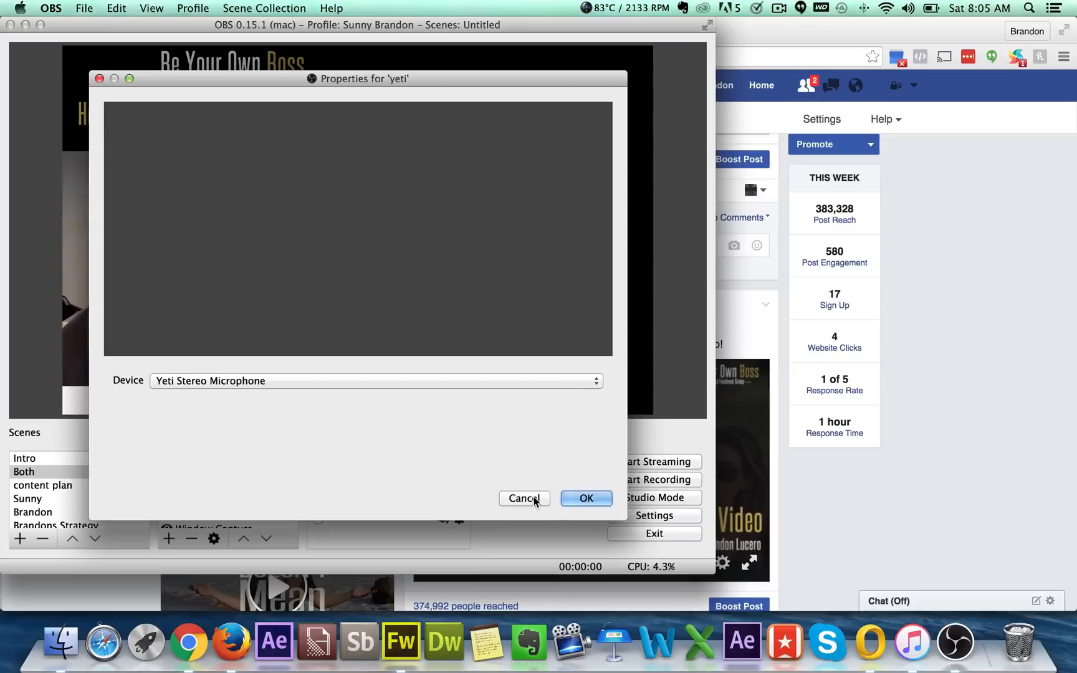
click(586, 498)
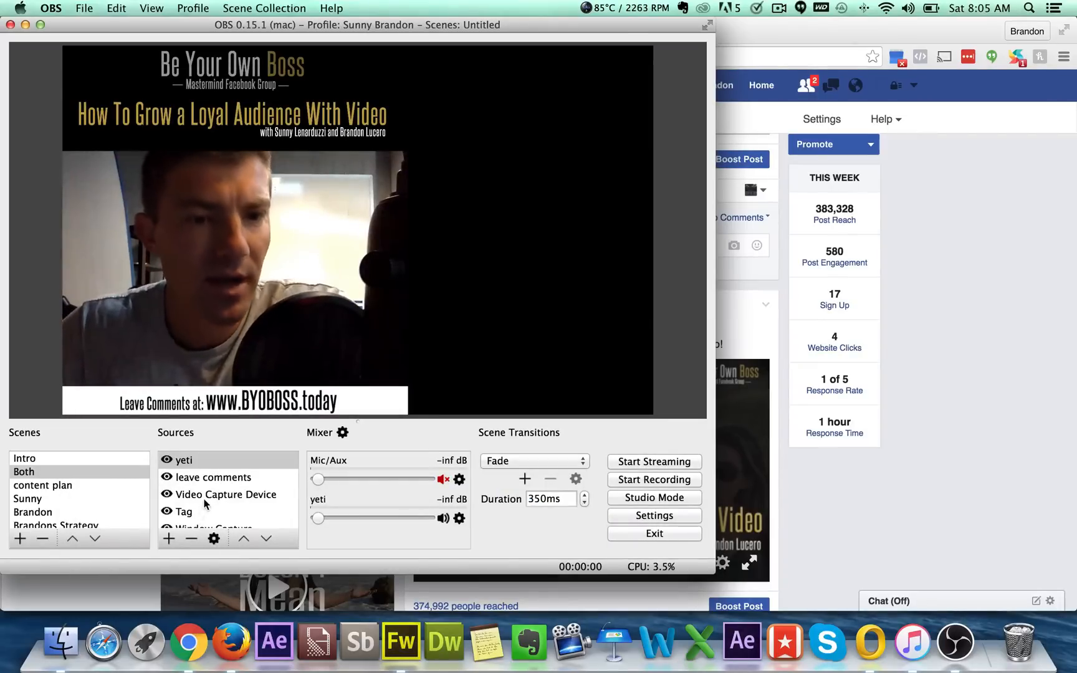
Step: Select the leave comments source and the comments bar in the Both scene
click(213, 478)
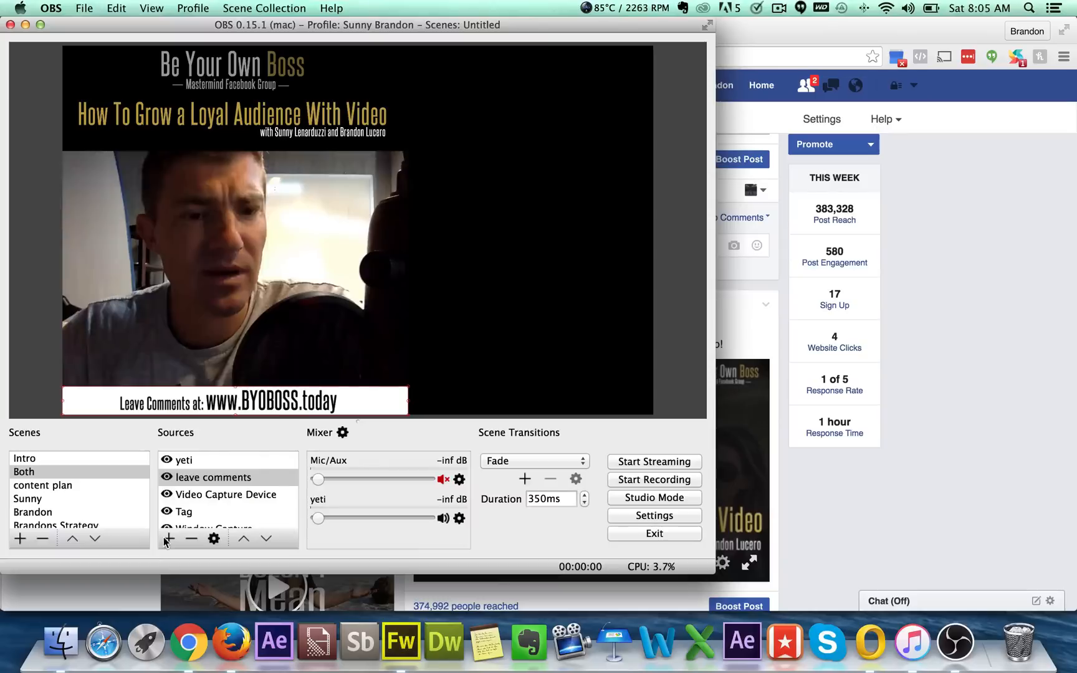
click(225, 495)
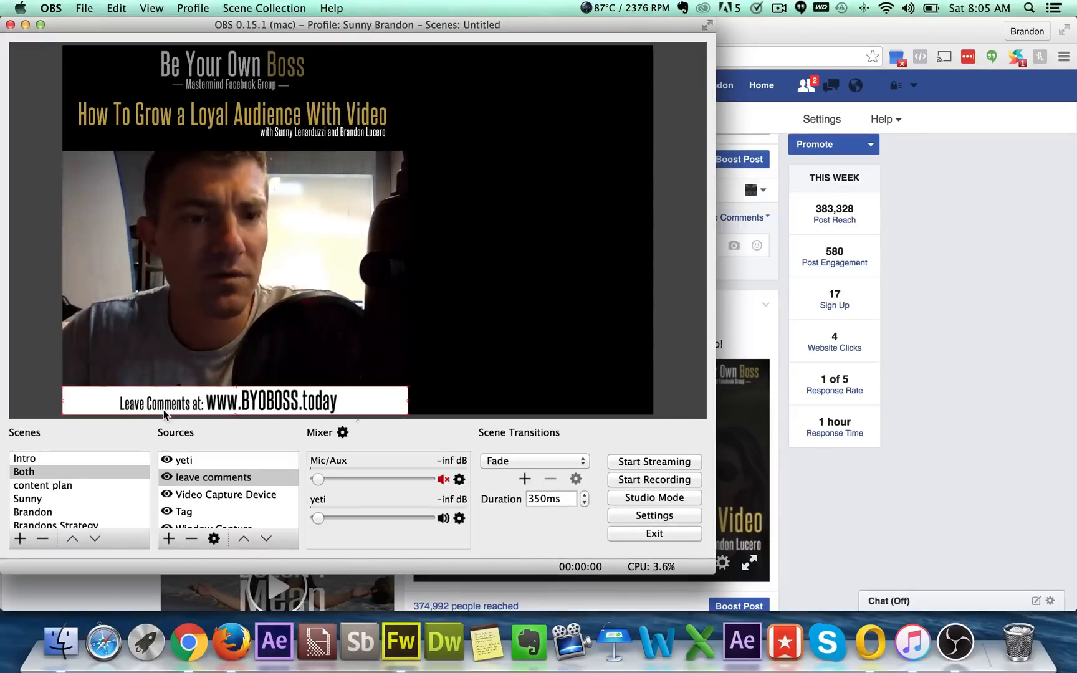
click(184, 511)
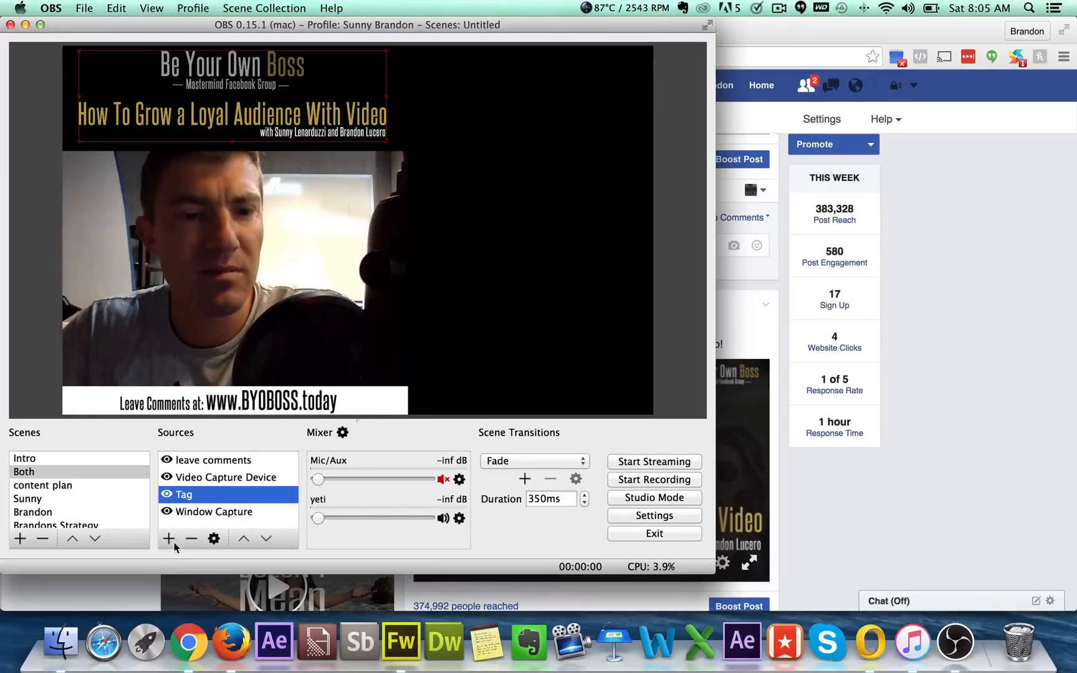
click(168, 538)
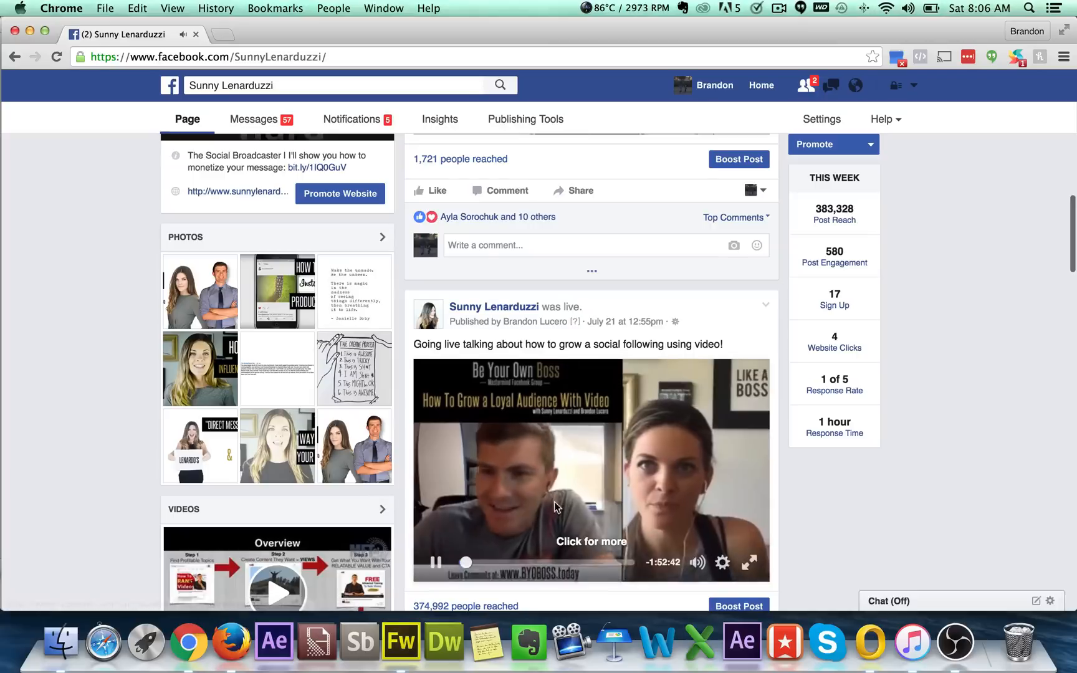
Step: Scroll down the Facebook page to the earlier live video post
scroll(down, 3)
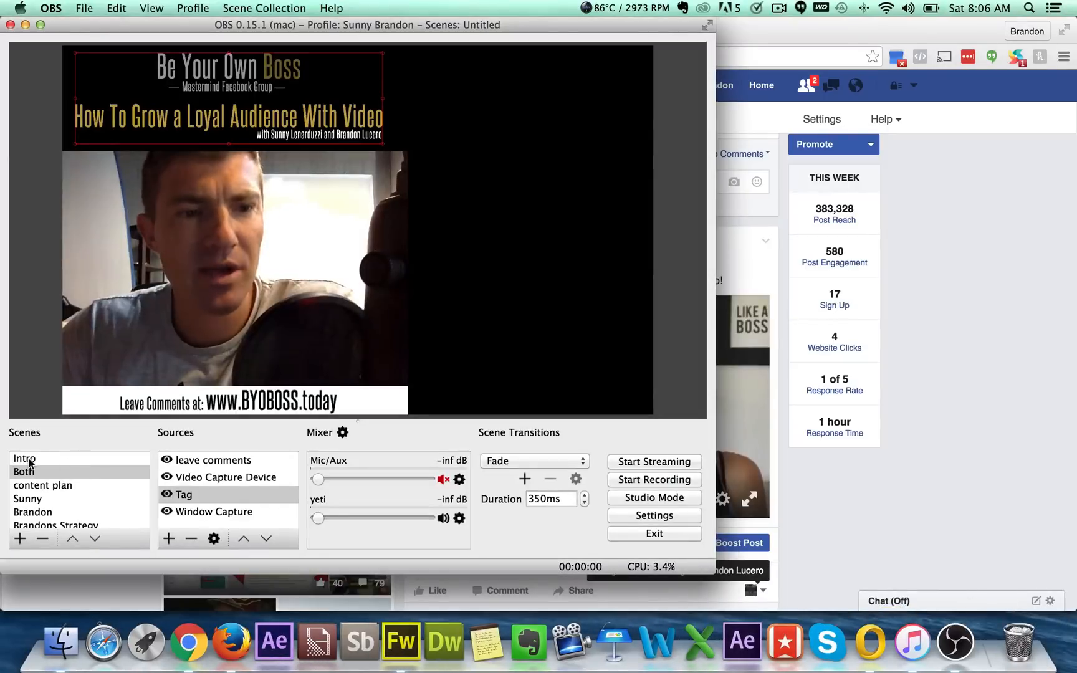
Step: Return from Intro to Both and open the Video Capture Device 2 properties
click(25, 458)
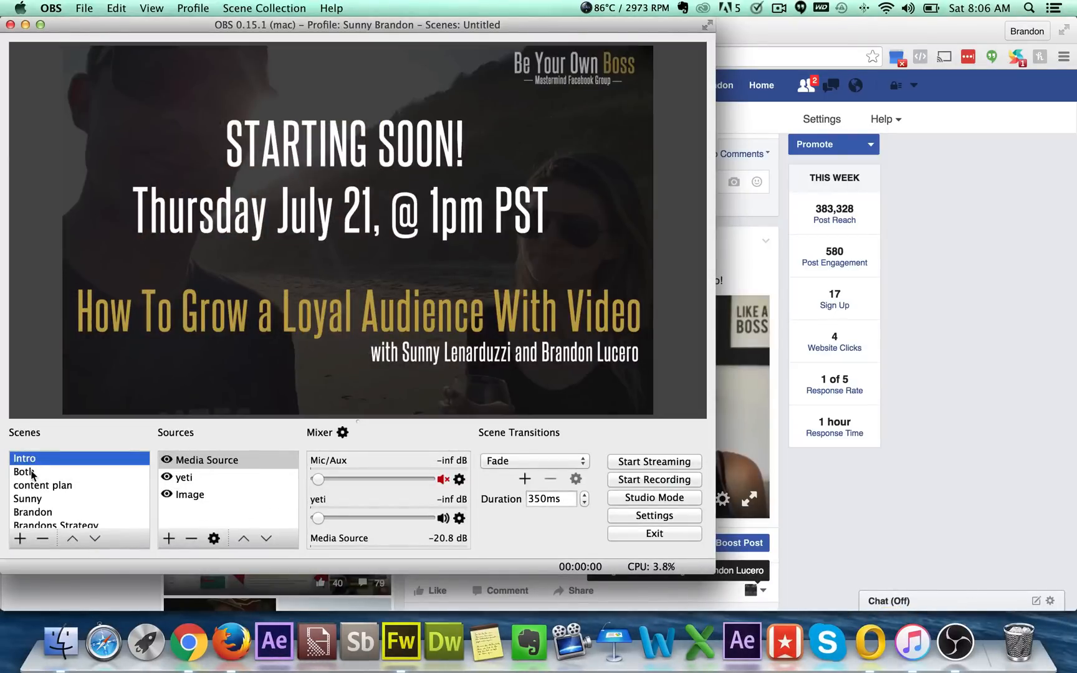
click(25, 472)
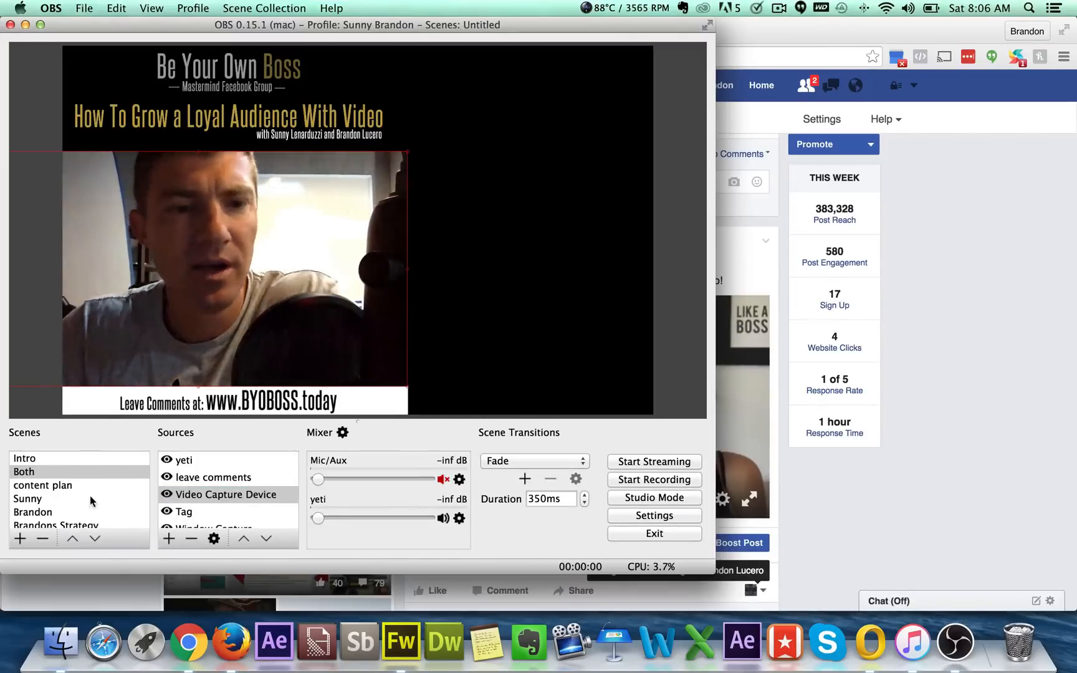
click(223, 494)
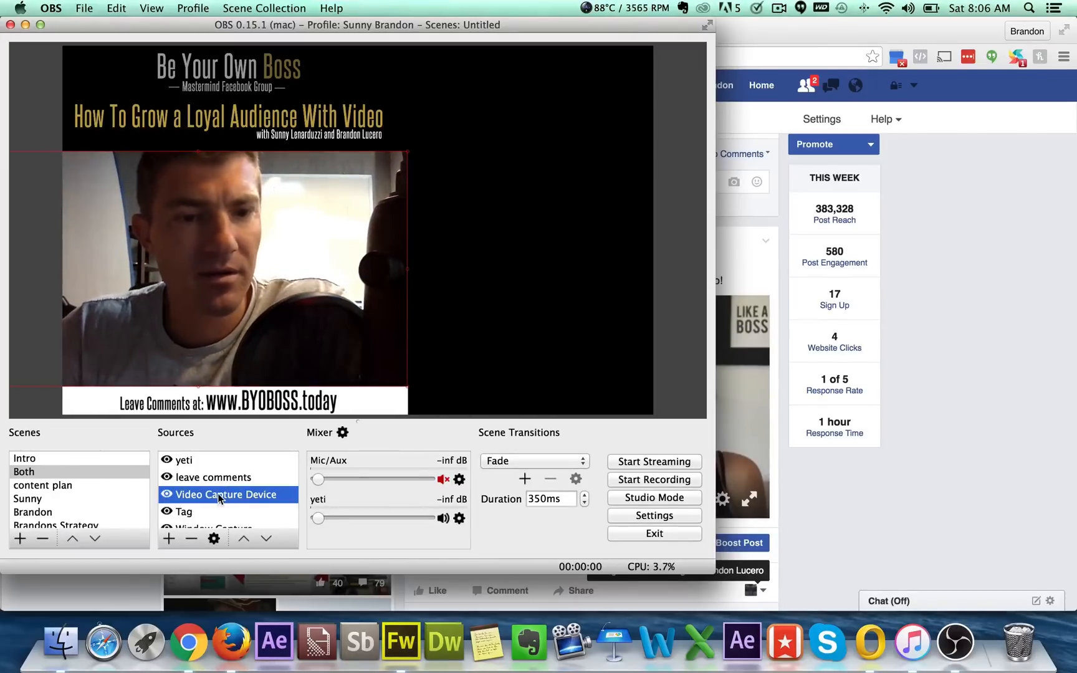
double_click(223, 495)
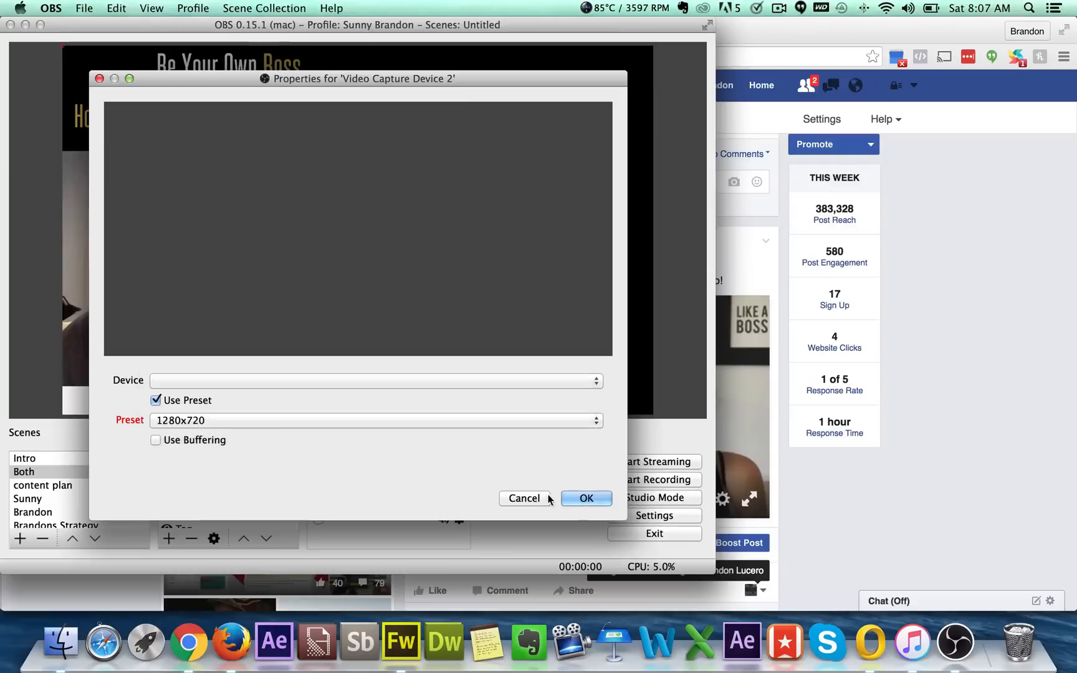
Step: Close the capture dialog, select yeti, and settle its Mixer volume near -16 dB
click(586, 498)
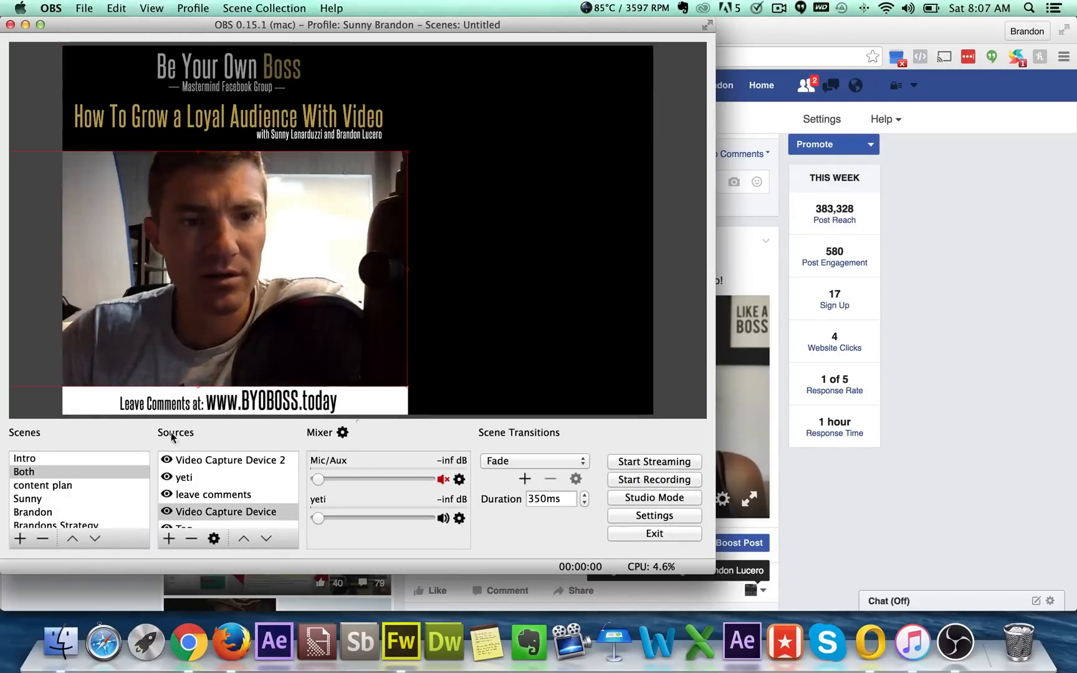
click(183, 476)
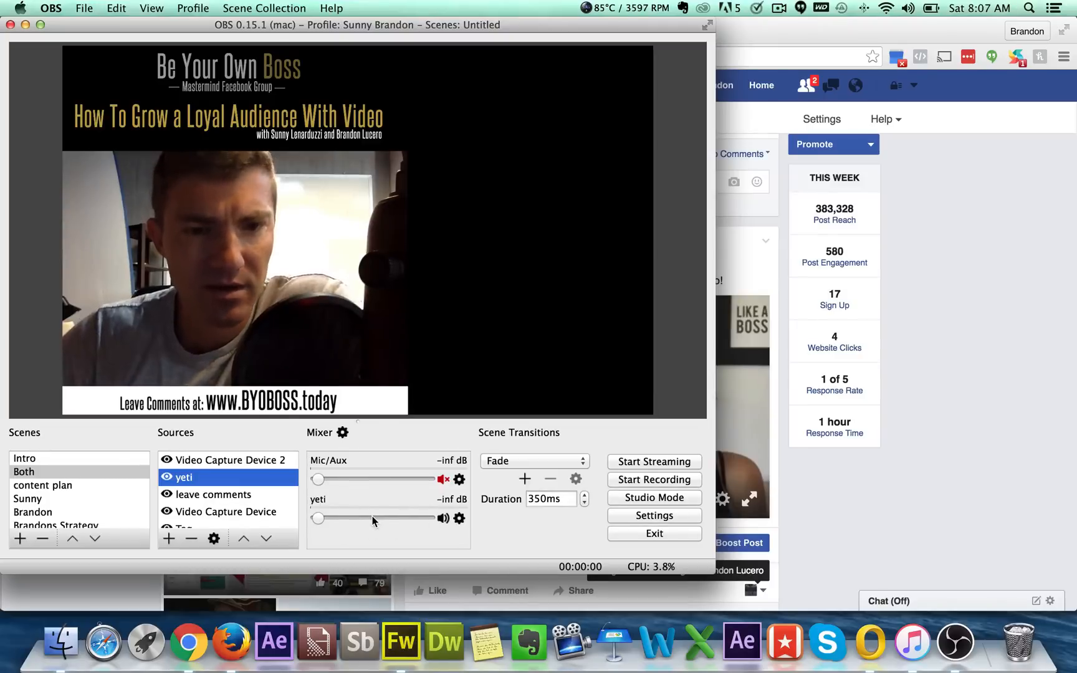
drag(318, 518, 357, 518)
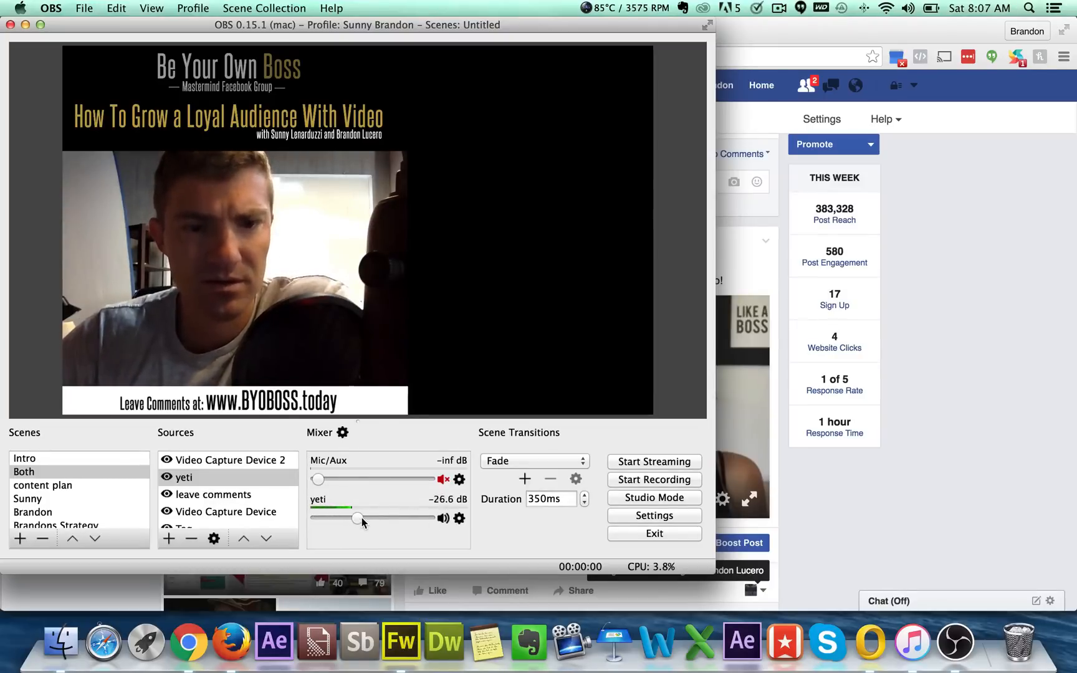
drag(357, 518, 393, 518)
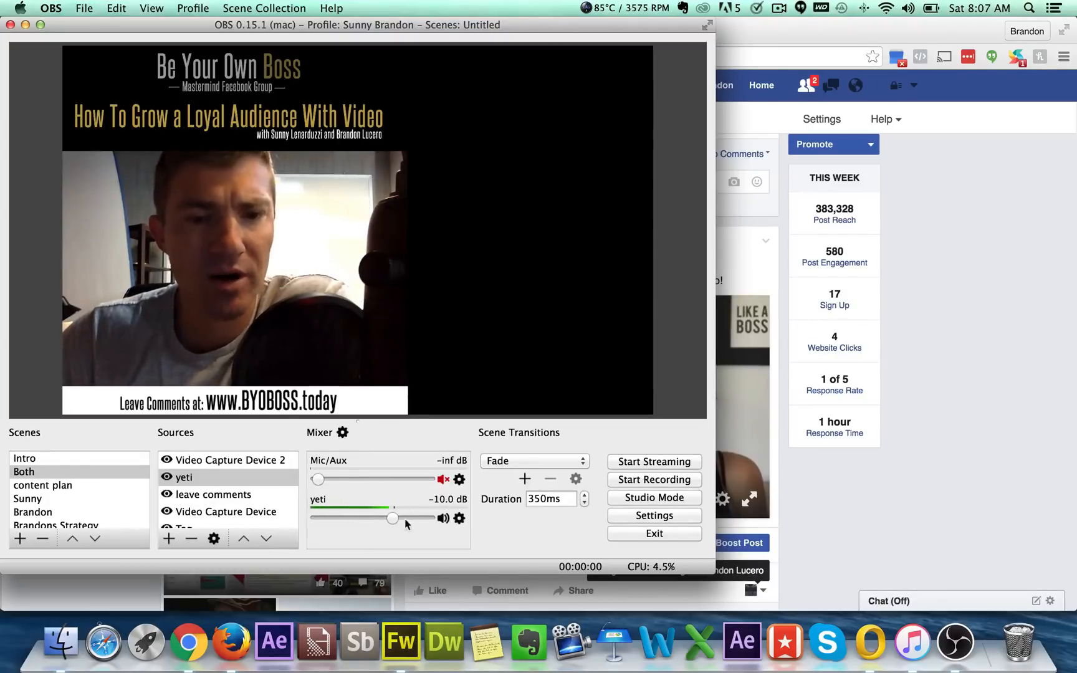
drag(393, 518, 412, 518)
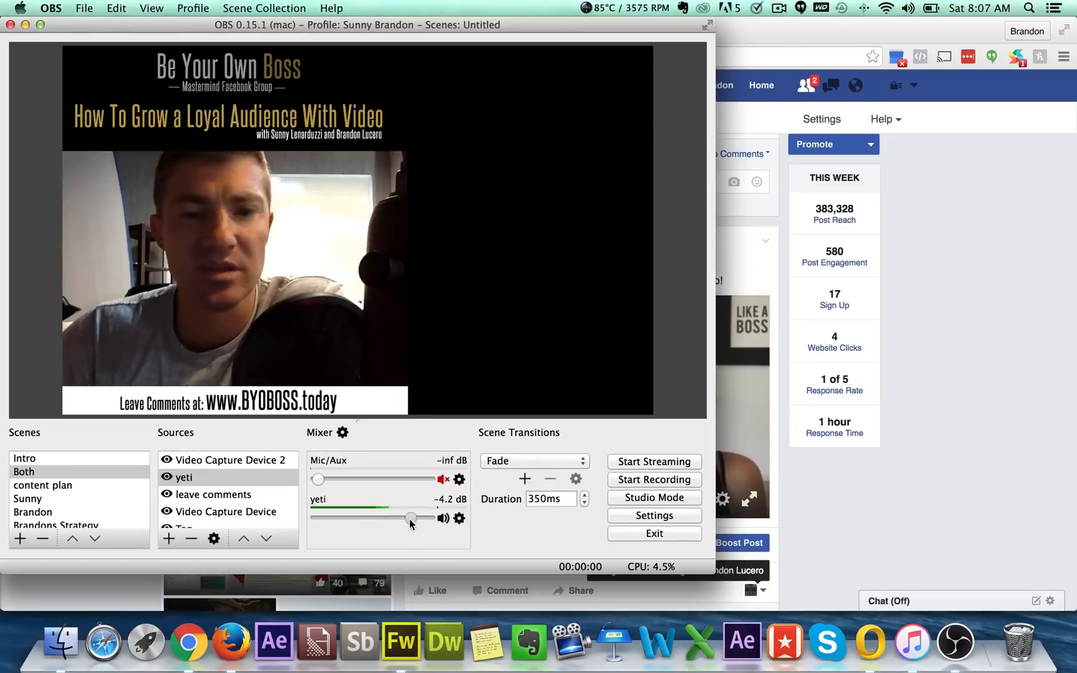
drag(411, 518, 352, 518)
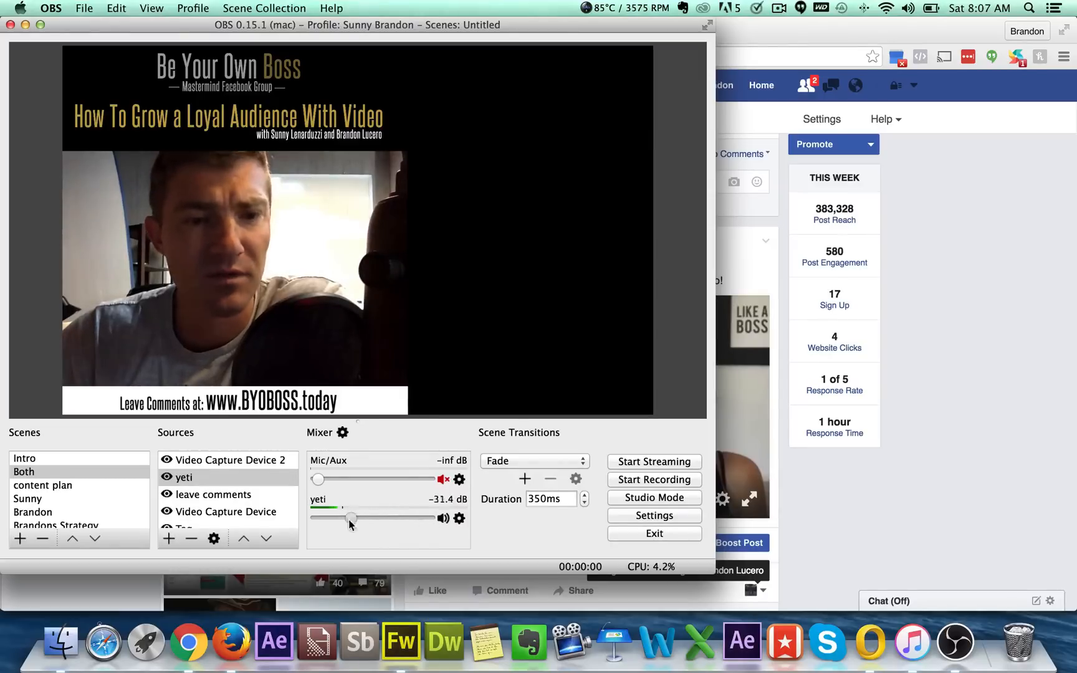
drag(350, 518, 385, 517)
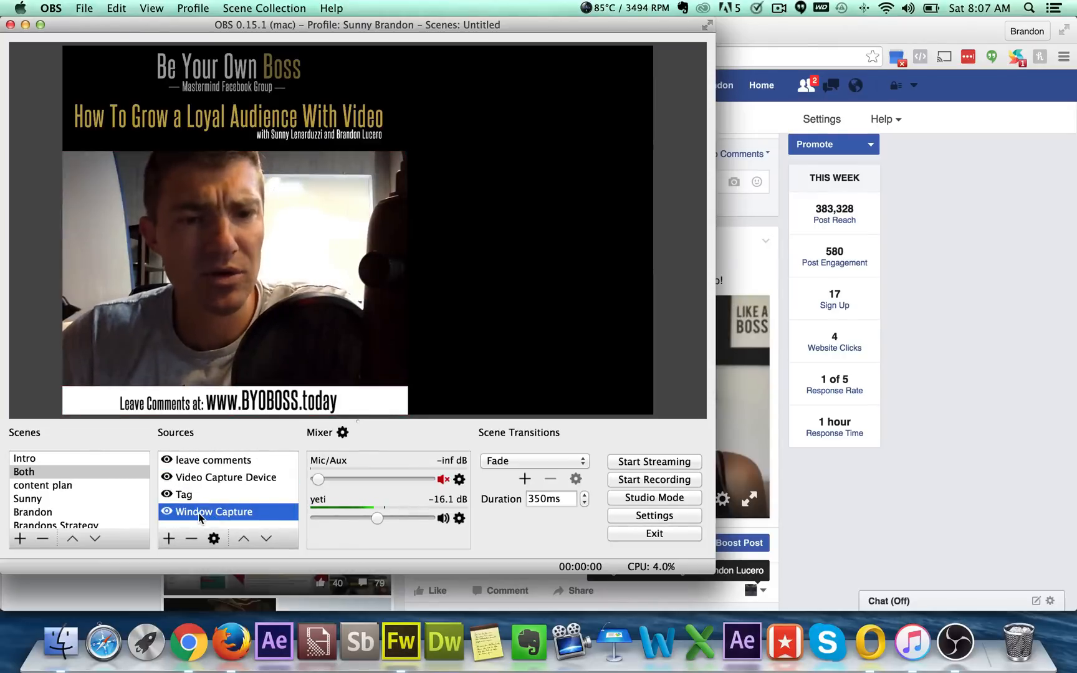
click(183, 494)
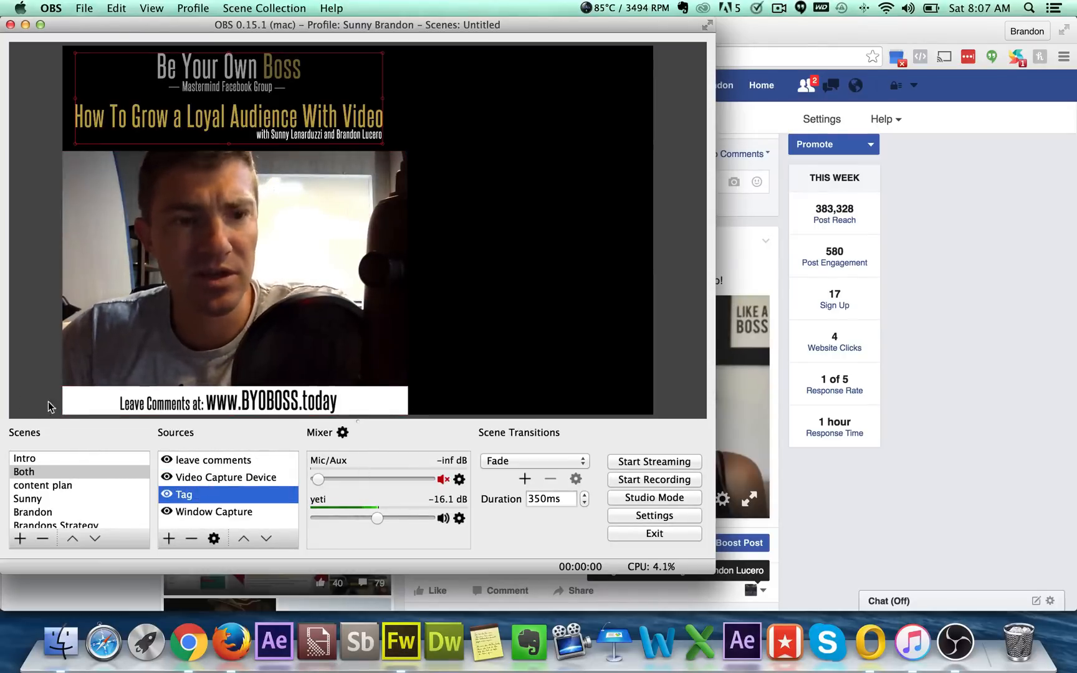
click(43, 485)
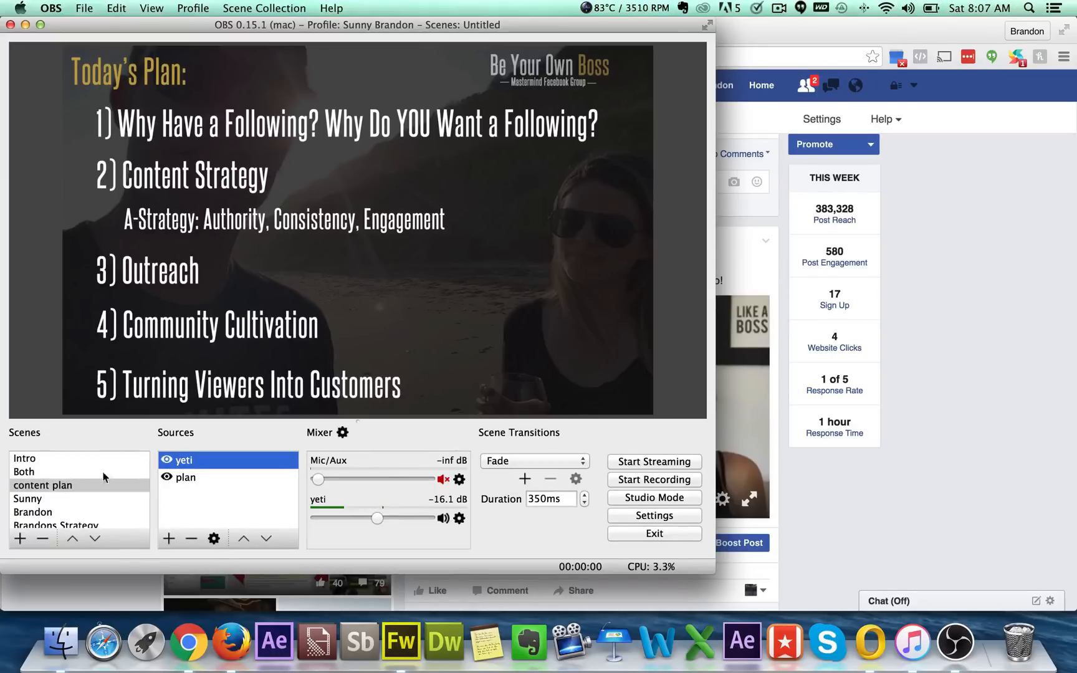
click(43, 485)
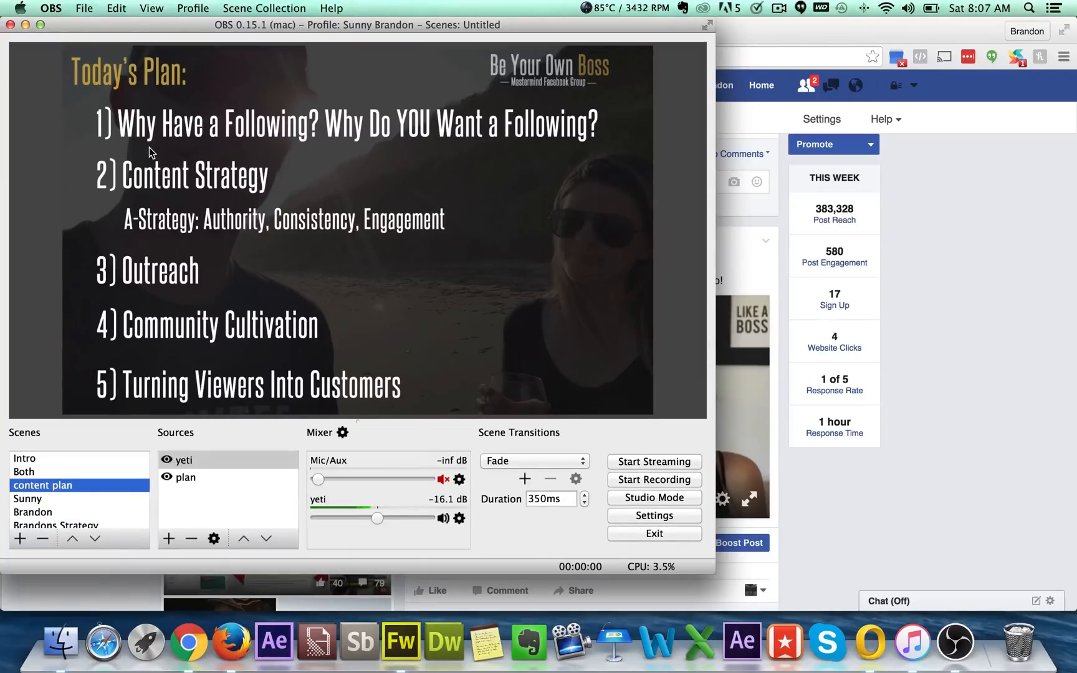
mouse_move(209, 194)
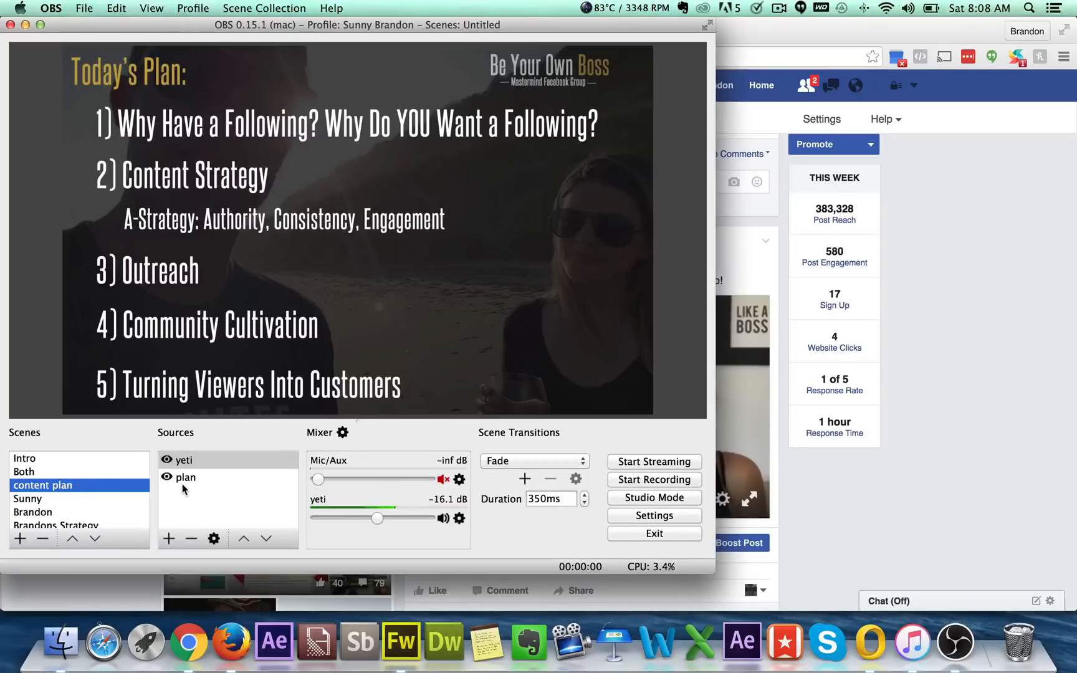
click(169, 539)
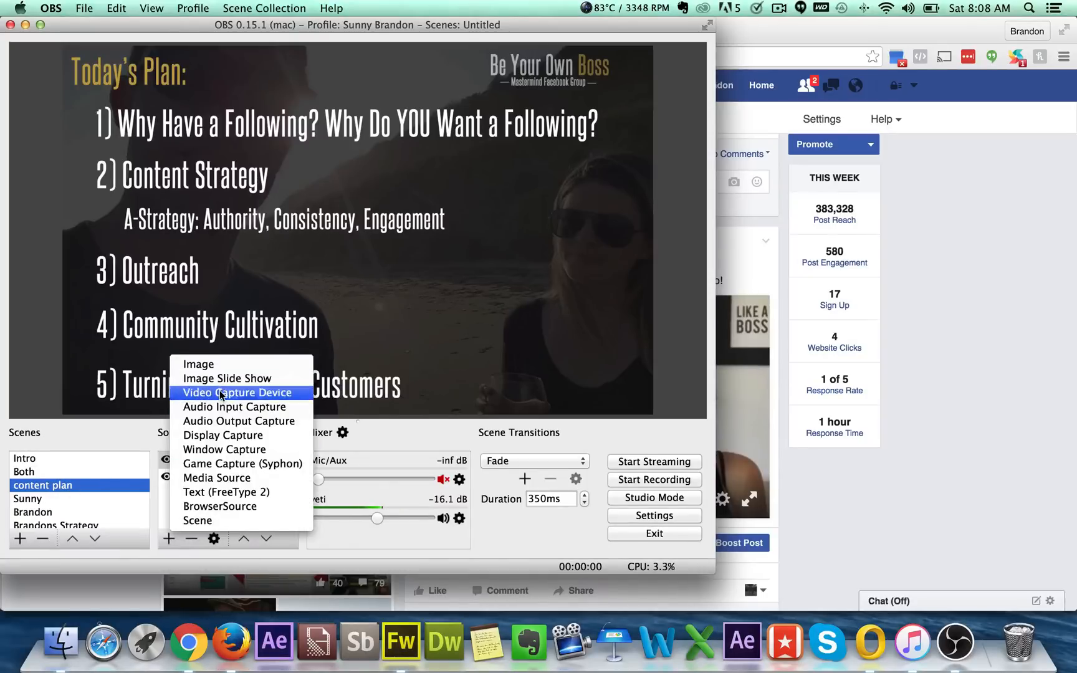
click(234, 407)
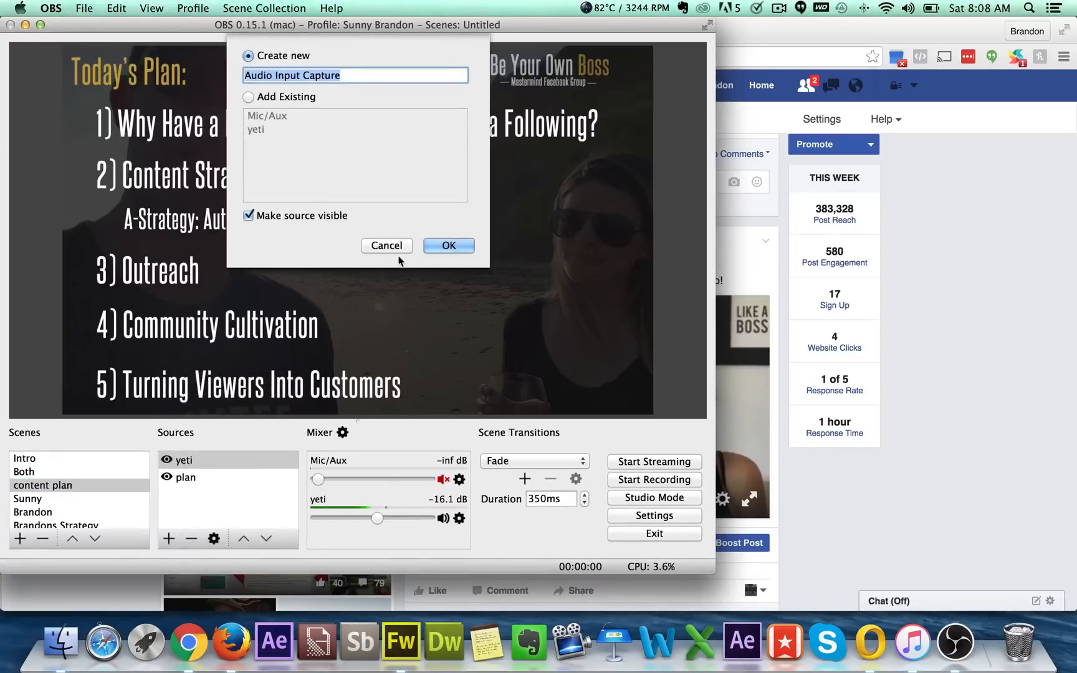
click(386, 246)
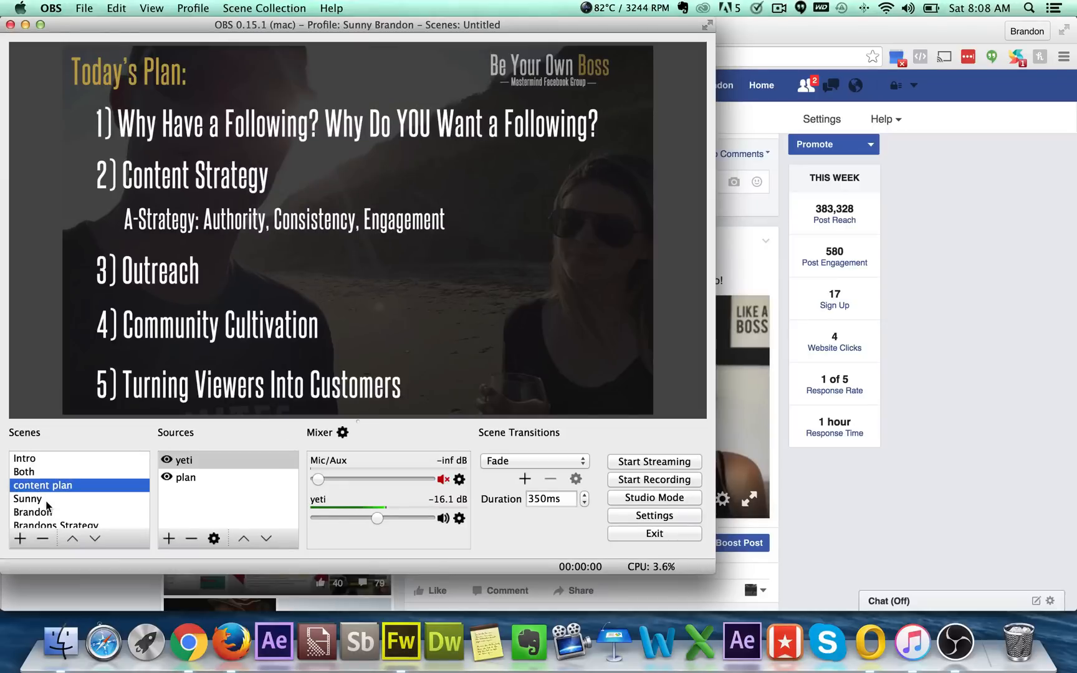
Step: Preview the Sunny, Brandon and Both scenes, then select Show Brandons Screen
click(27, 499)
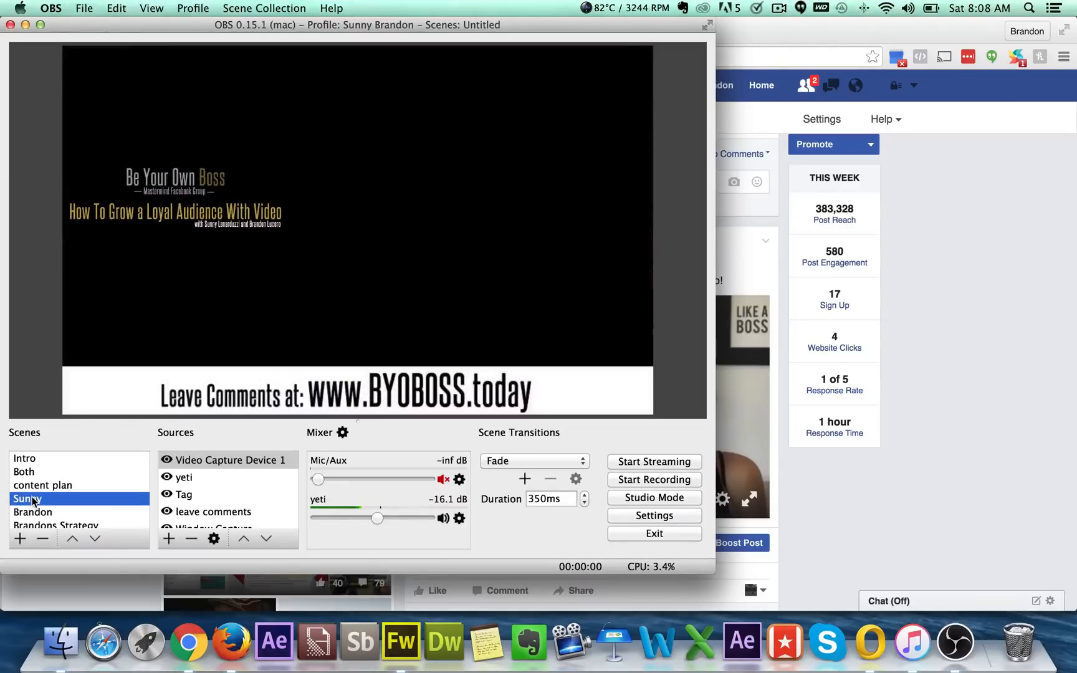
mouse_move(376, 365)
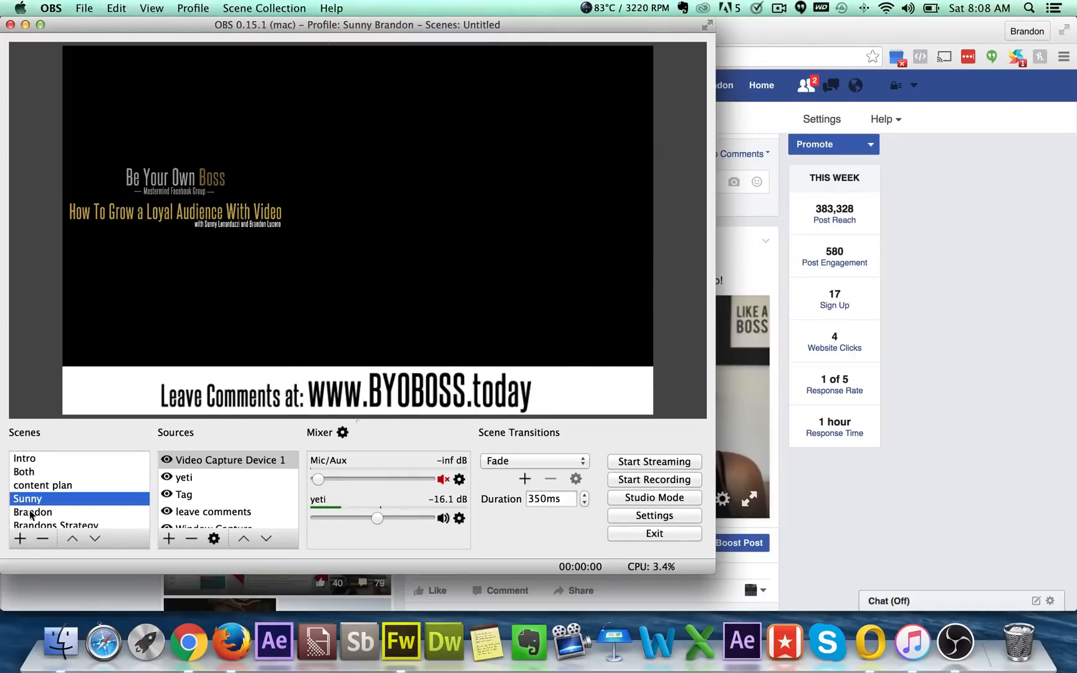
click(33, 513)
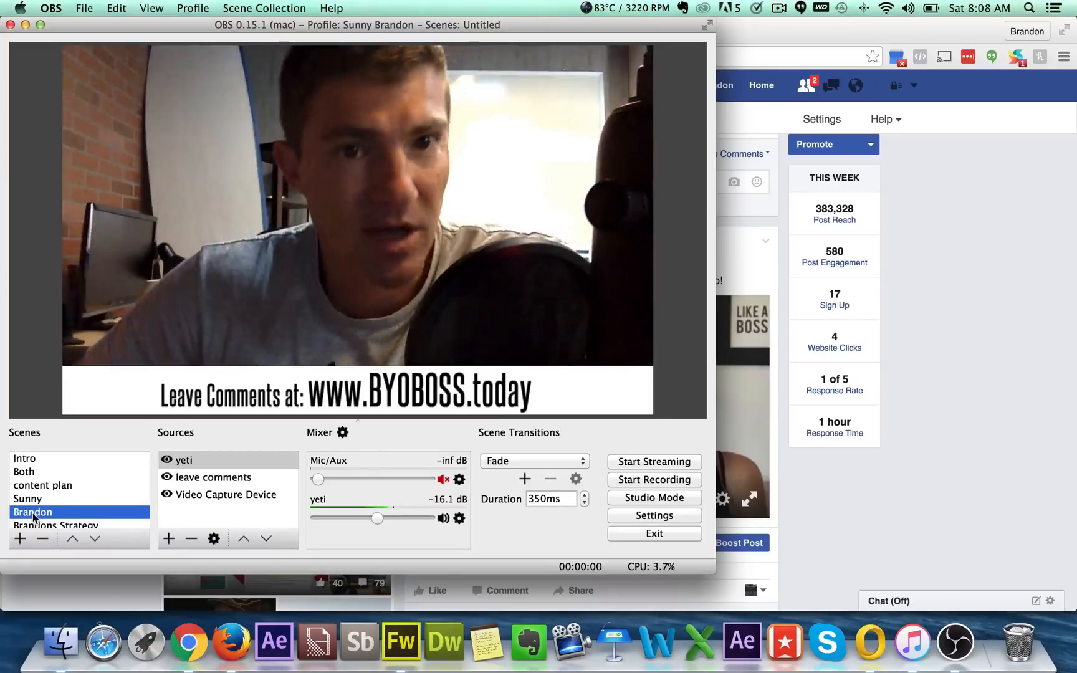
click(24, 472)
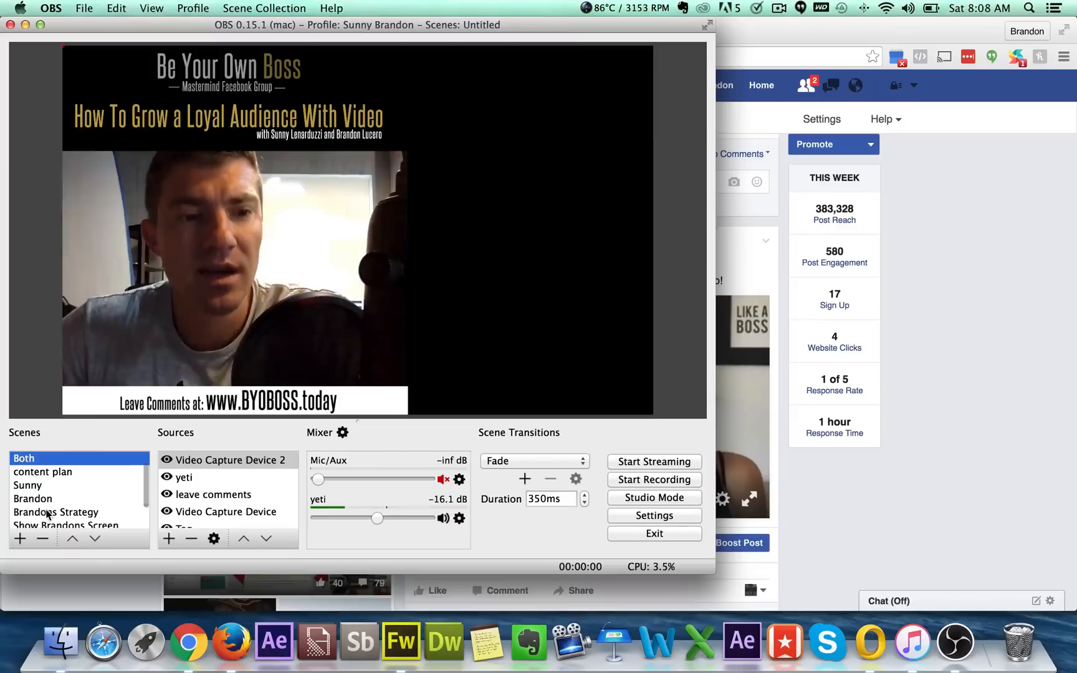
click(56, 511)
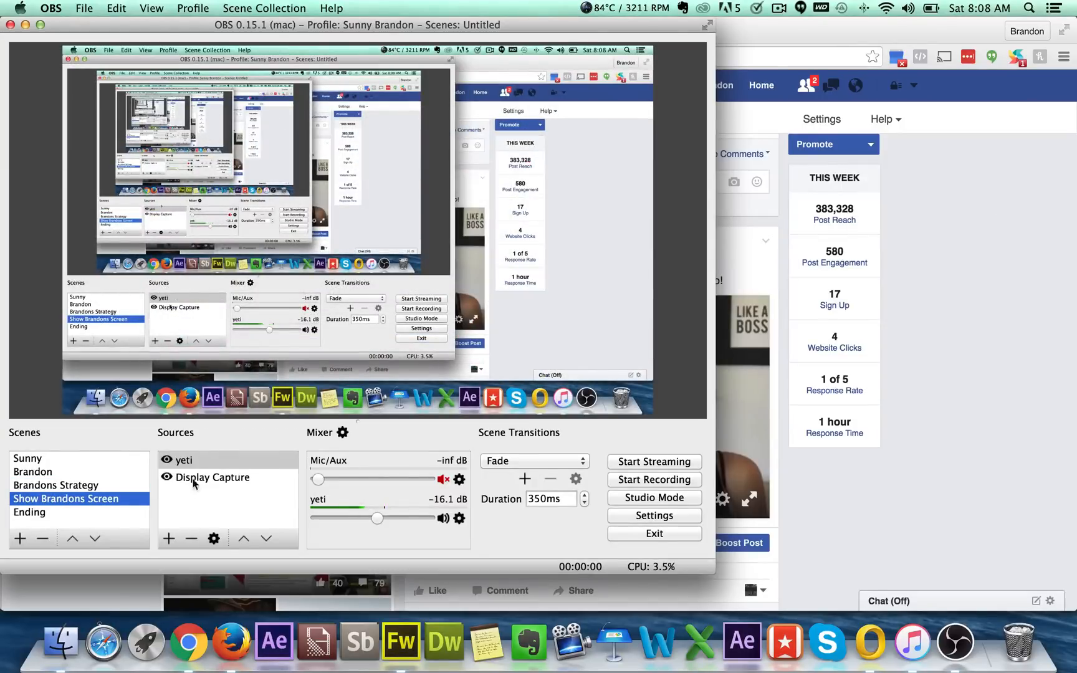
Step: Select the Display Capture source and open, then close, the add-source menu
click(211, 476)
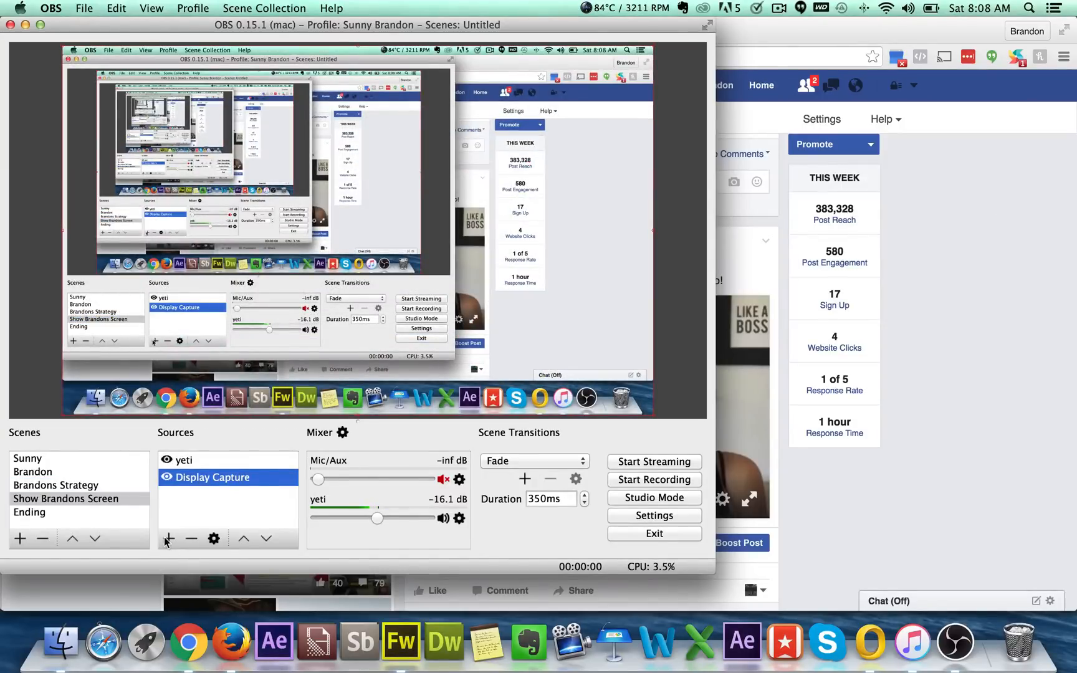
click(168, 539)
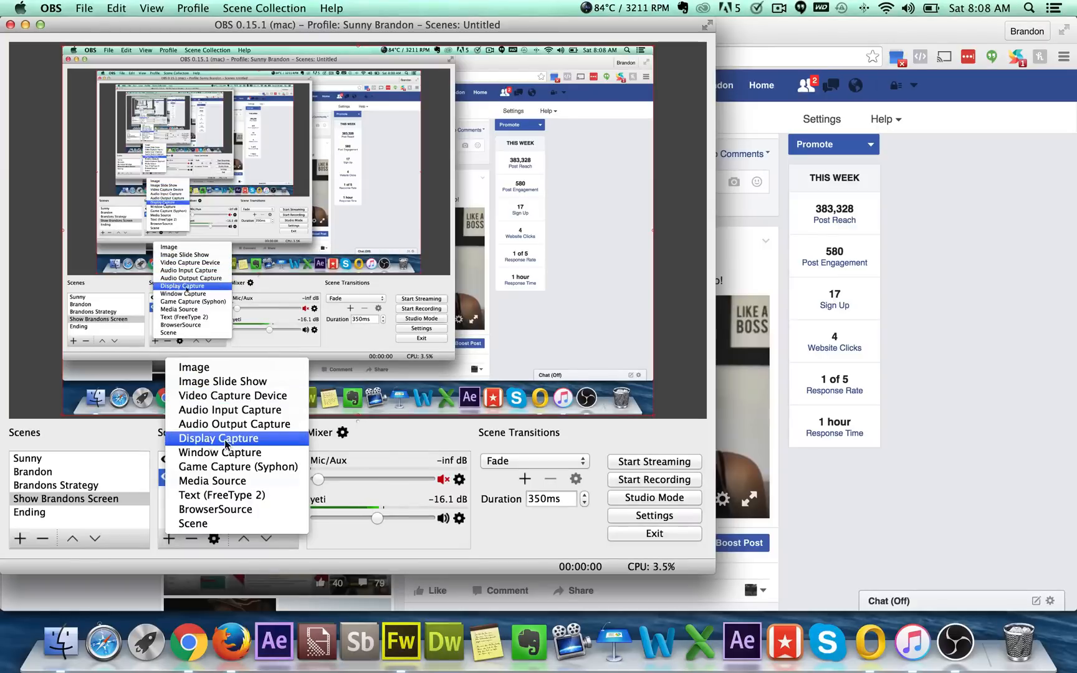
click(218, 439)
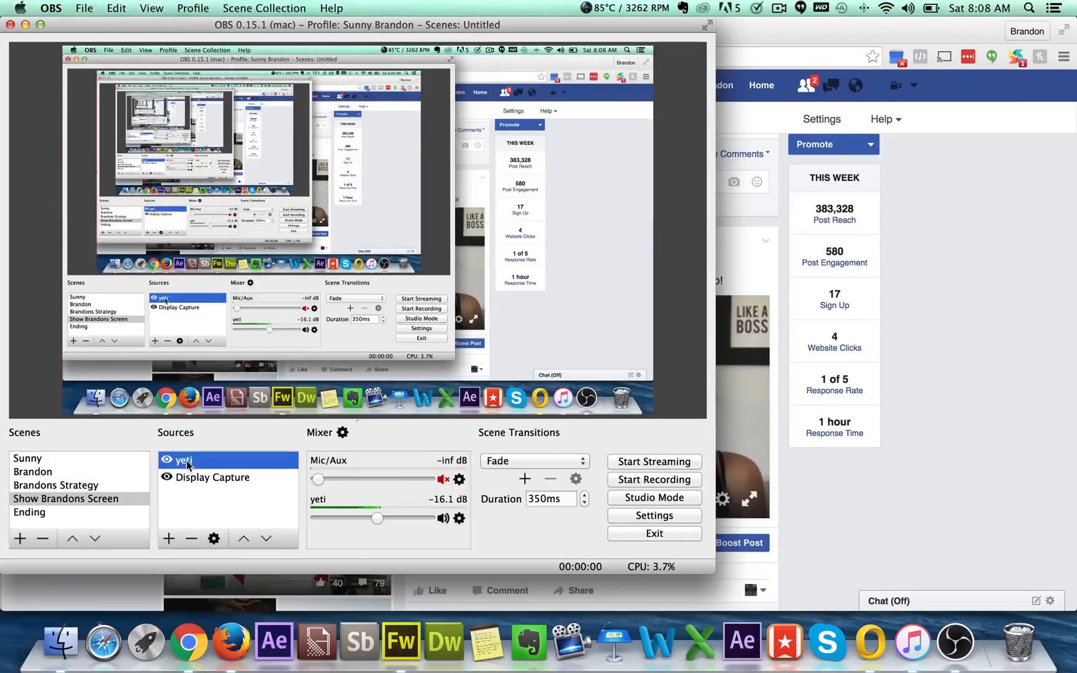
Step: Preview the Ending, Intro and content plan scenes
click(29, 512)
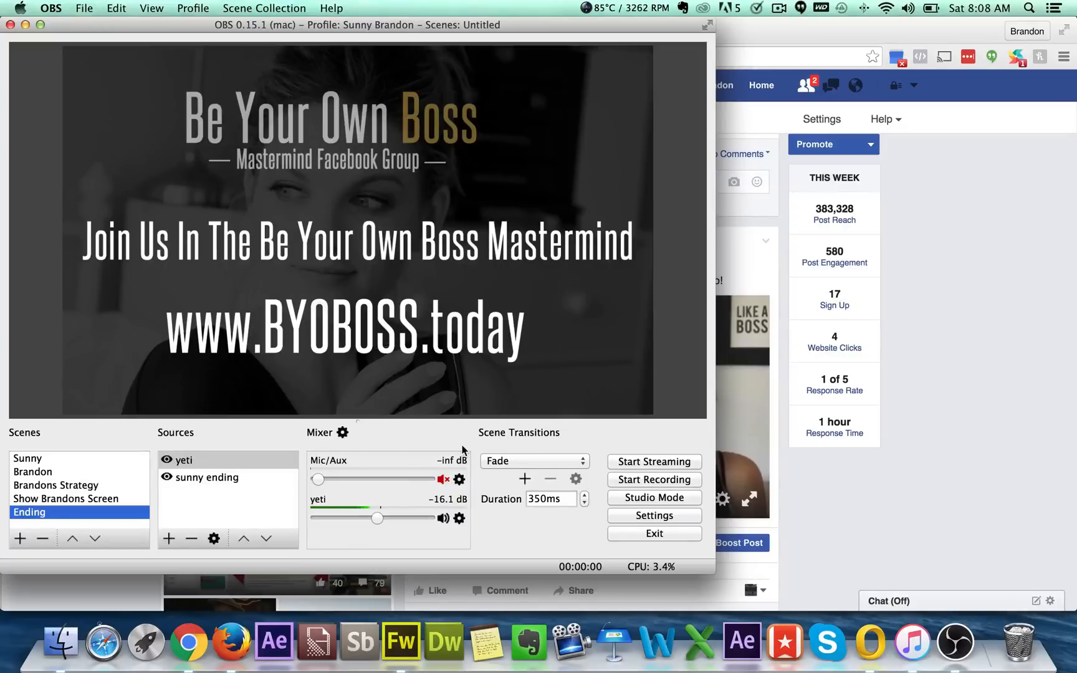
click(26, 459)
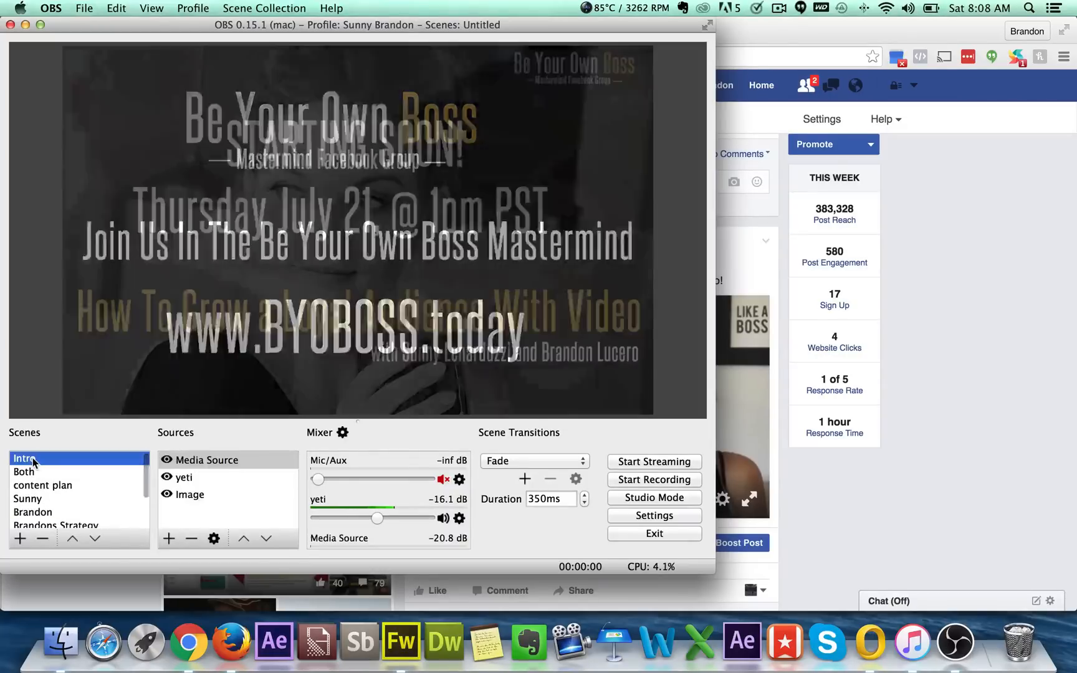
click(43, 485)
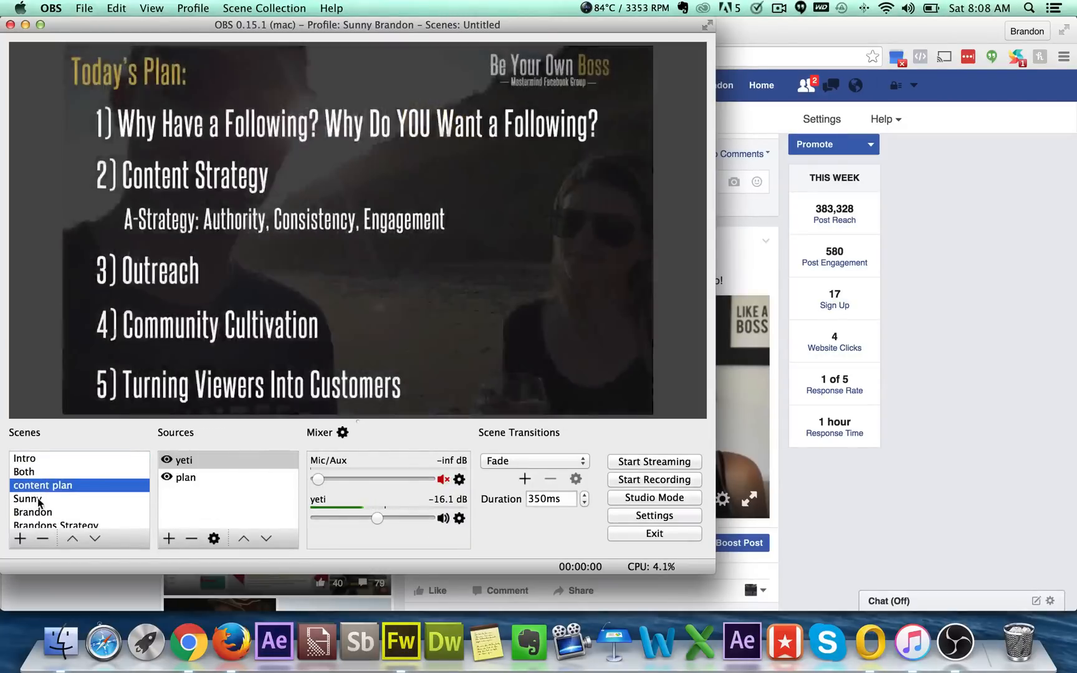
click(55, 499)
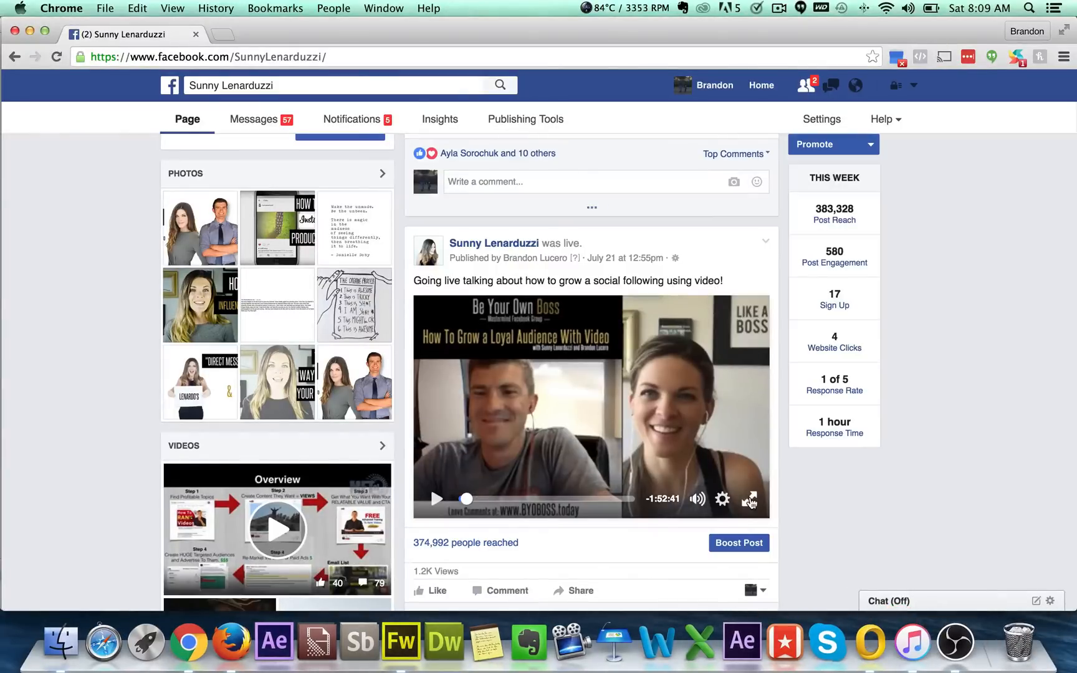
Step: Play the past broadcast full screen, skip ahead to the content plan slide, pause and resume
click(751, 500)
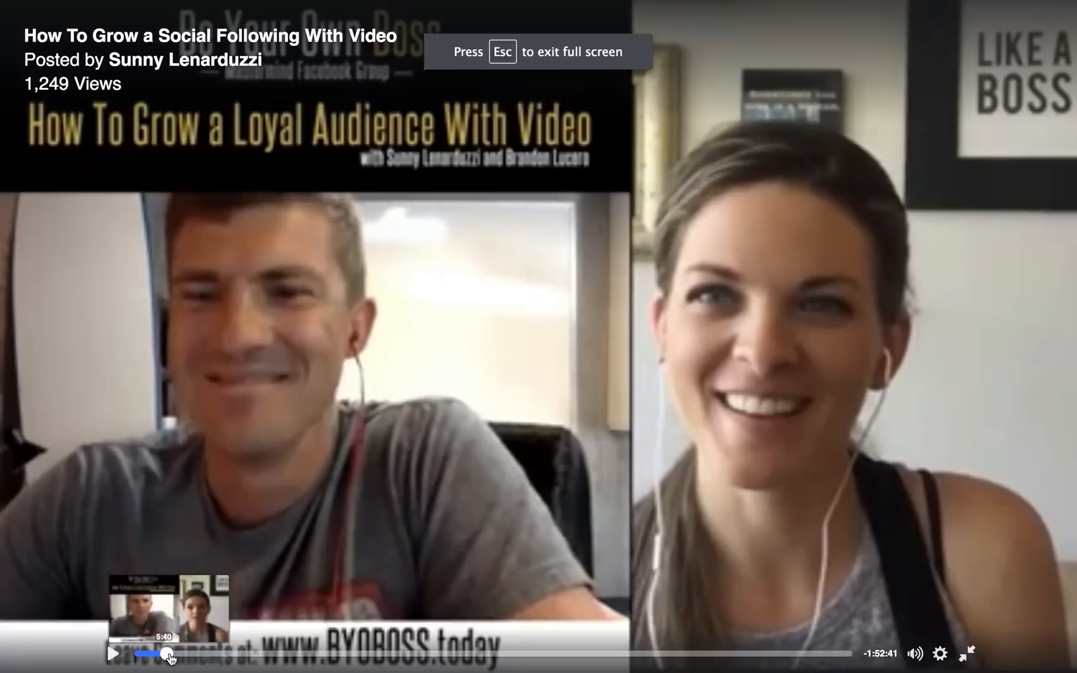
drag(172, 653, 189, 653)
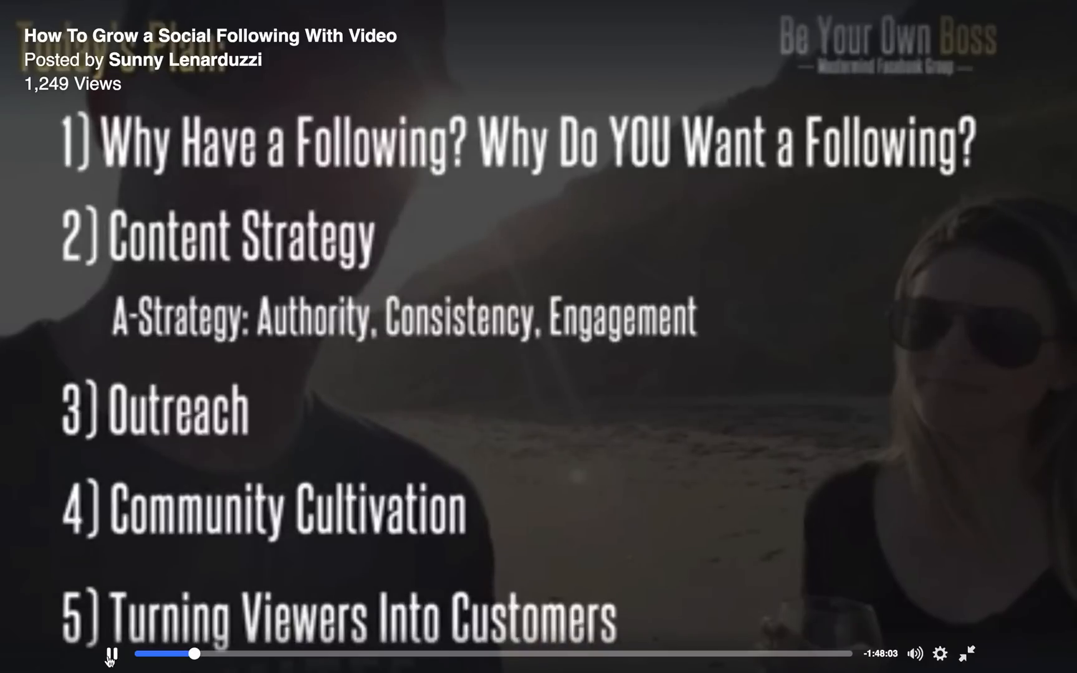
click(109, 652)
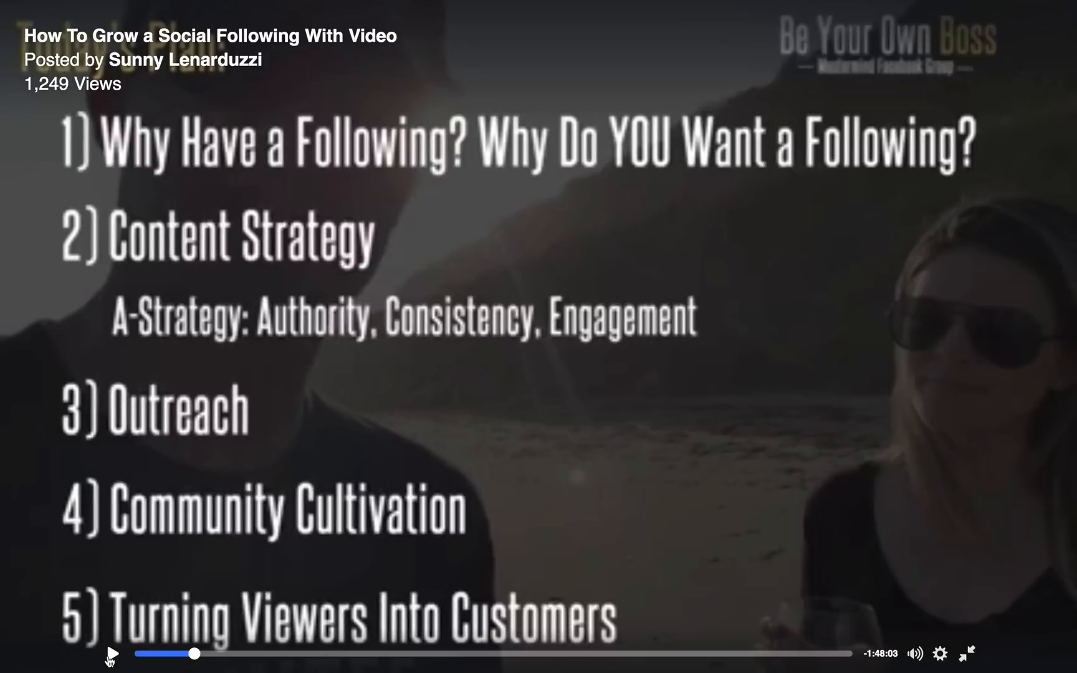
click(114, 652)
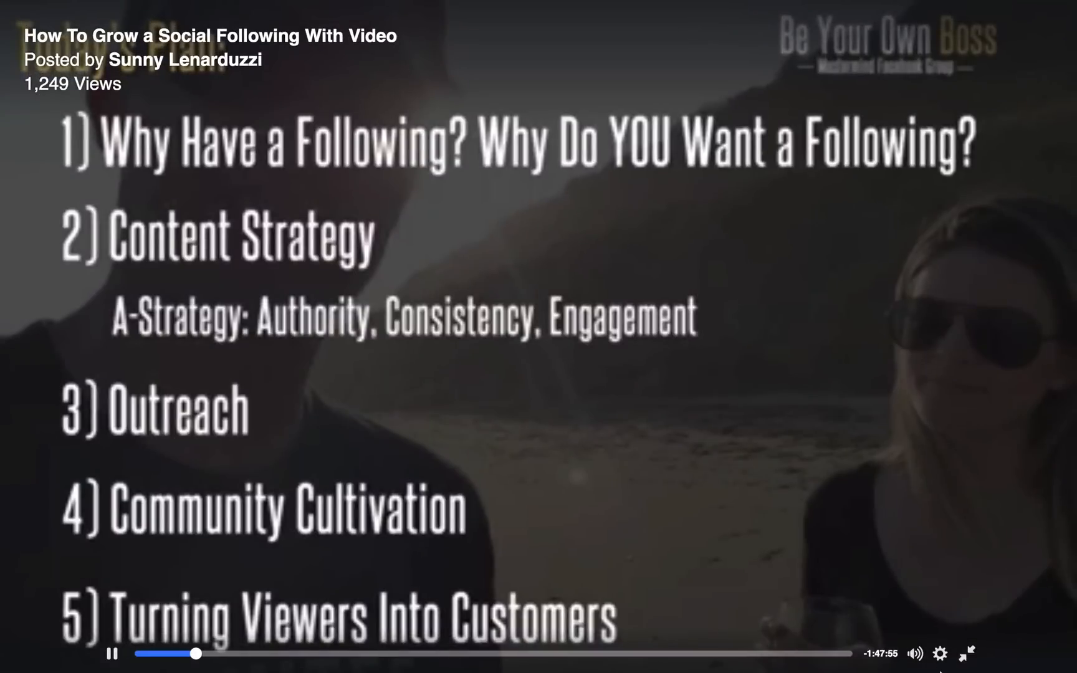
mouse_move(194, 651)
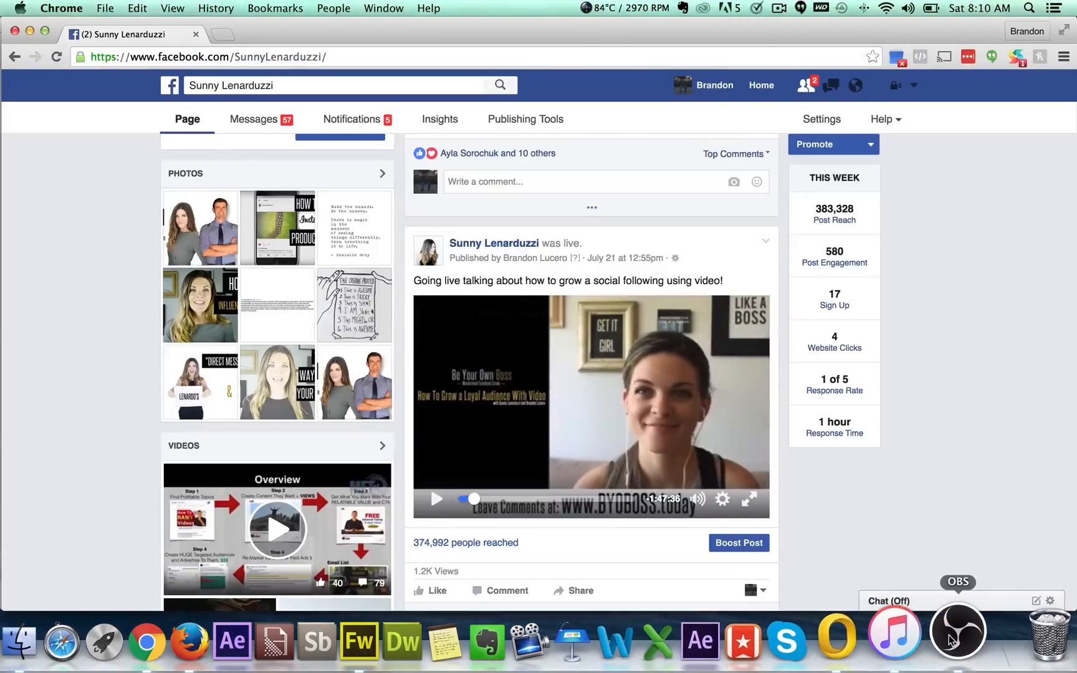
Step: Review OBS video (1152x720 output, 30 fps) and audio settings, then close Settings
click(956, 627)
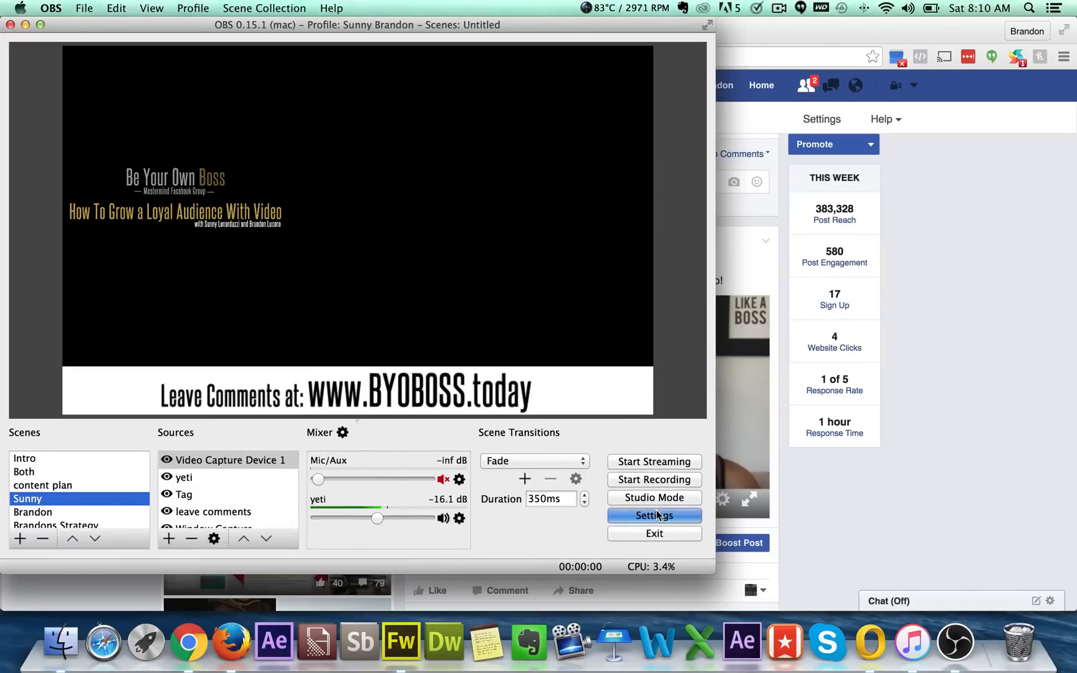
click(653, 516)
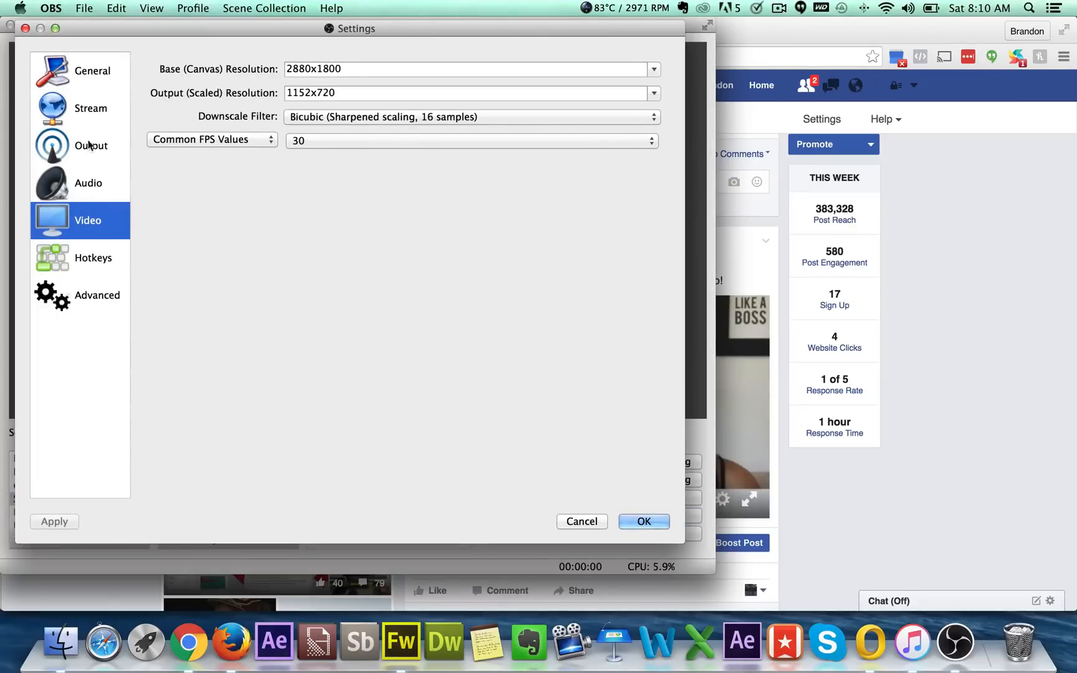
mouse_move(94, 190)
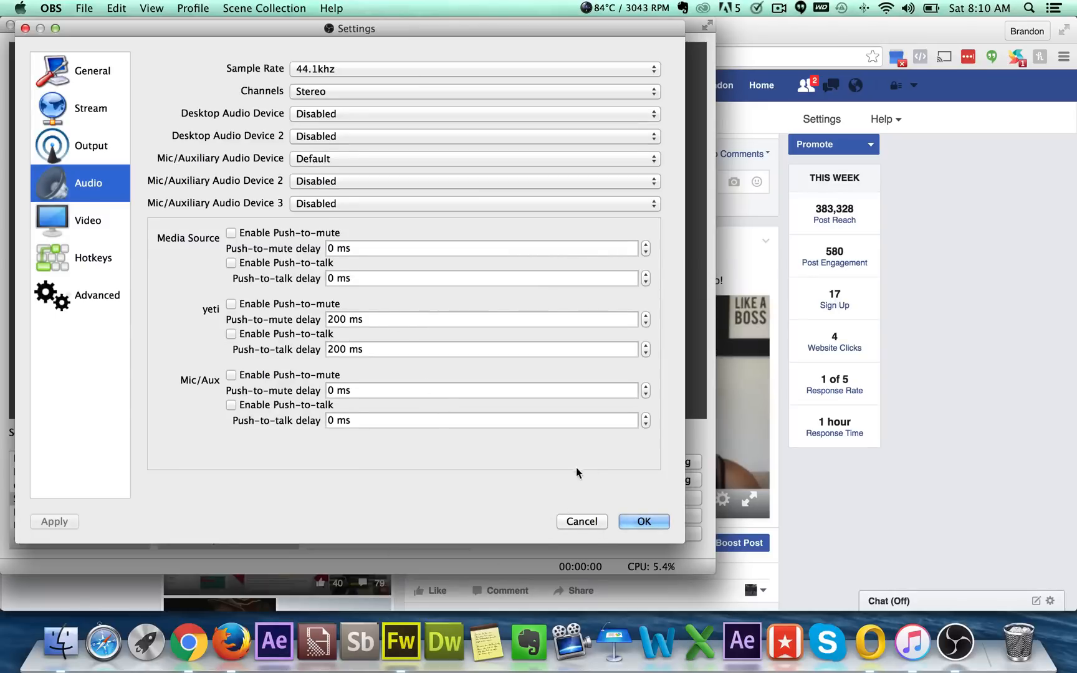
click(644, 521)
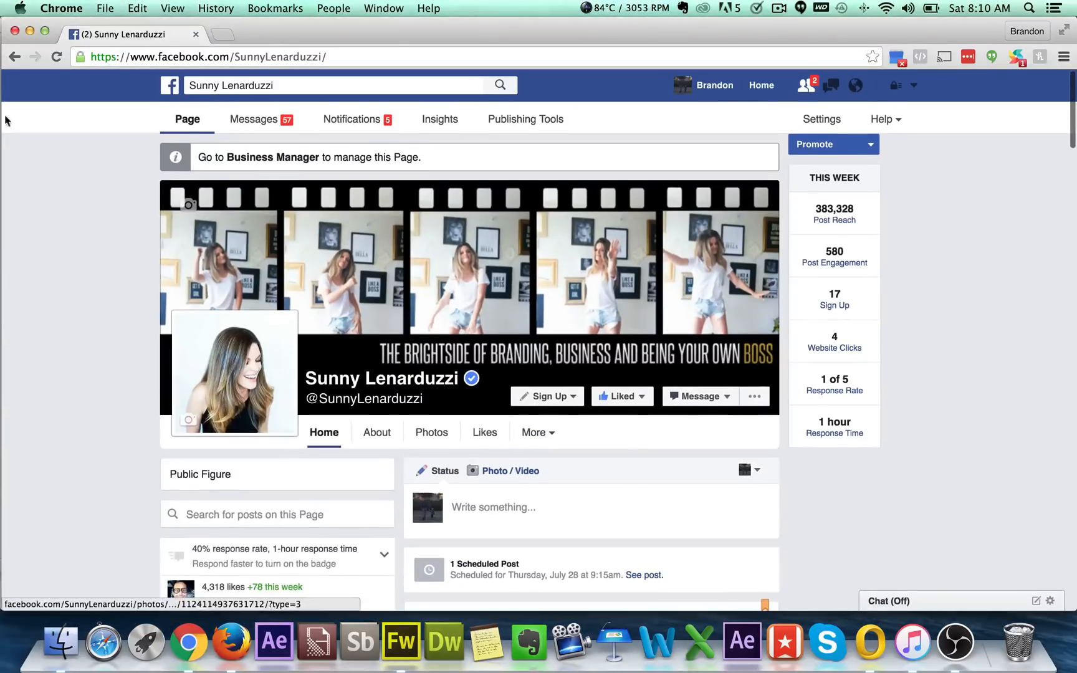
Step: Search 'sold' to switch to SoldWithVideo.com and open its Publishing Tools Video Library
click(834, 144)
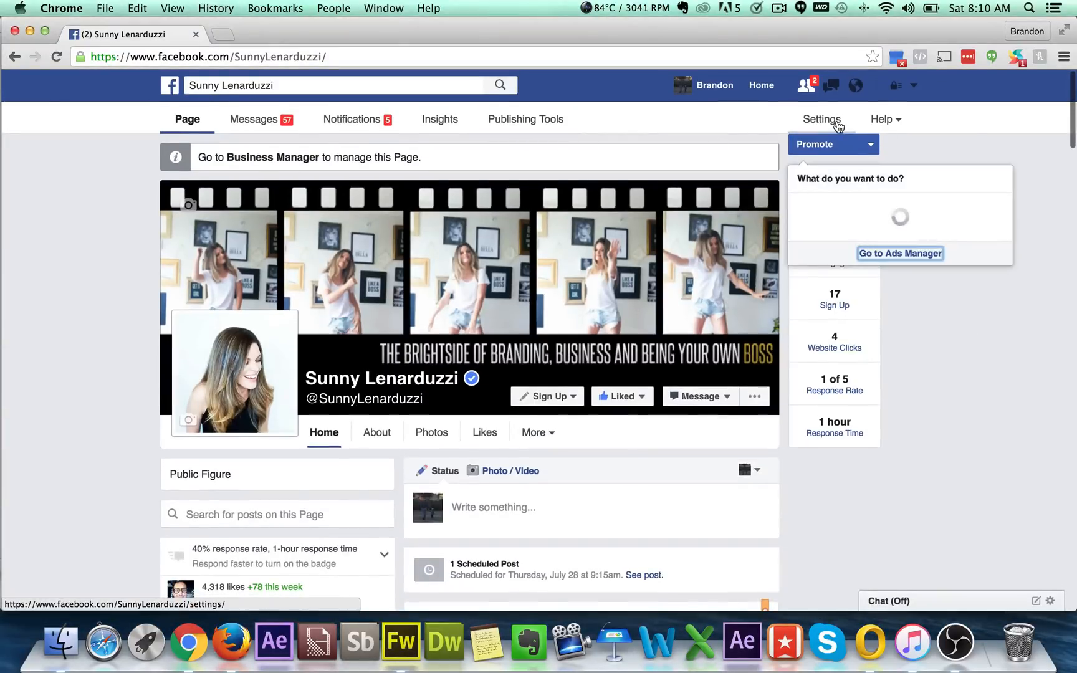
click(525, 119)
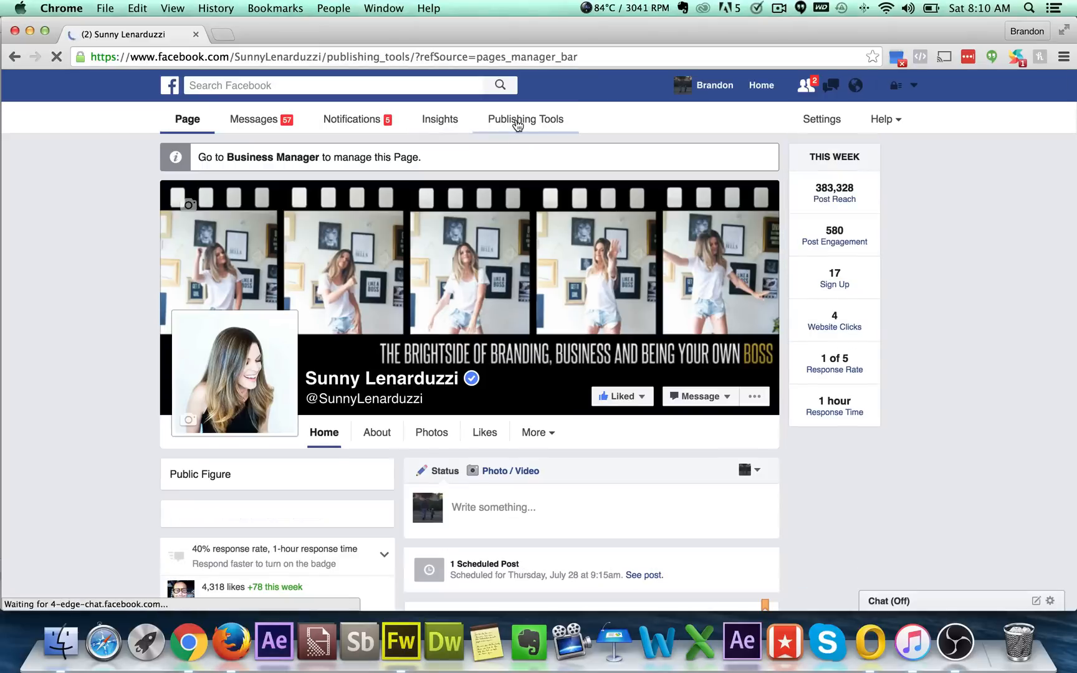
click(525, 119)
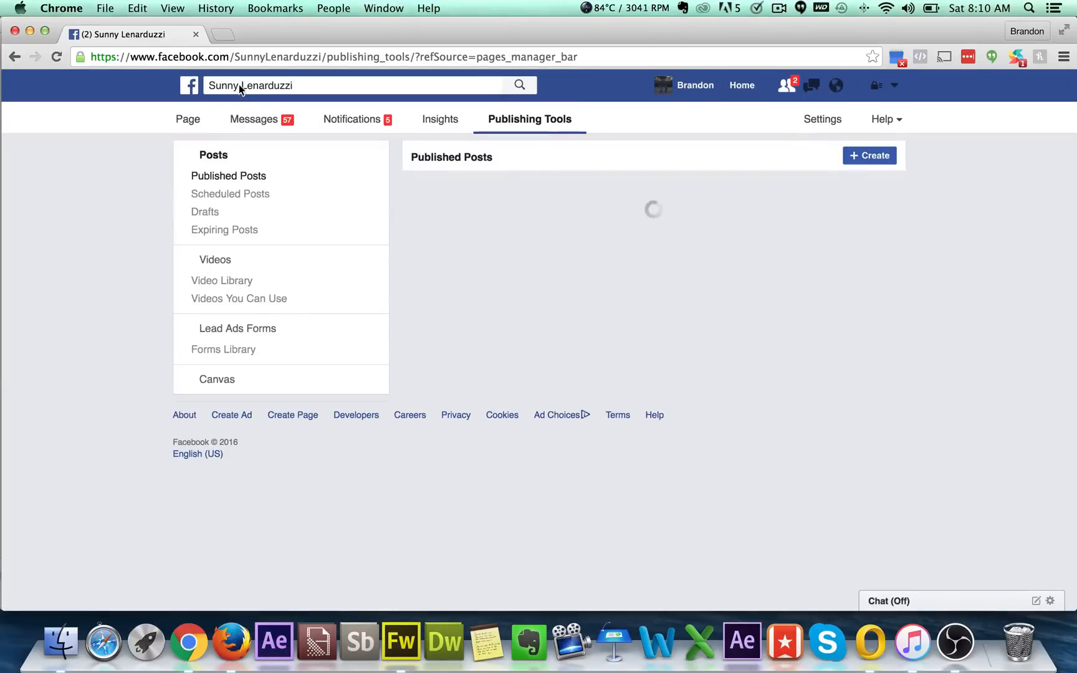
text(sold)
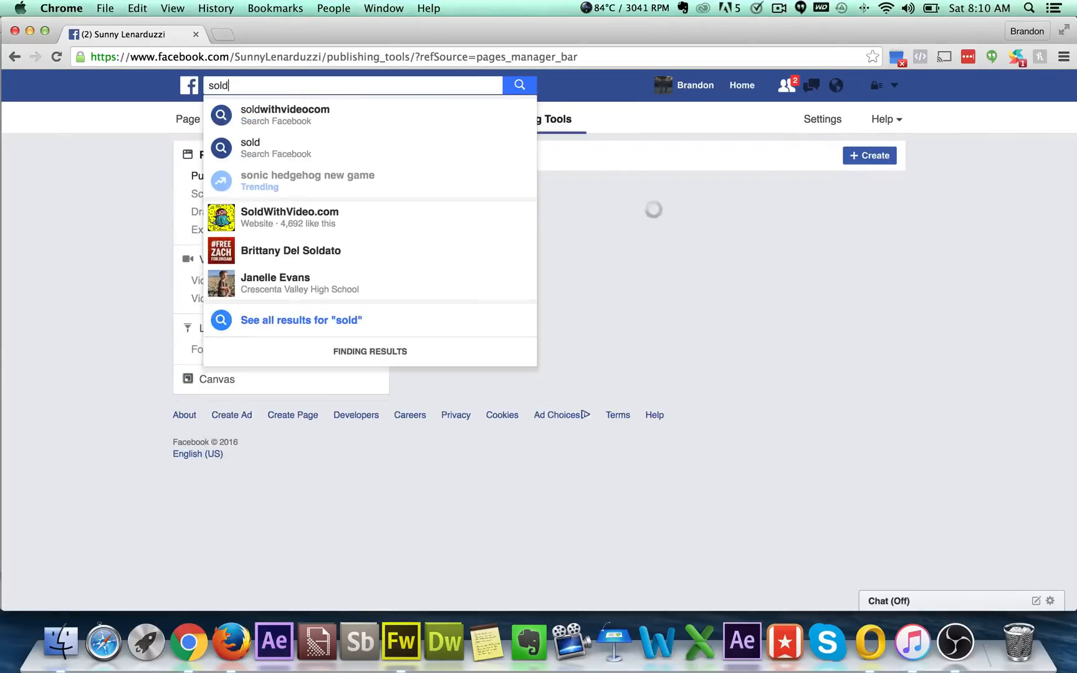
click(289, 217)
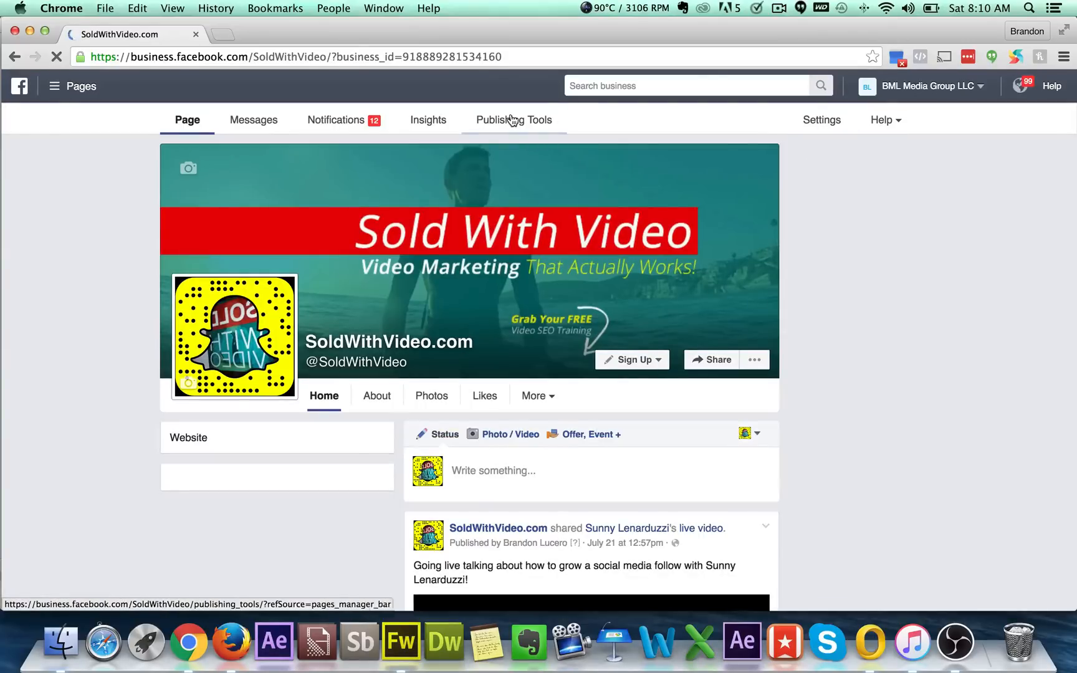
click(513, 120)
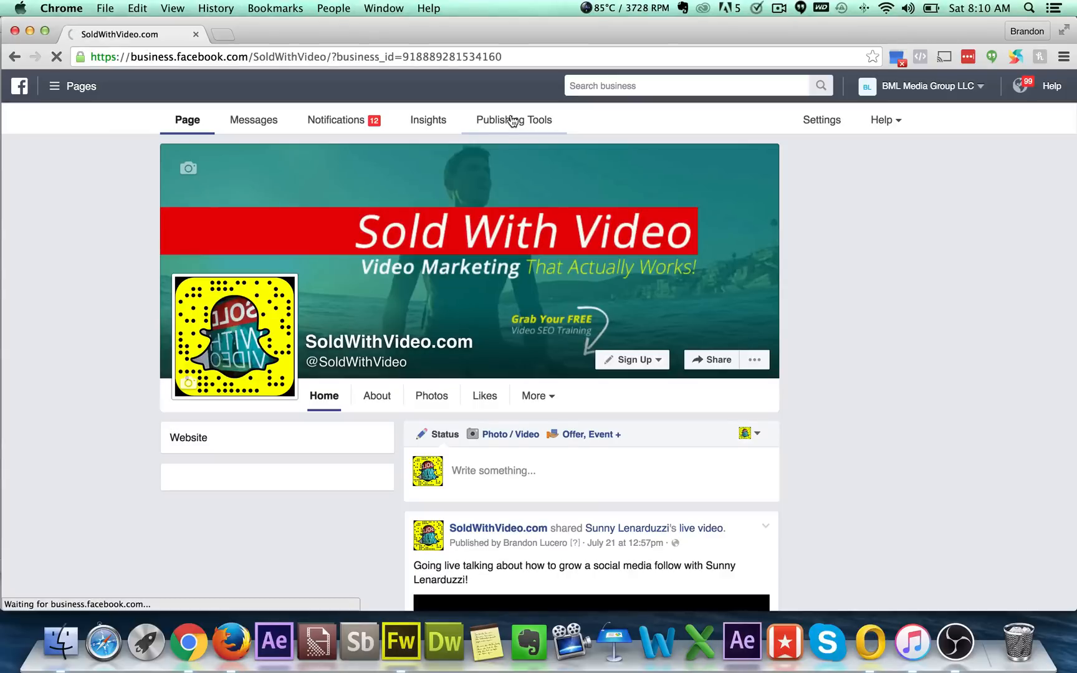
click(513, 120)
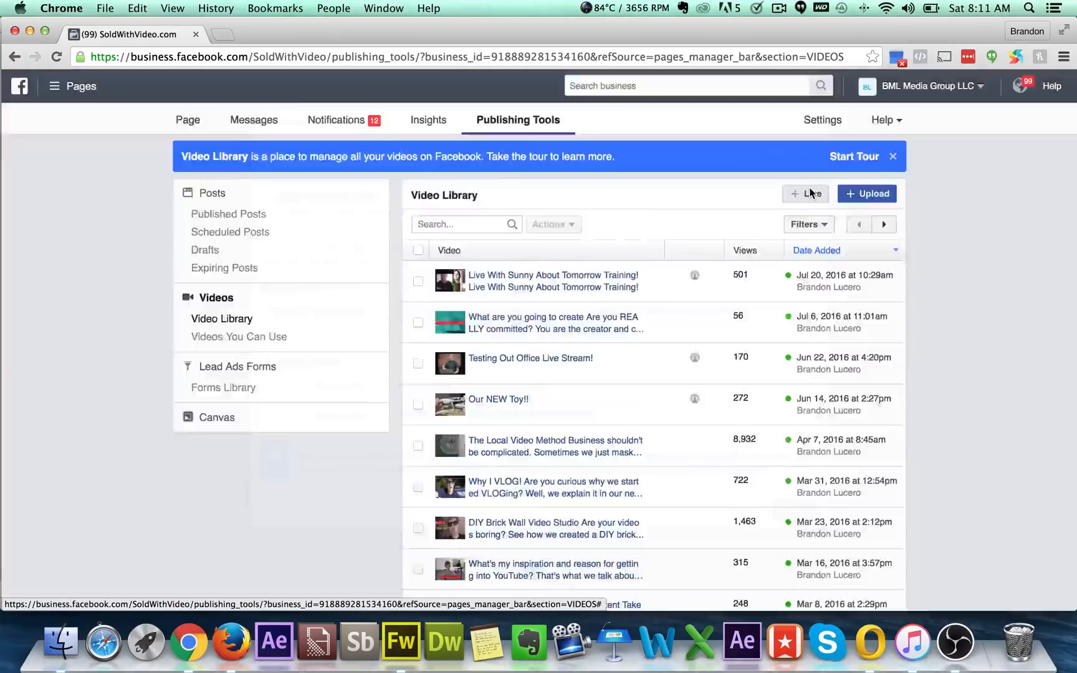
Step: Select the live video's stream key in Facebook's Create Live Video dialog for copying
click(806, 193)
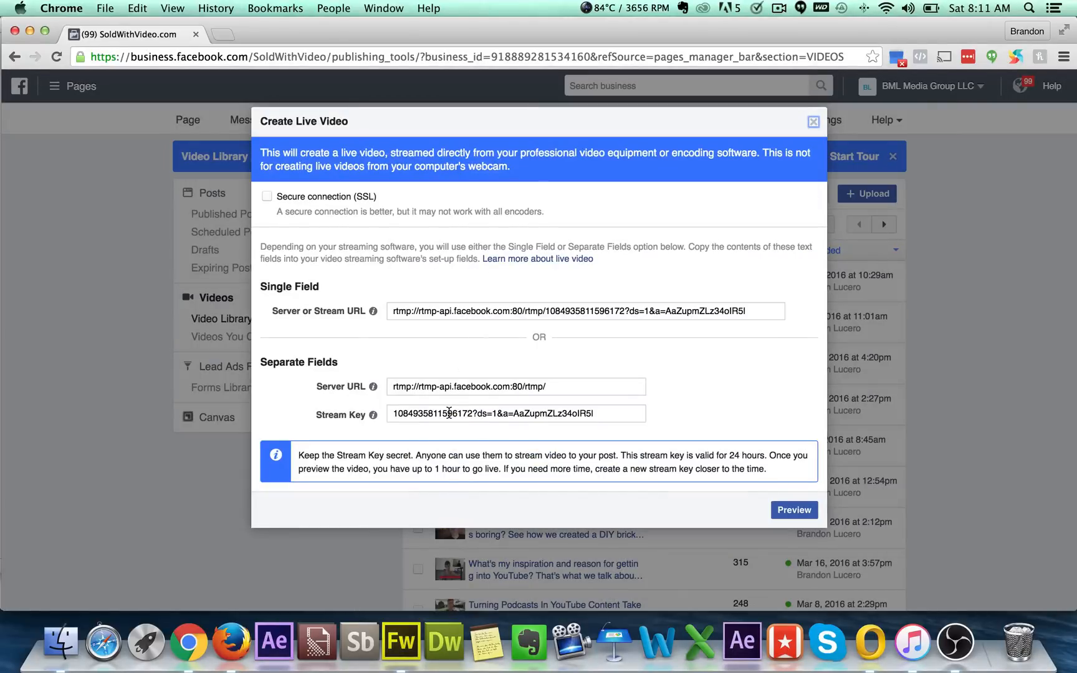
triple_click(515, 413)
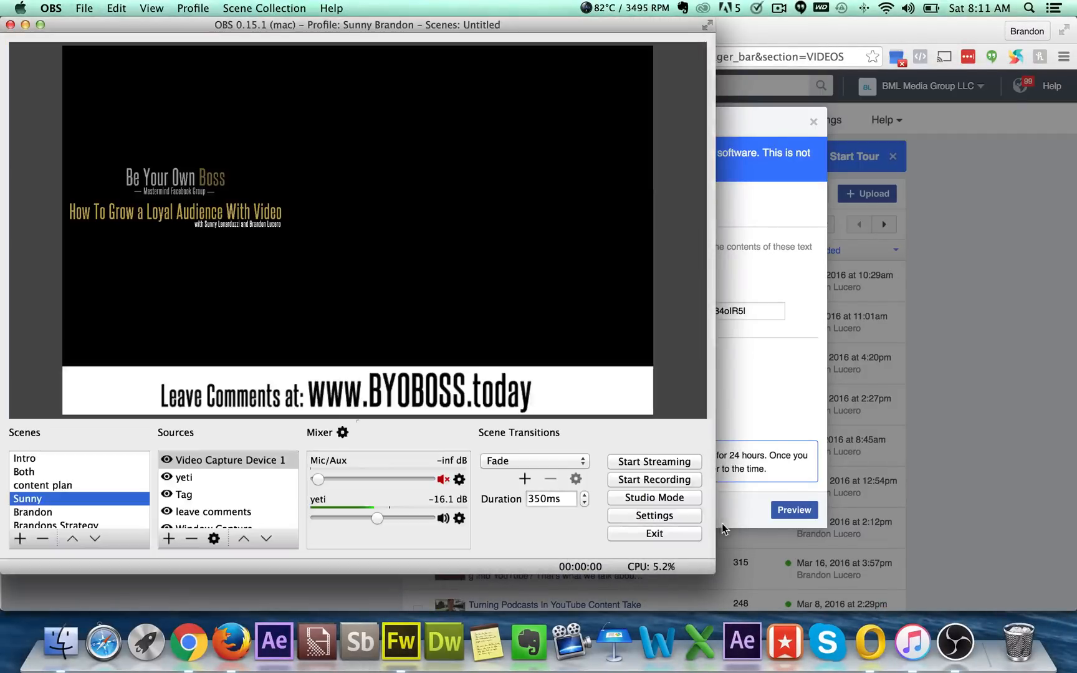
Step: Paste the copied Facebook stream key into OBS stream settings, save, and start streaming
click(654, 516)
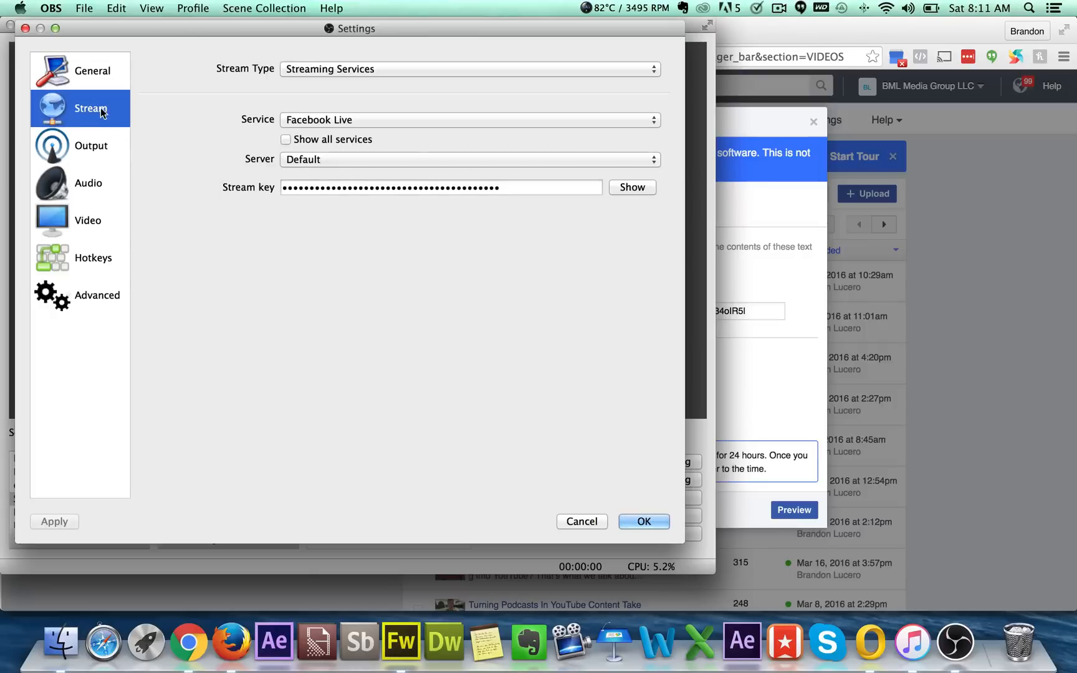
click(441, 187)
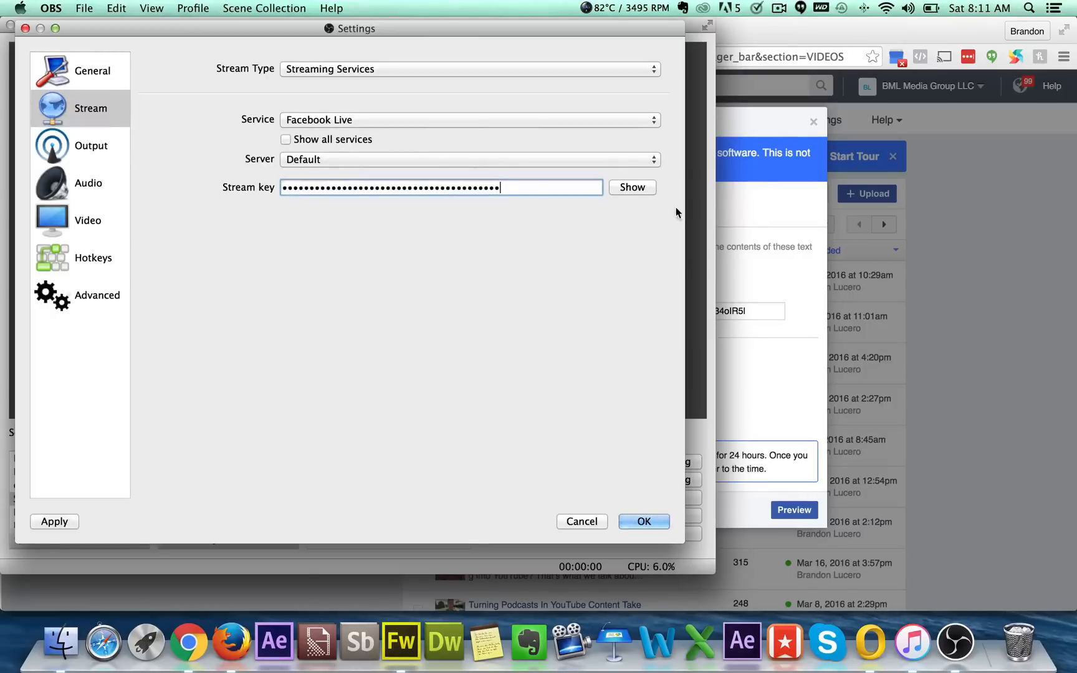
click(643, 521)
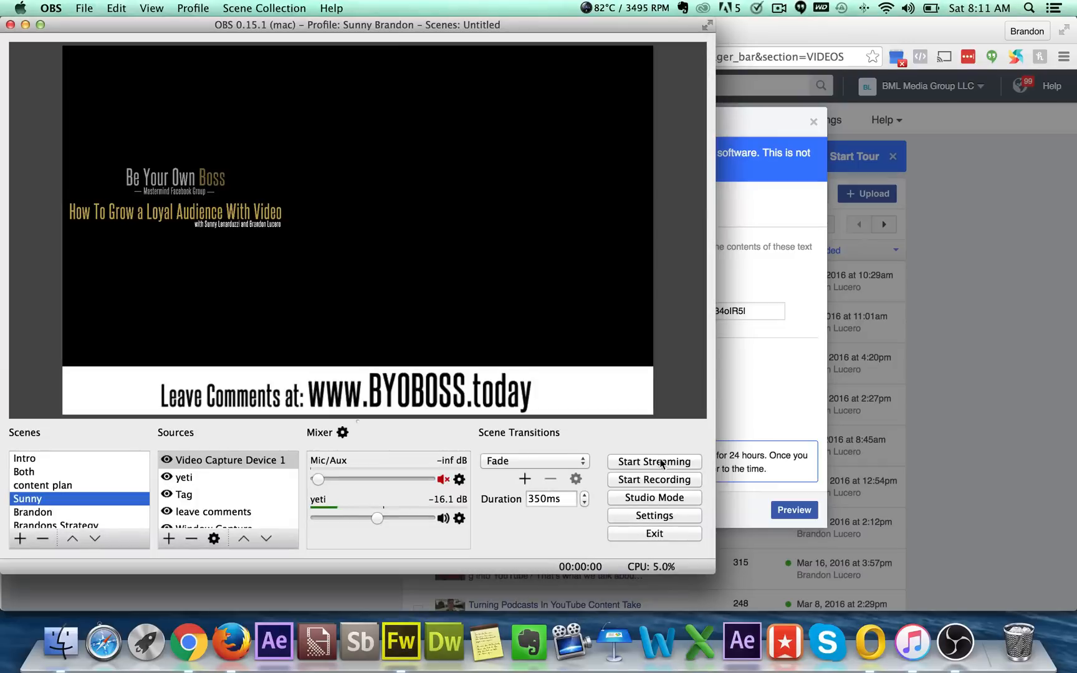
click(653, 461)
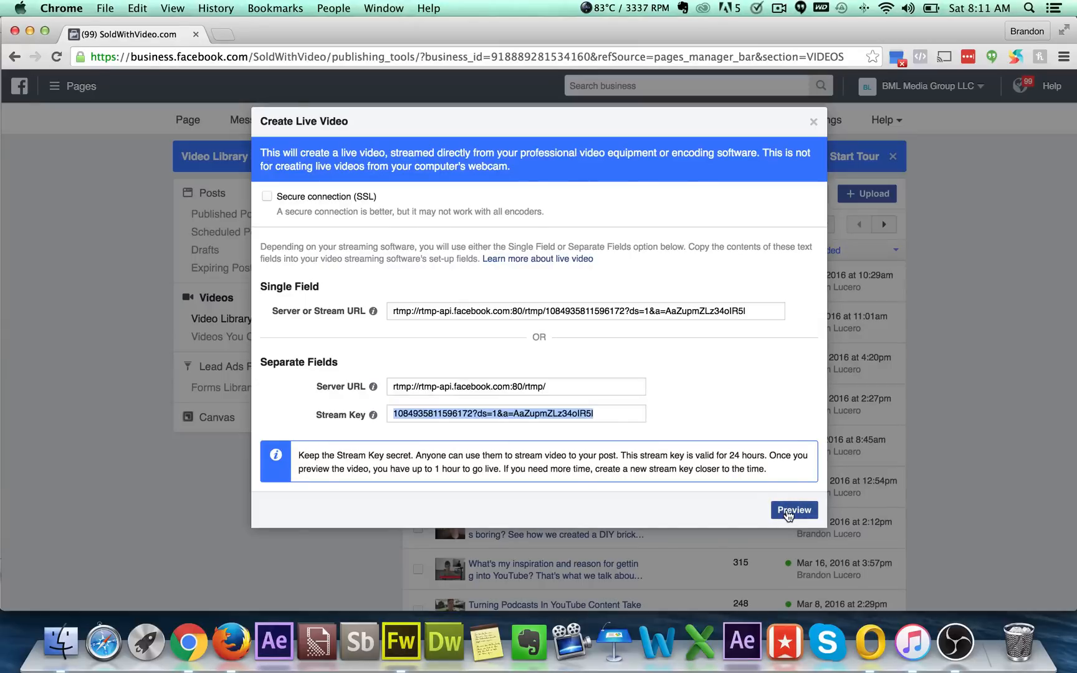
Step: Preview the stream and enter title 'Testing for tutorial' with post 'Hey hey we are live'
click(793, 511)
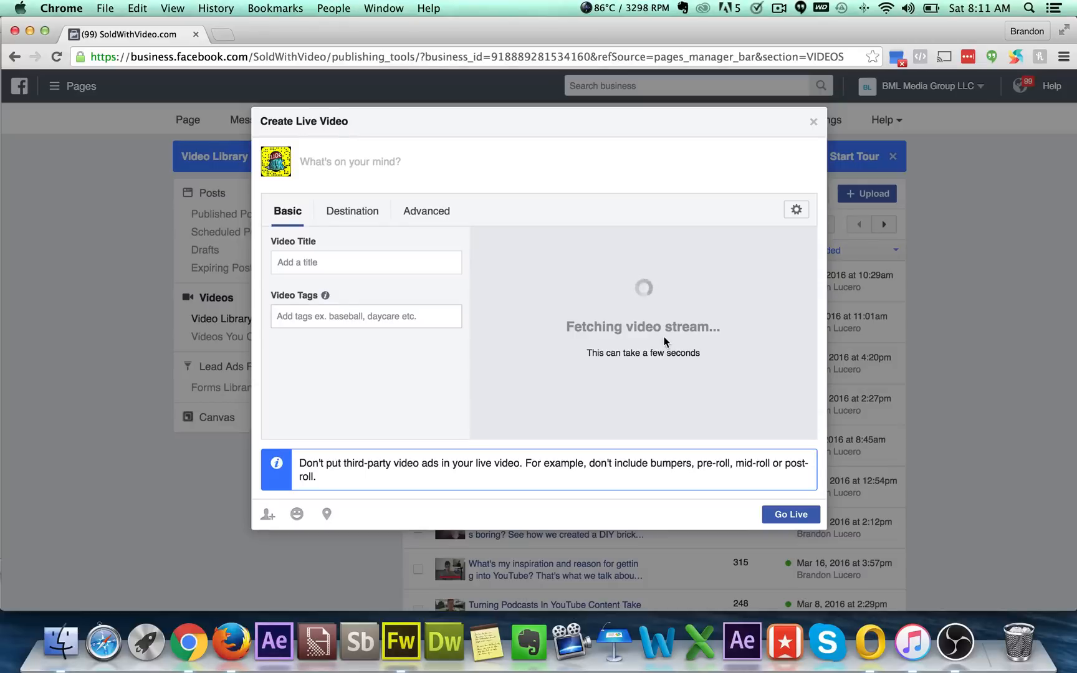
click(366, 263)
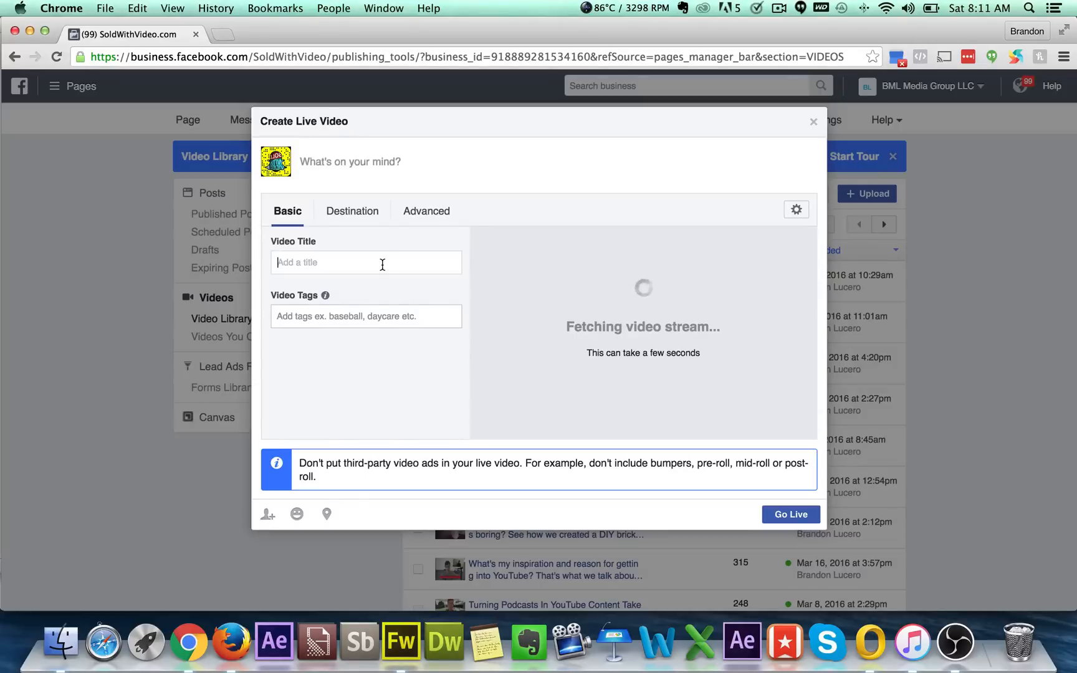
text(Testing for tuto)
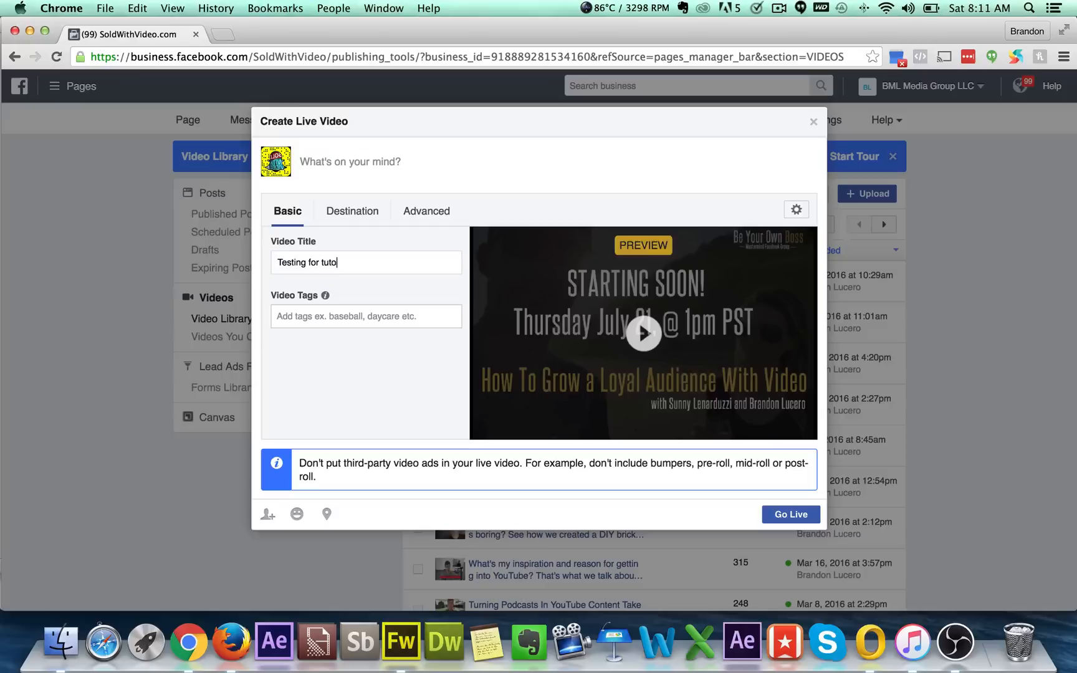
text(rial)
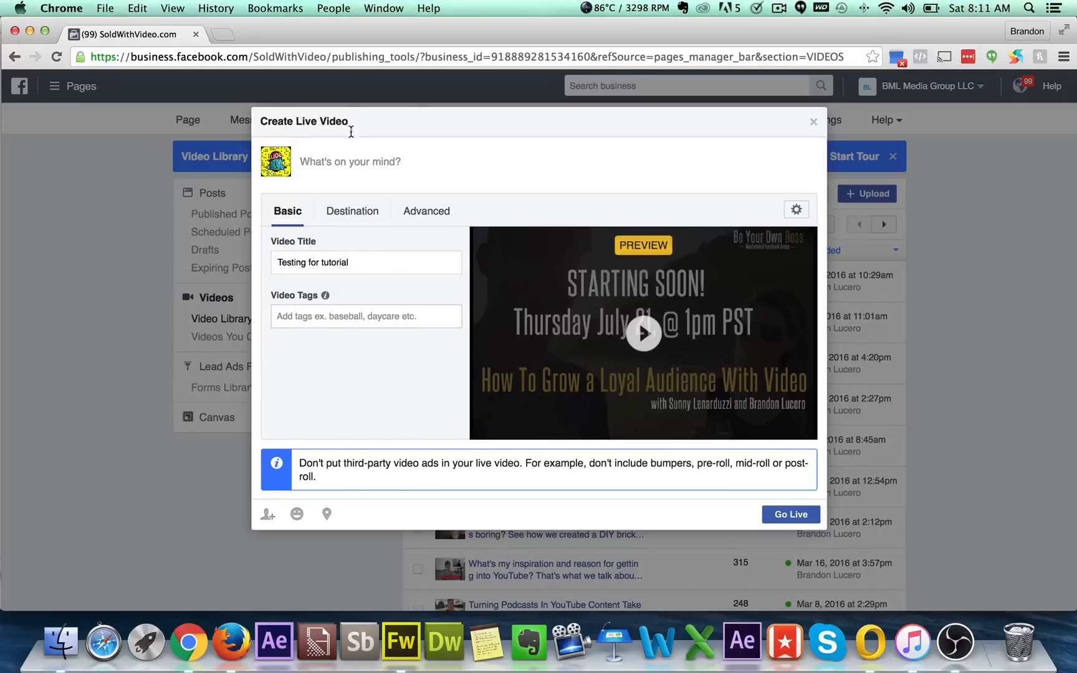
text(H)
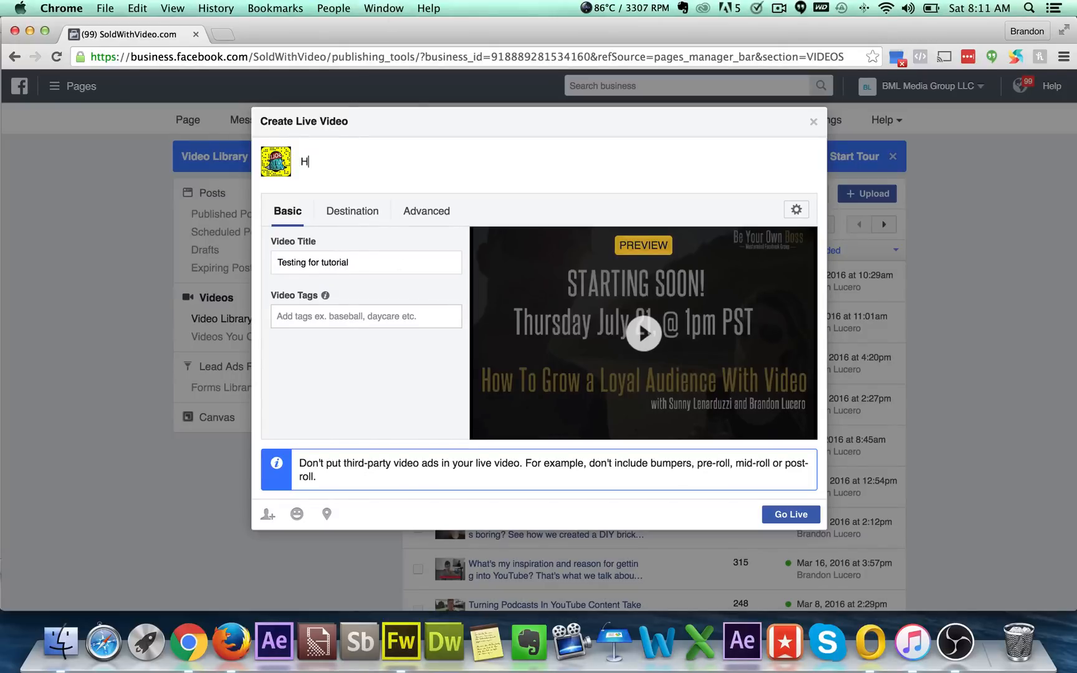
text(ety hey)
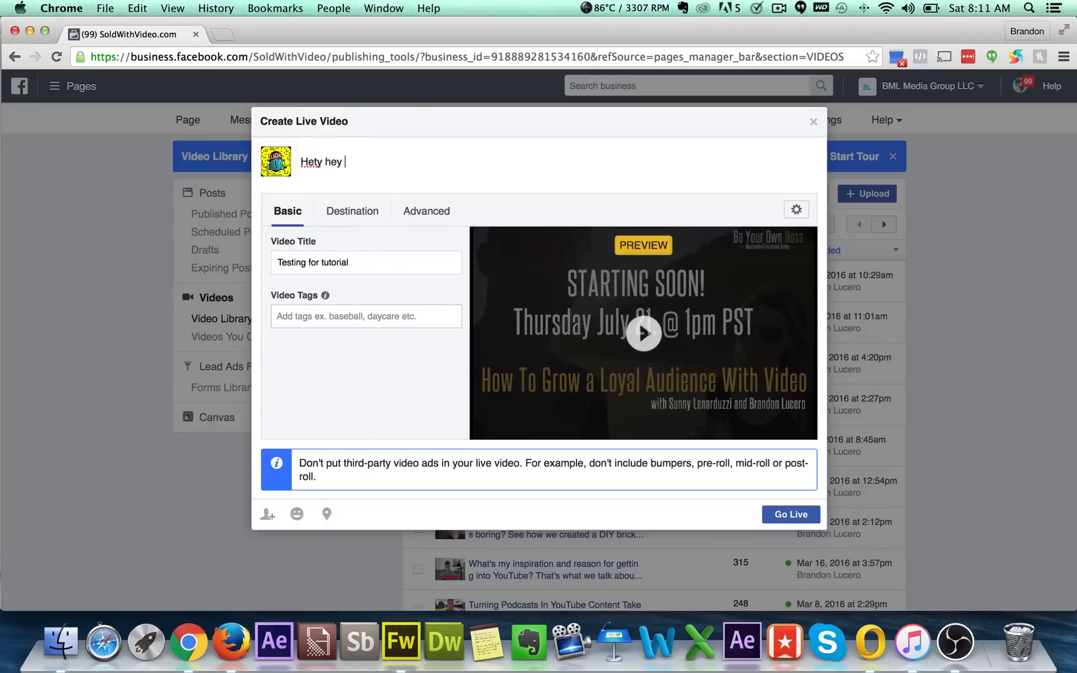
text(we are live)
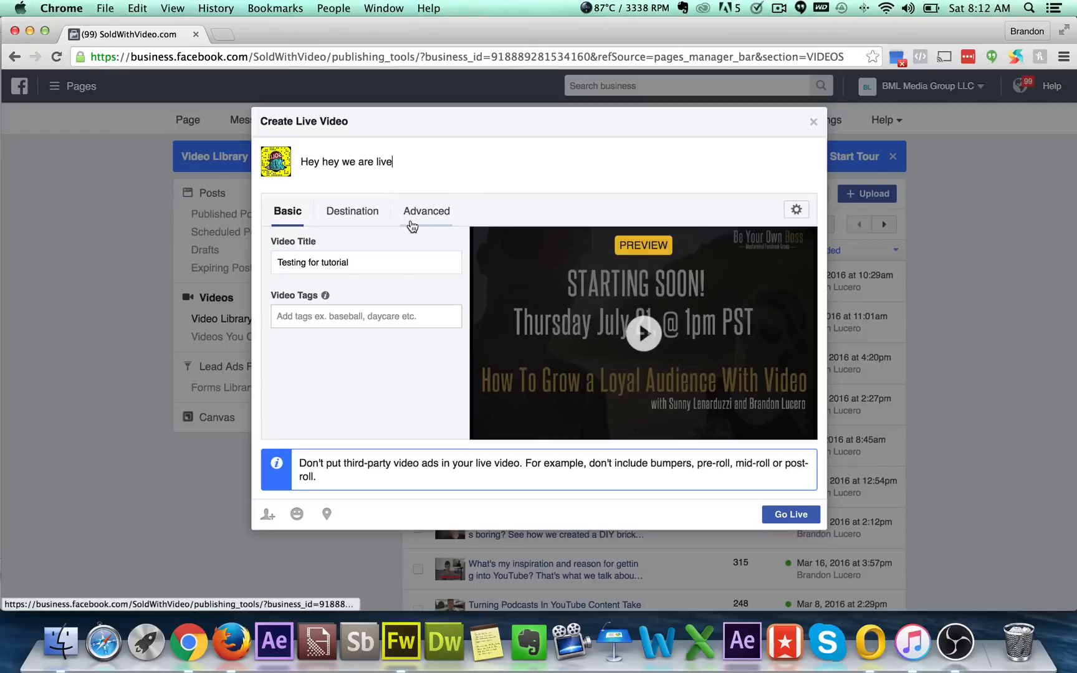
Step: Review the Advanced and Destination tabs, then return to the Basic tab
click(426, 210)
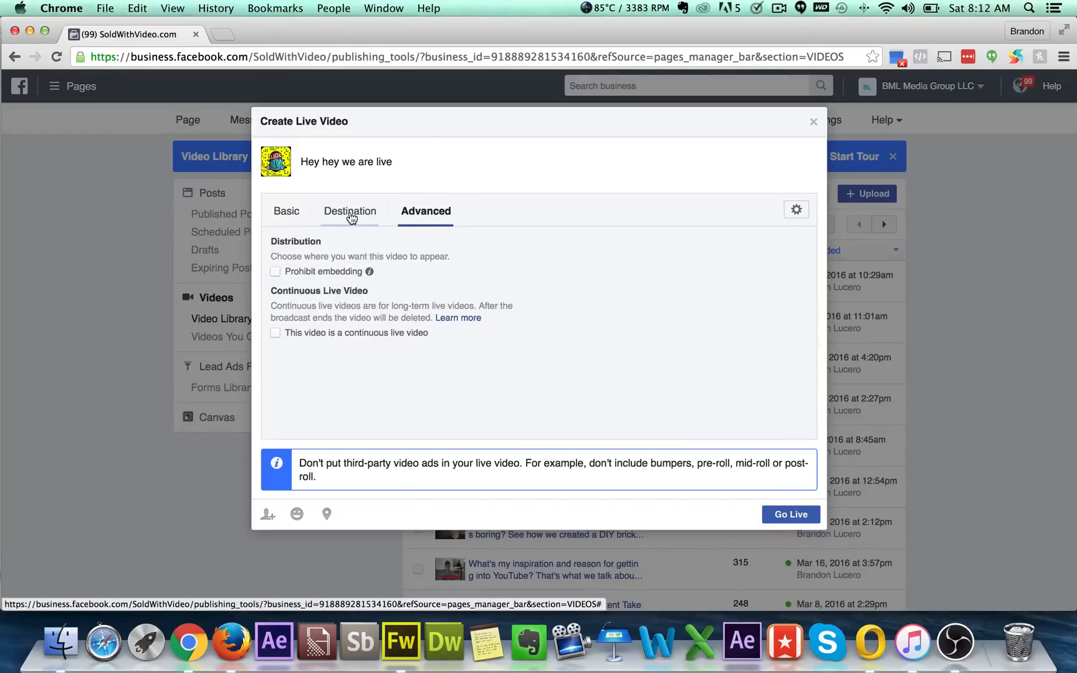
click(351, 211)
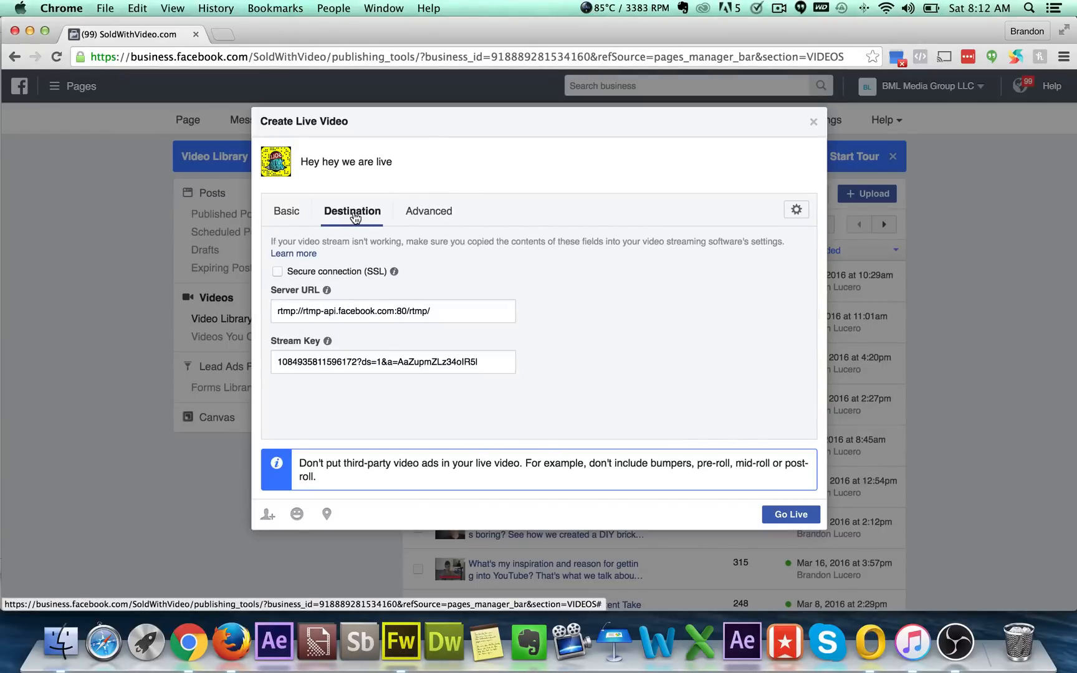
click(287, 211)
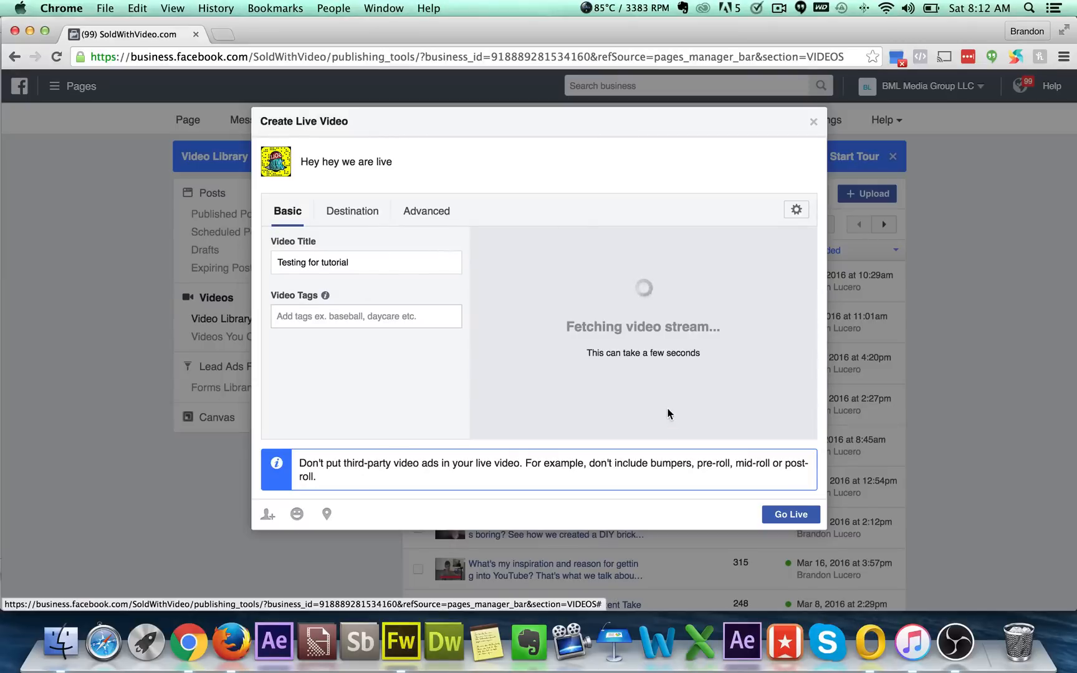
mouse_move(647, 351)
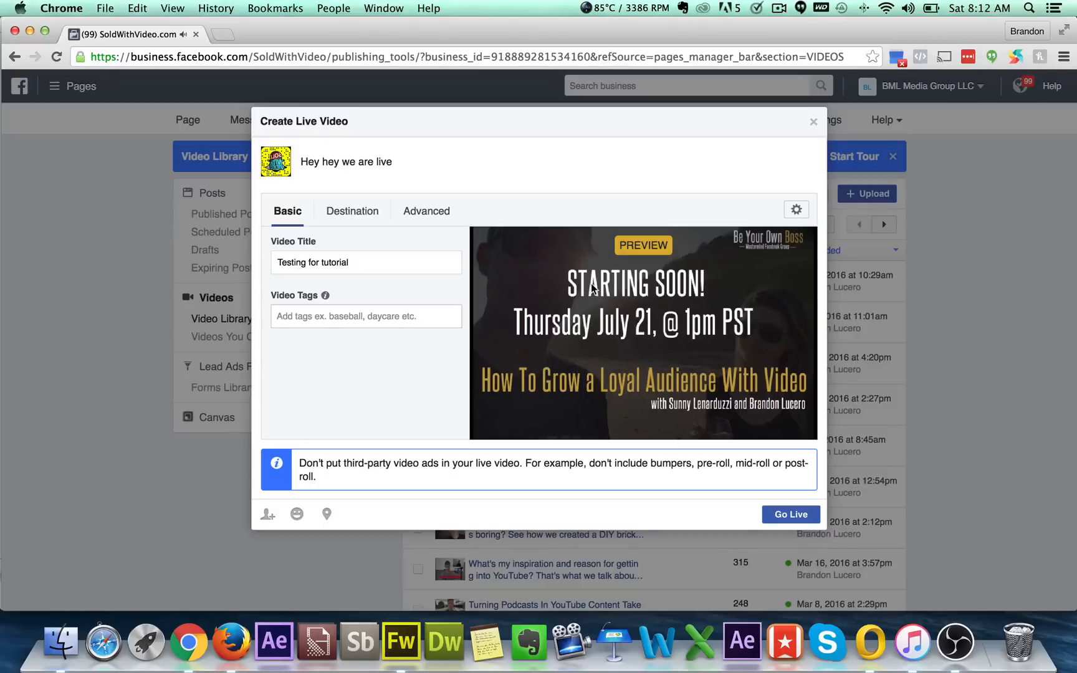
mouse_move(622, 273)
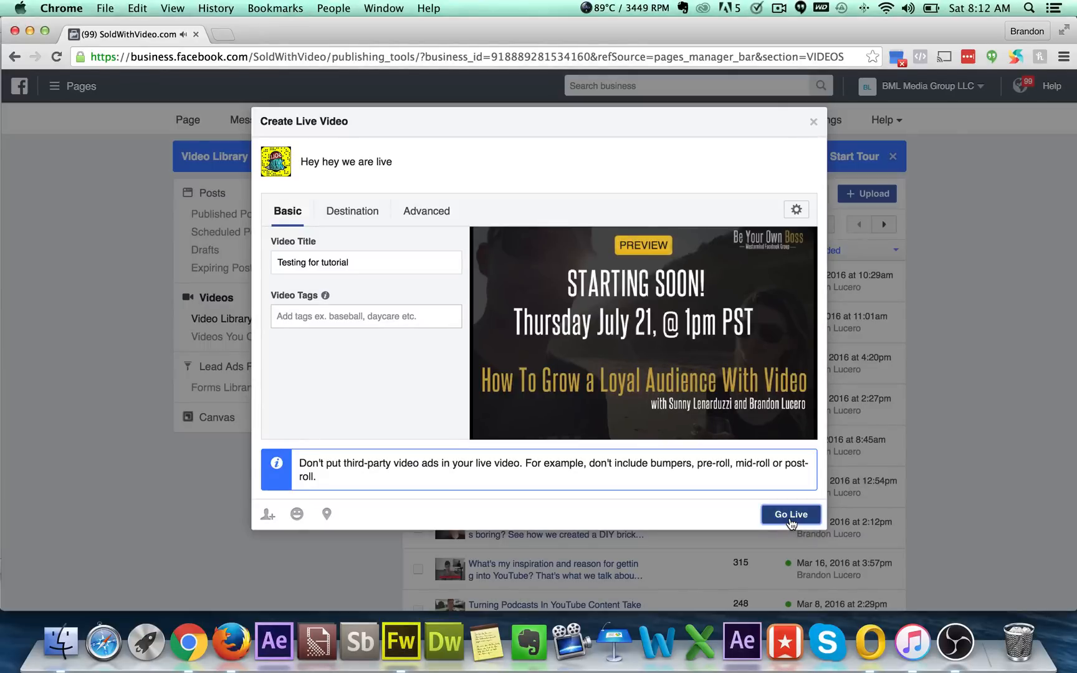
Step: Take the 'Testing for tutorial' video live with Go Live
click(792, 514)
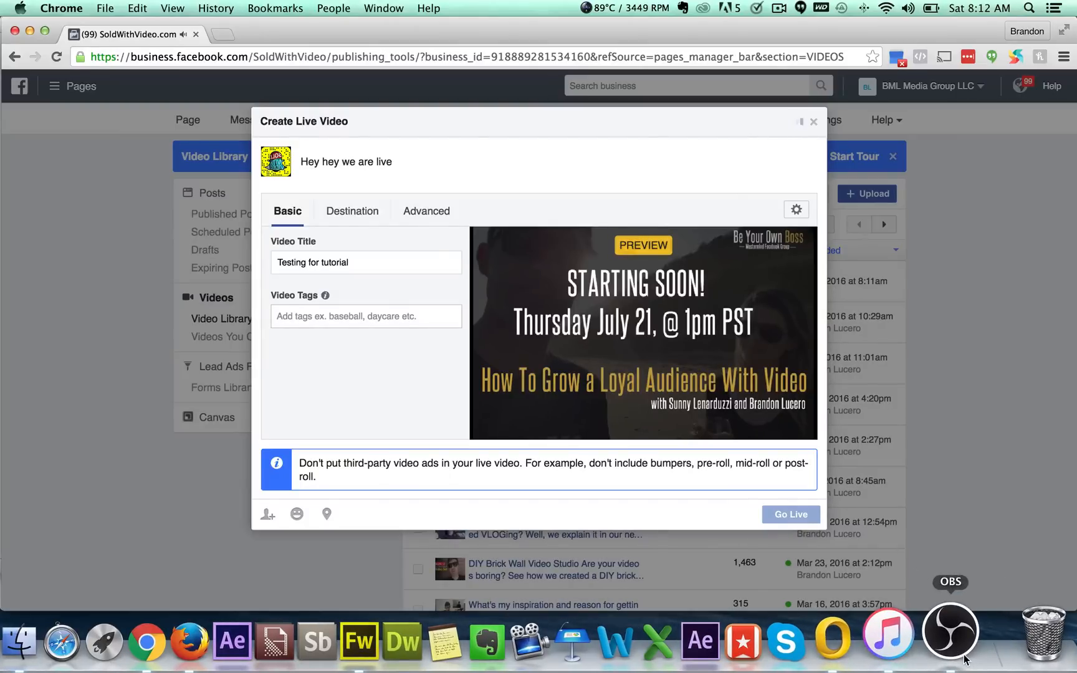
mouse_move(852, 472)
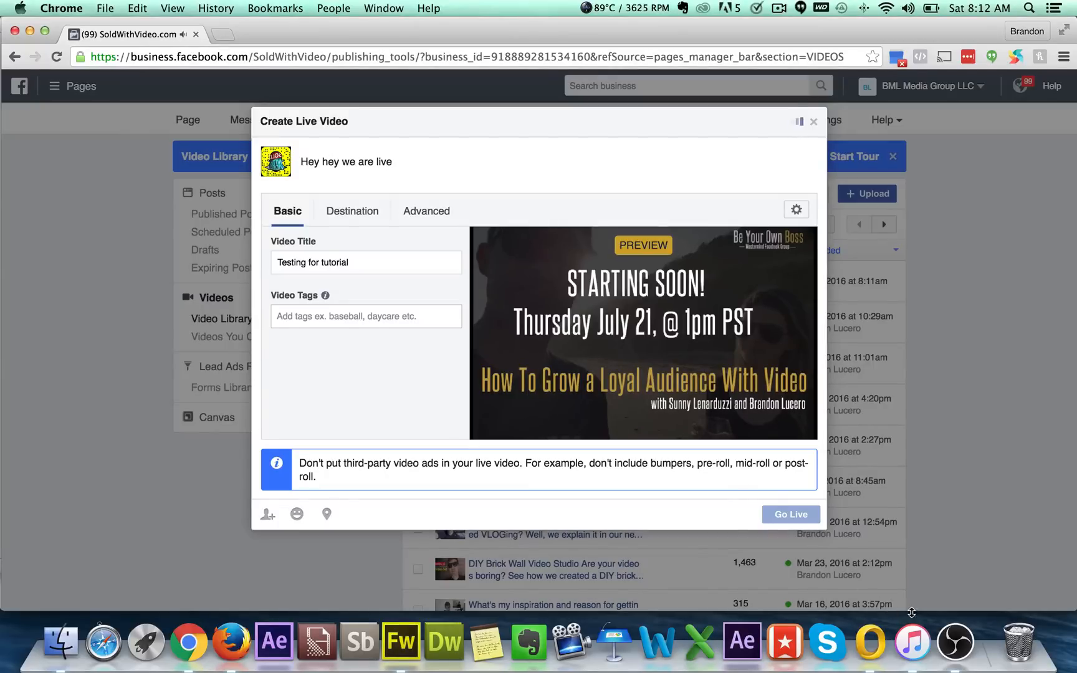
click(789, 514)
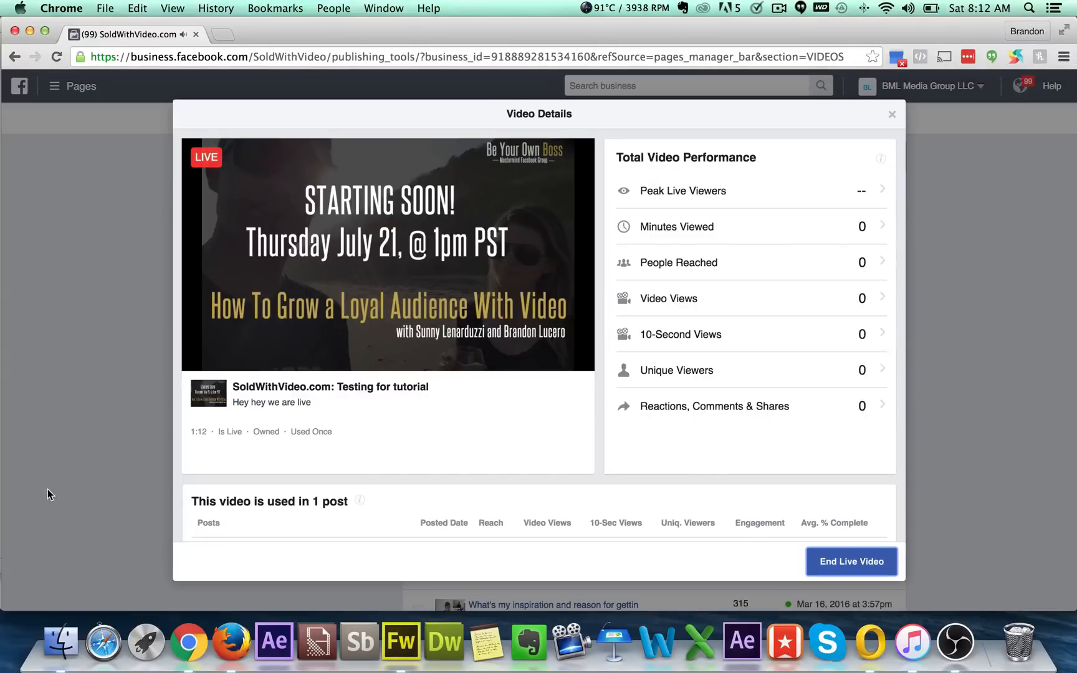
mouse_move(734, 262)
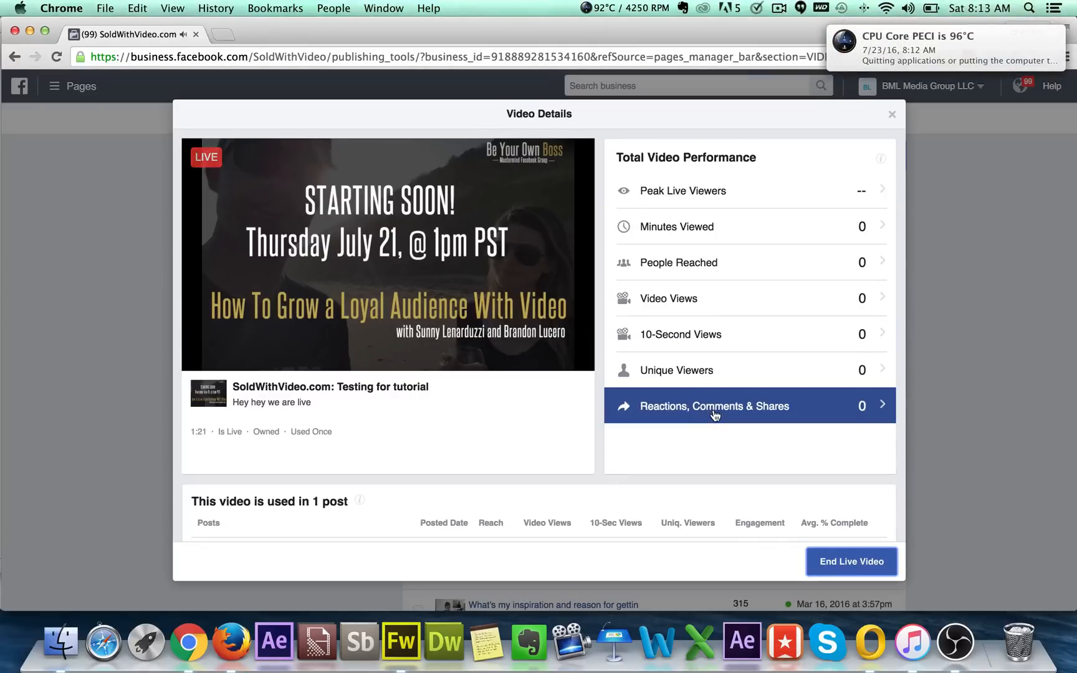
Step: End the 'Testing for tutorial' live video and confirm, returning to OBS Studio
click(715, 405)
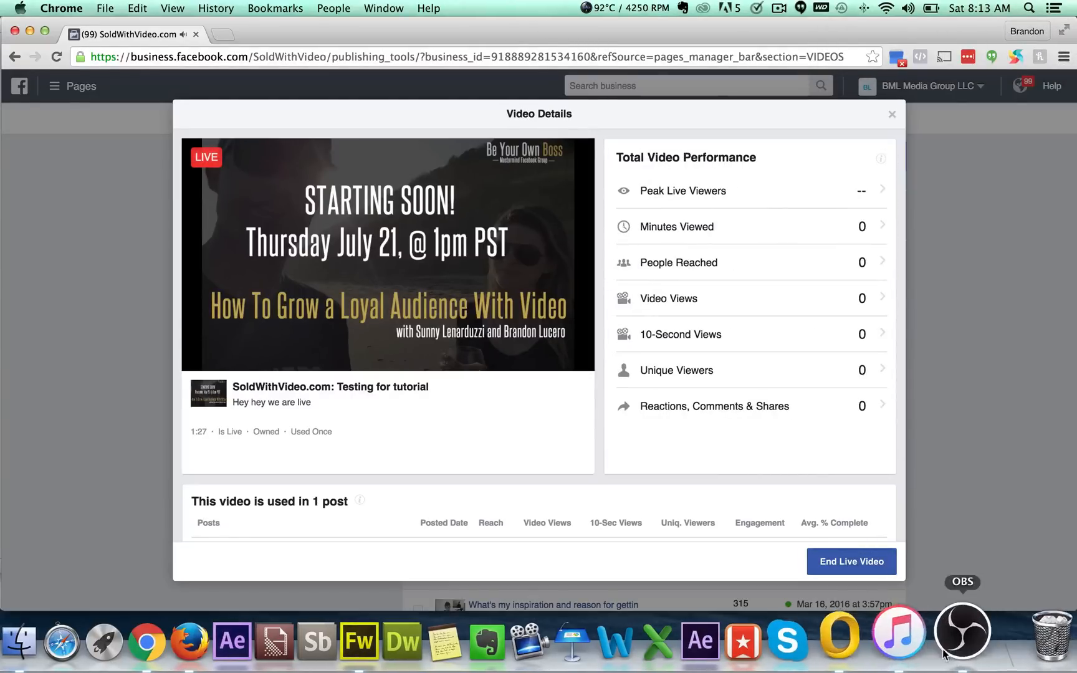
click(962, 631)
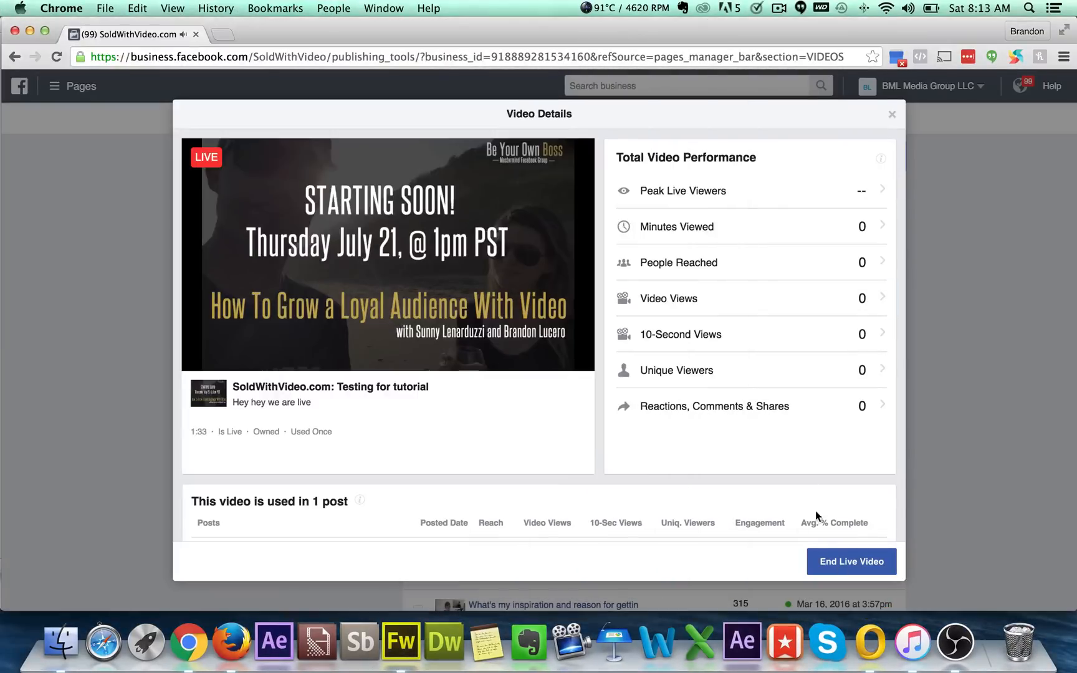
click(850, 561)
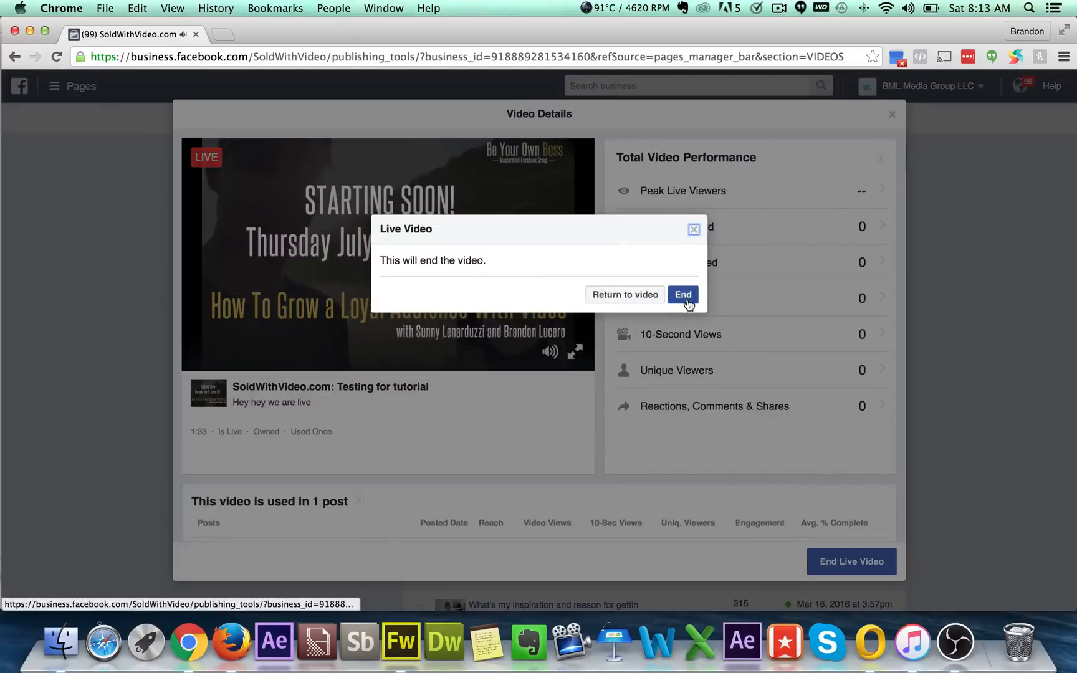
click(682, 294)
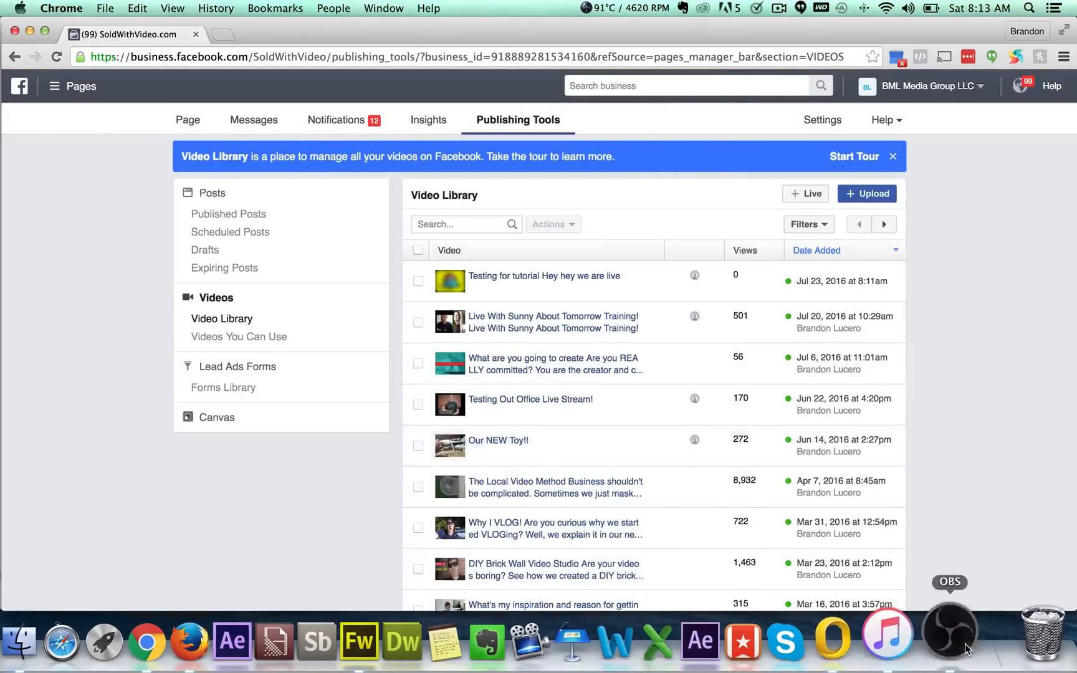
click(951, 627)
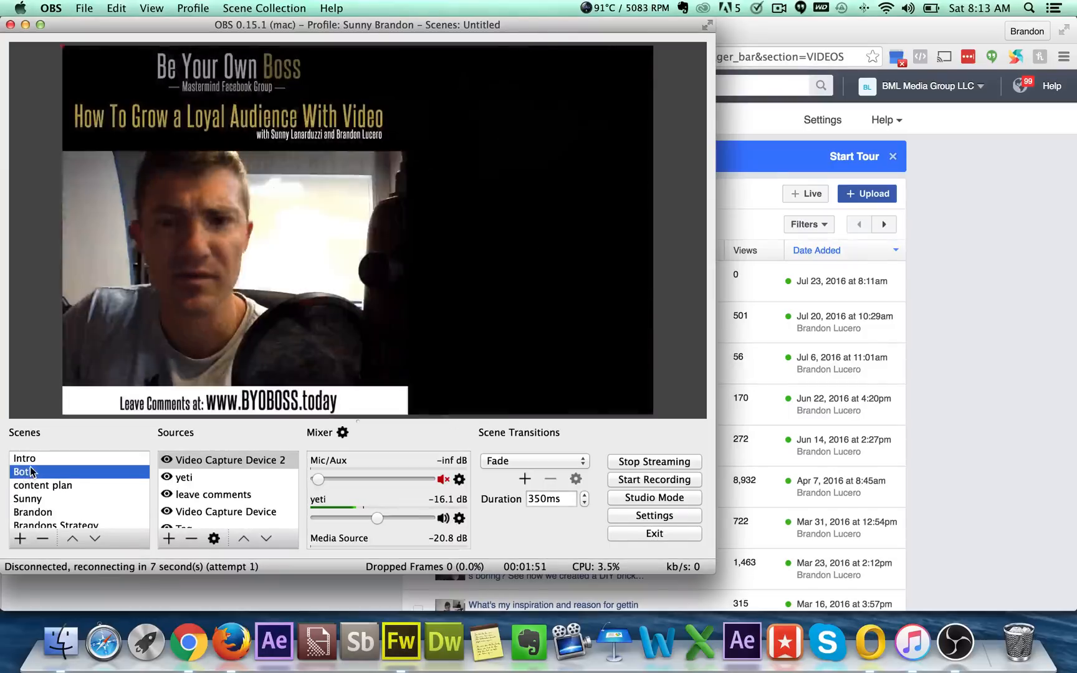
Step: Switch the OBS on-air scene from Both to Intro, then to Sunny
click(25, 458)
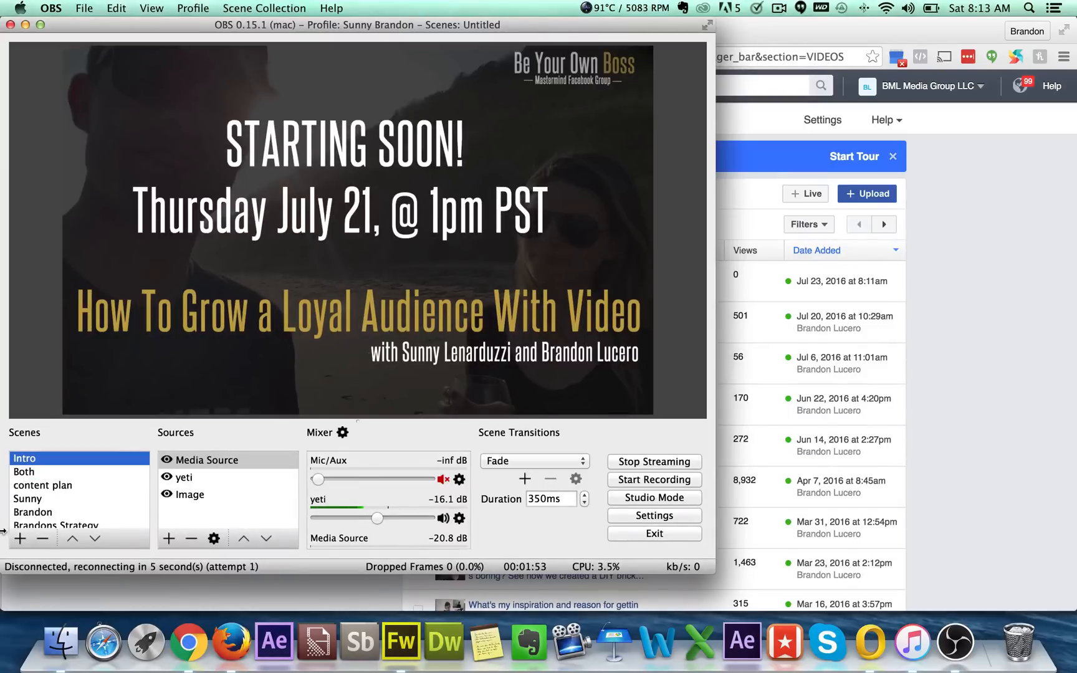
click(28, 499)
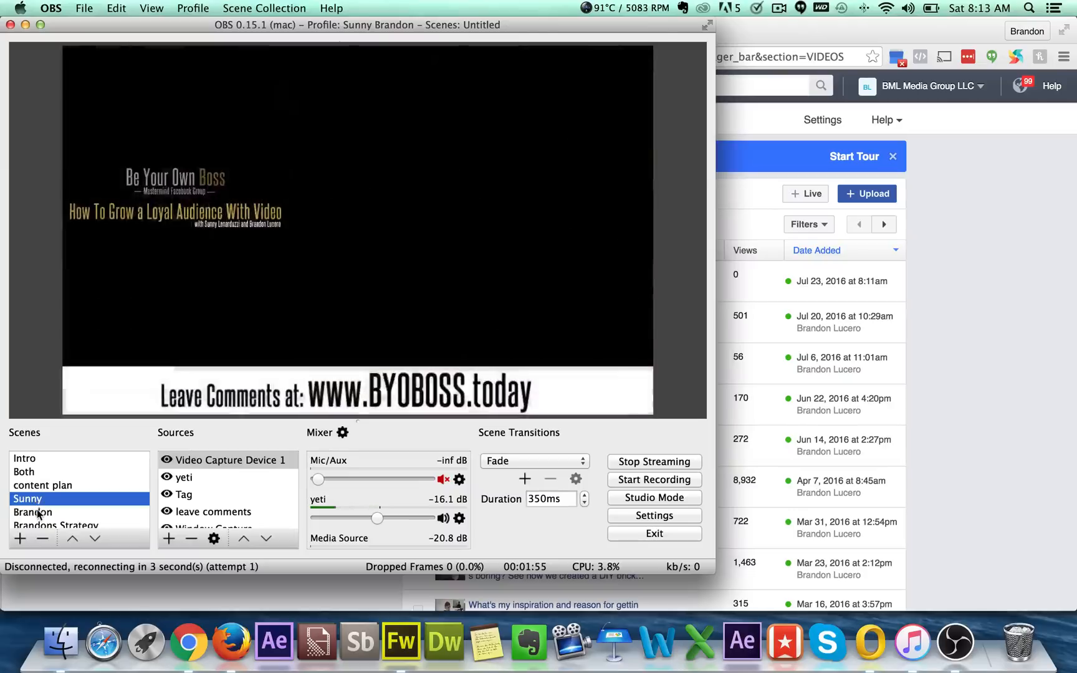
click(33, 513)
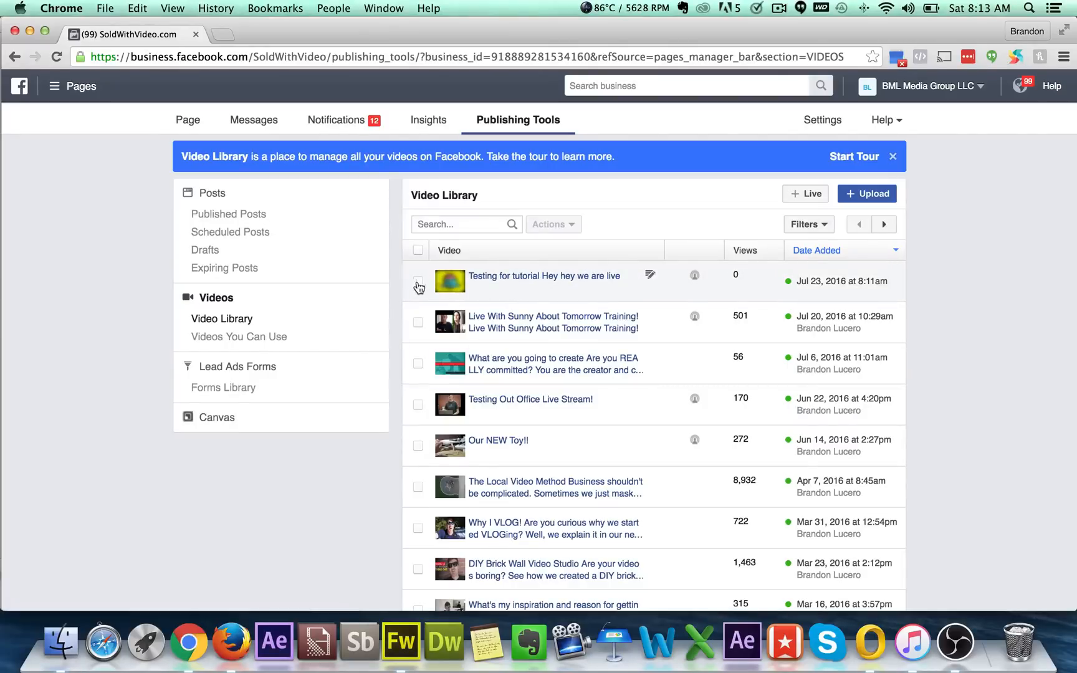
Step: Select the newest 'Testing for tutorial' video in the Video Library and scroll down
click(419, 281)
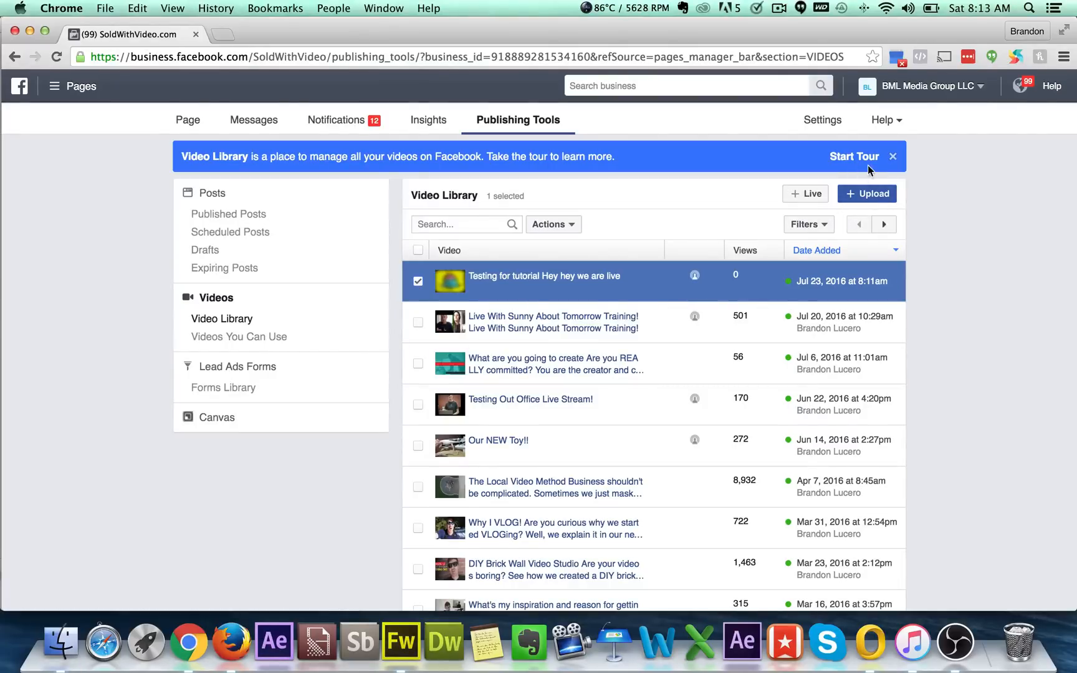
scroll(down, 3)
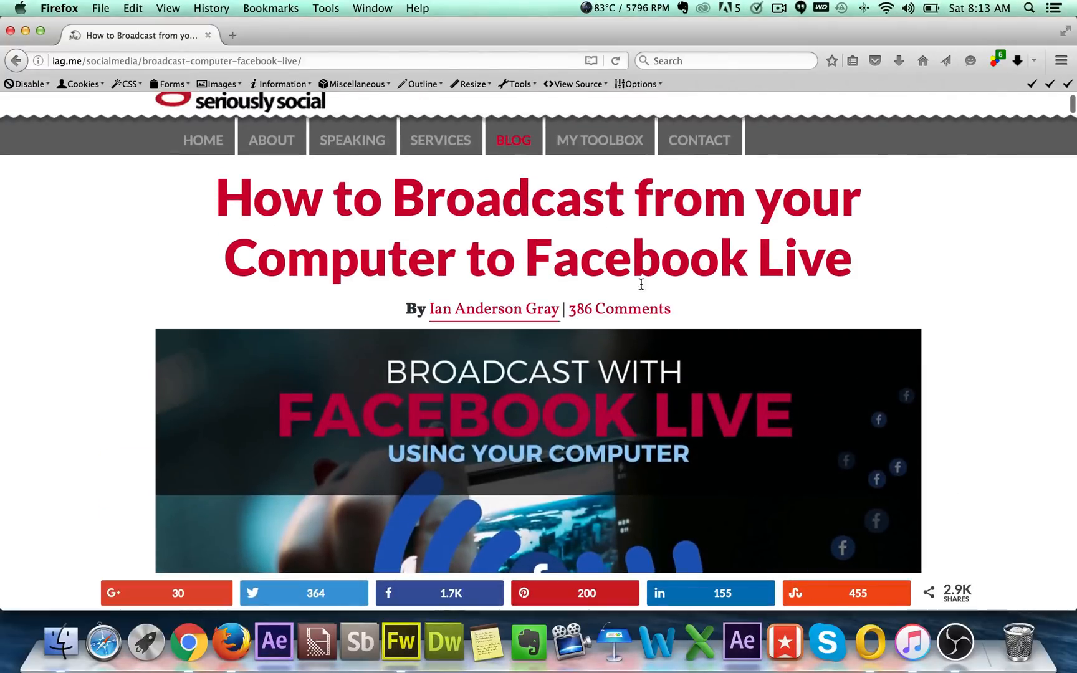
mouse_move(384, 391)
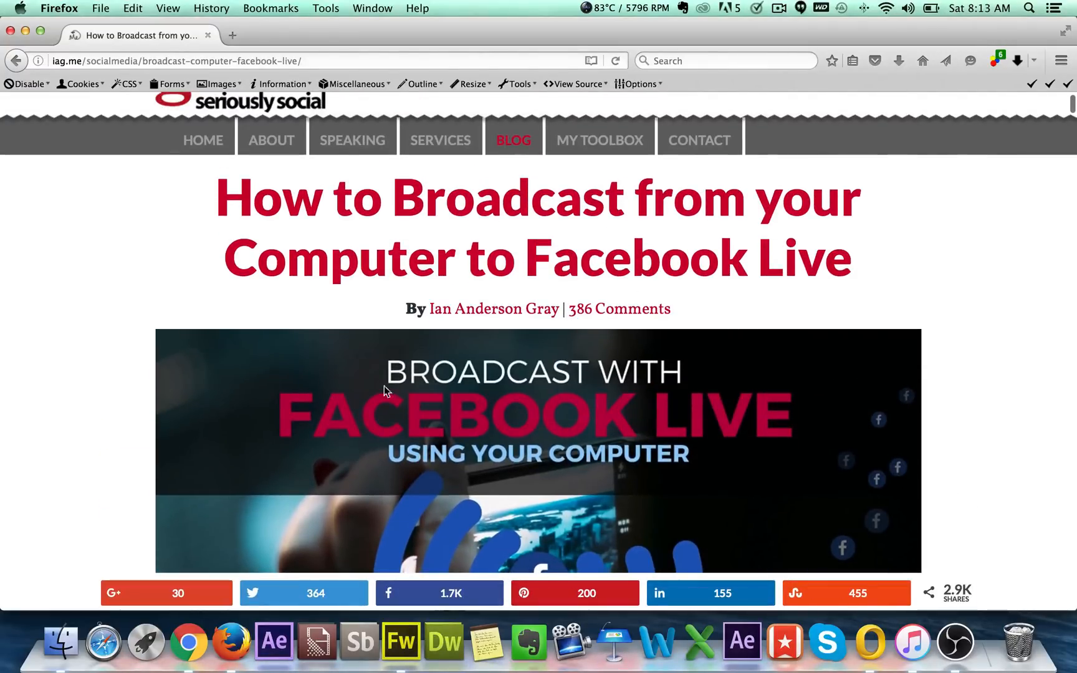
Step: Scroll the iag.me article down to the Broadcast on Facebook Live button
scroll(down, 3)
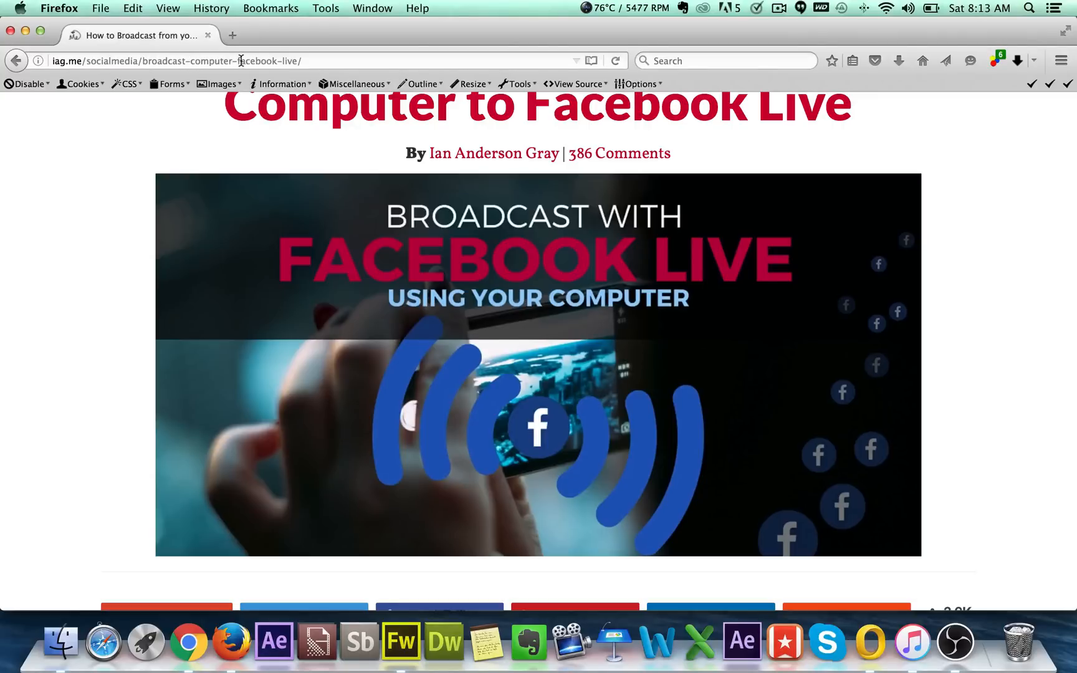
scroll(down, 3)
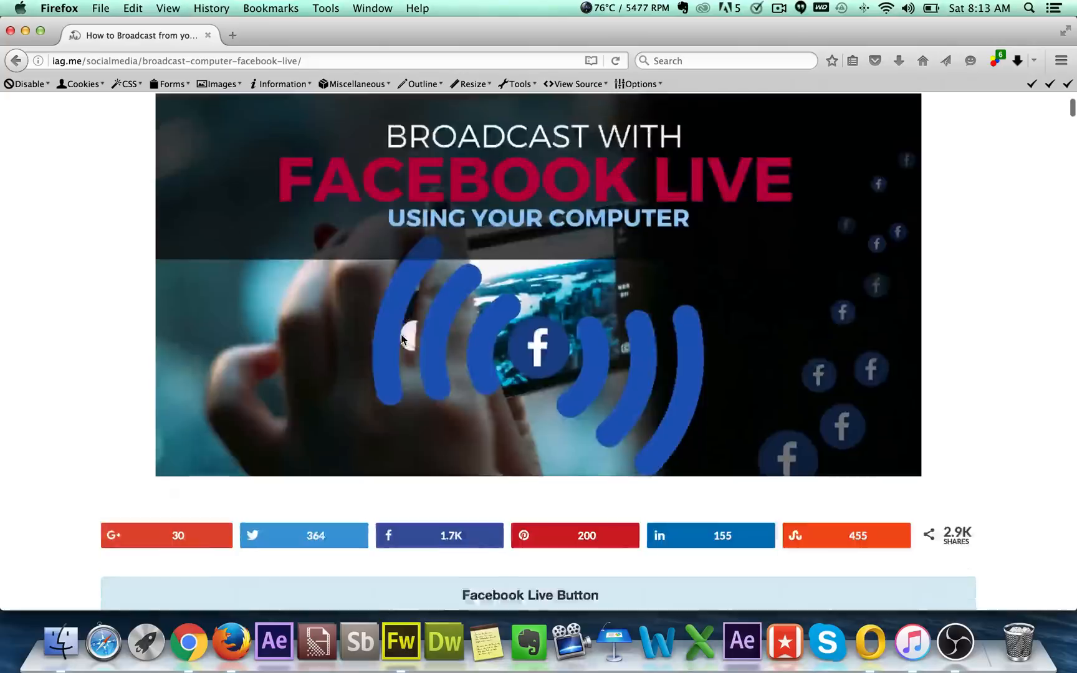
scroll(down, 3)
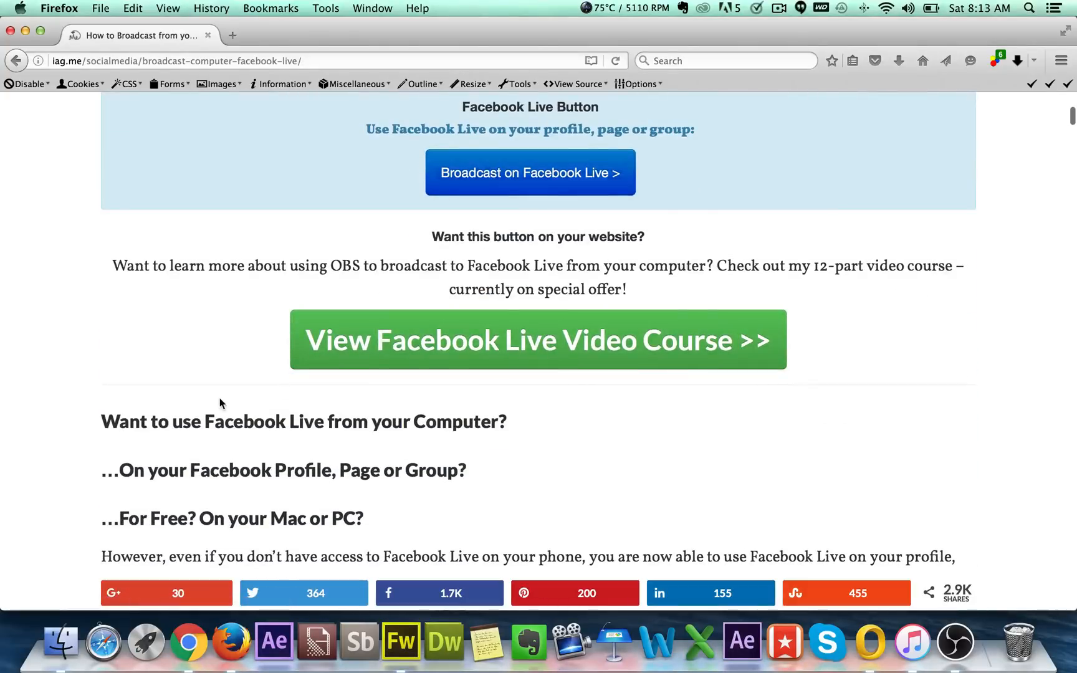
Step: Start a Facebook Live broadcast shared in the Be Your Own Boss Mastermind group
click(530, 173)
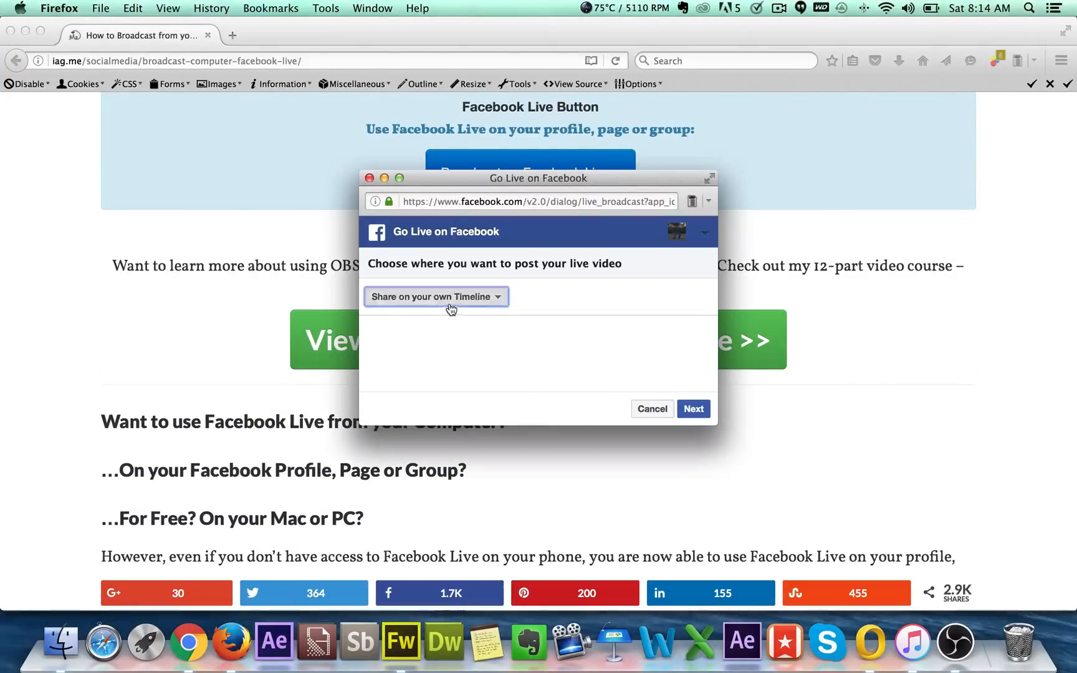
click(436, 296)
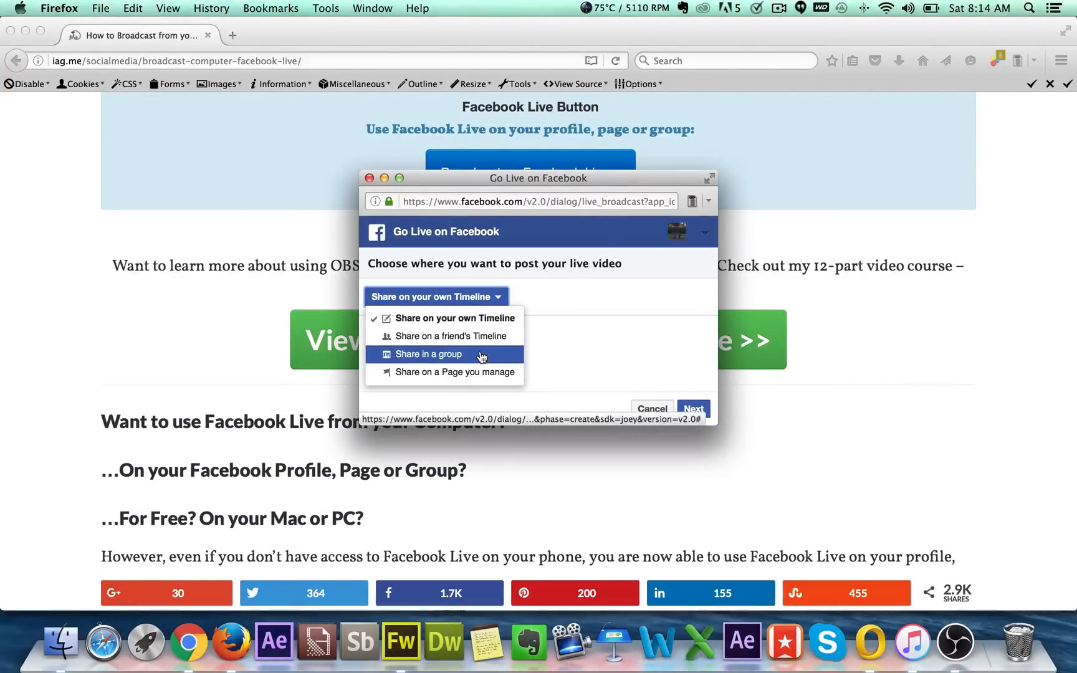
click(427, 354)
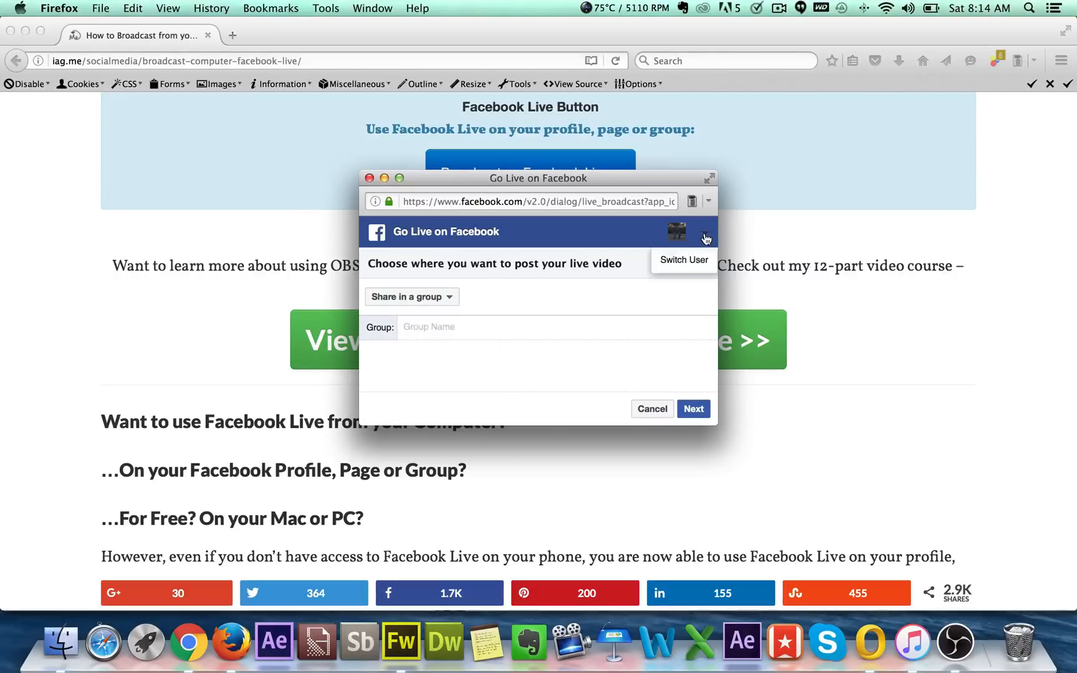
mouse_move(548, 312)
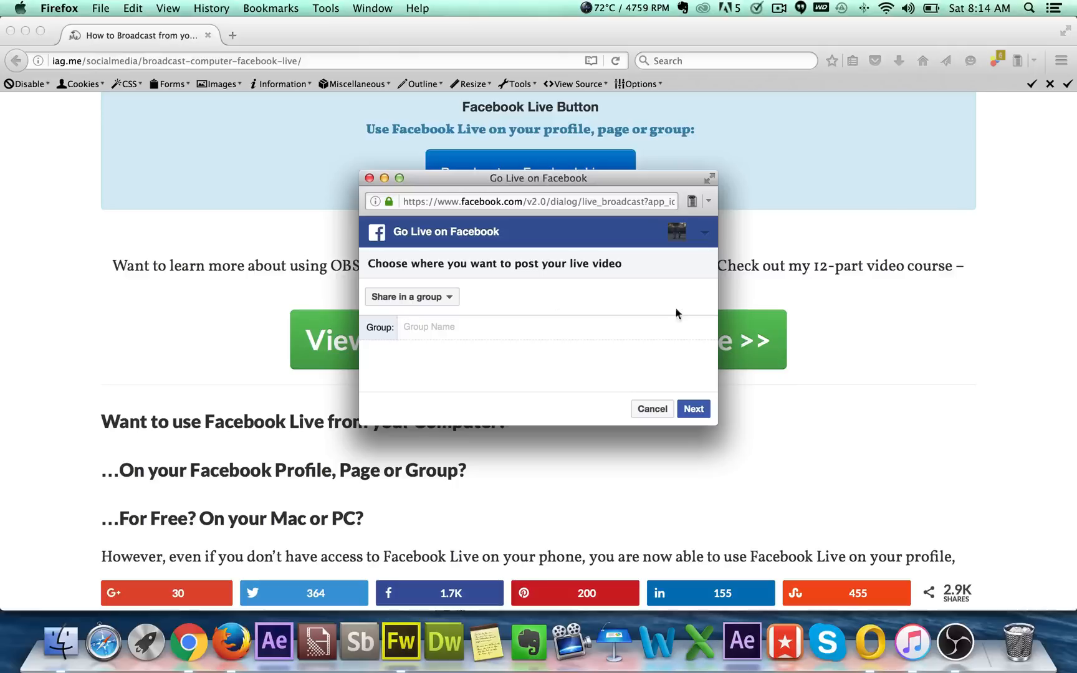
mouse_move(632, 331)
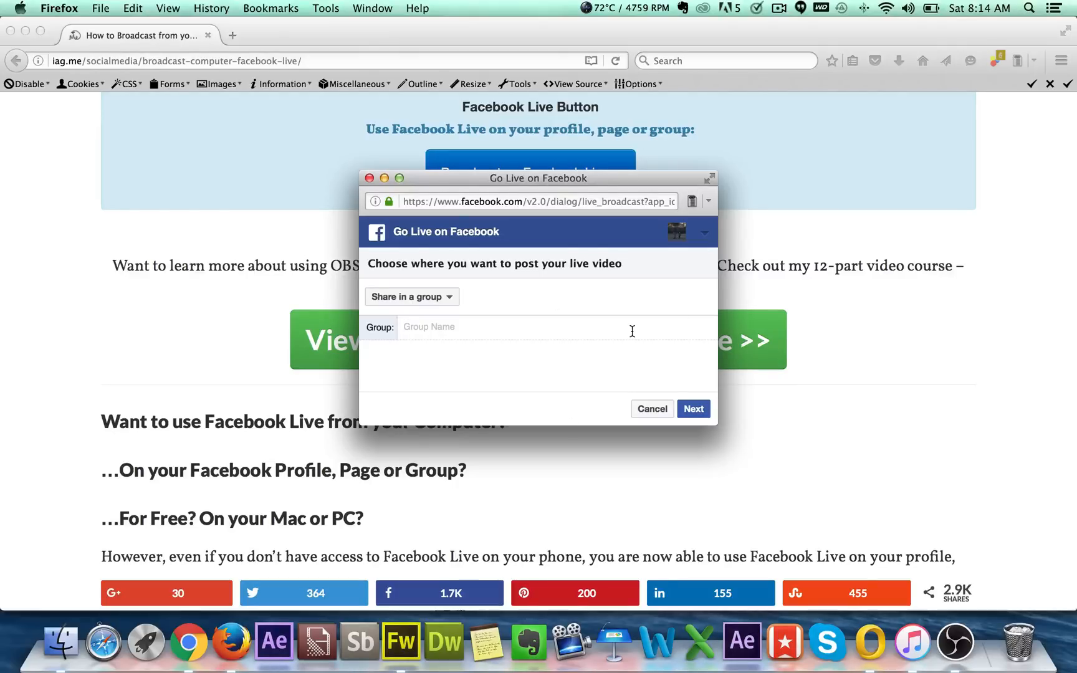
mouse_move(673, 248)
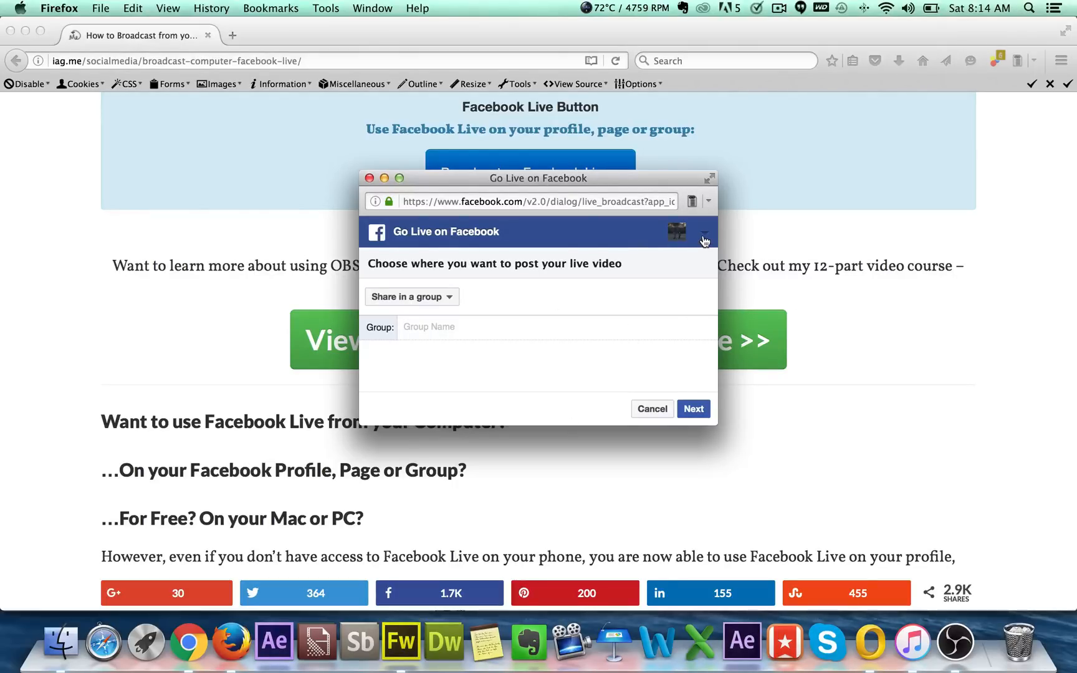
mouse_move(632, 307)
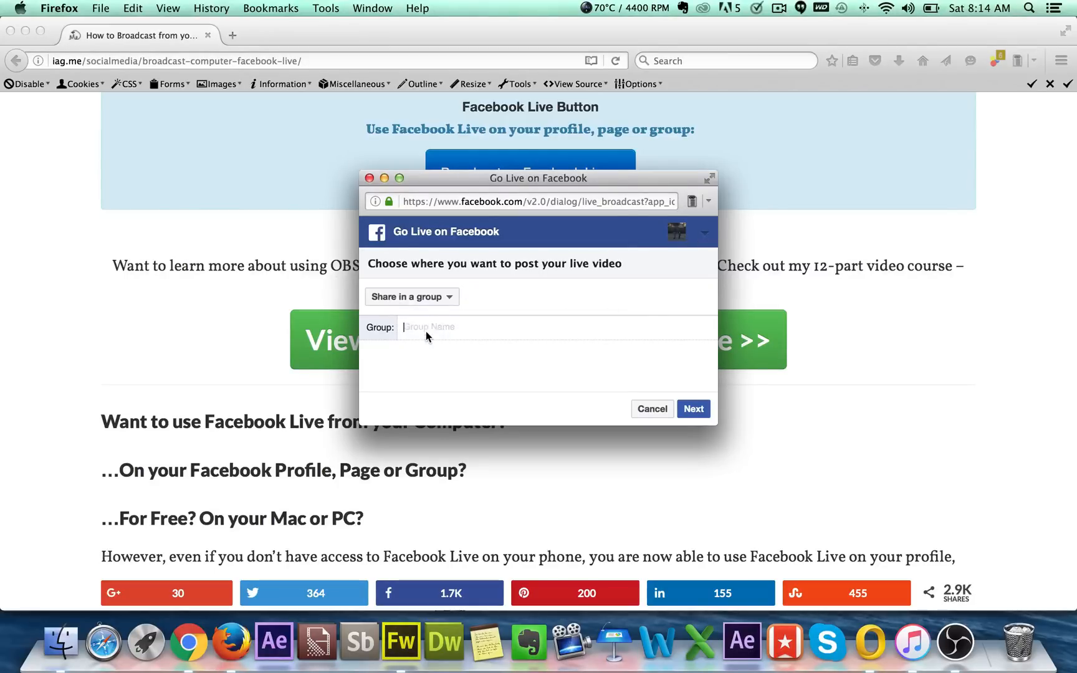
text(be)
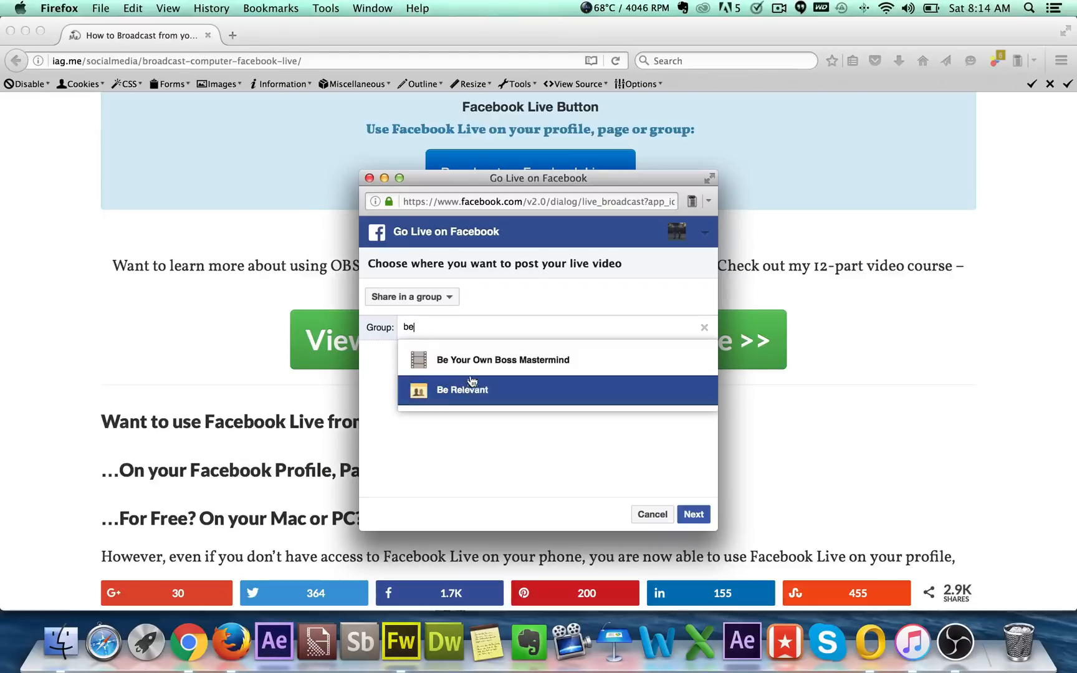
click(501, 359)
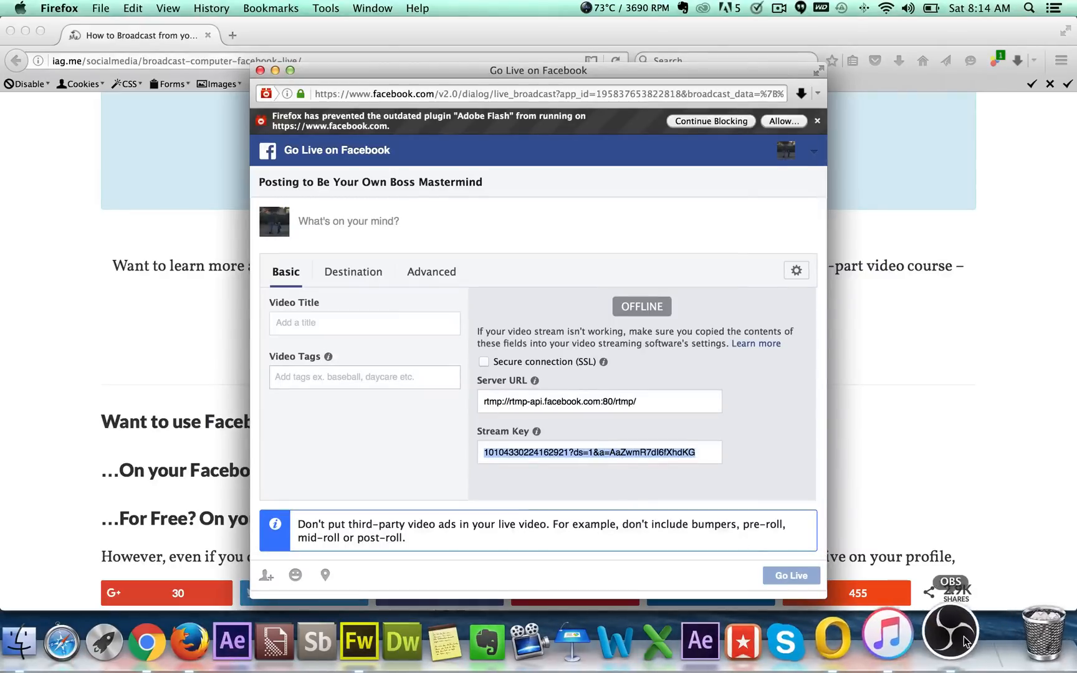
Step: Paste the group broadcast's stream key into OBS stream settings, save, and start streaming
click(948, 642)
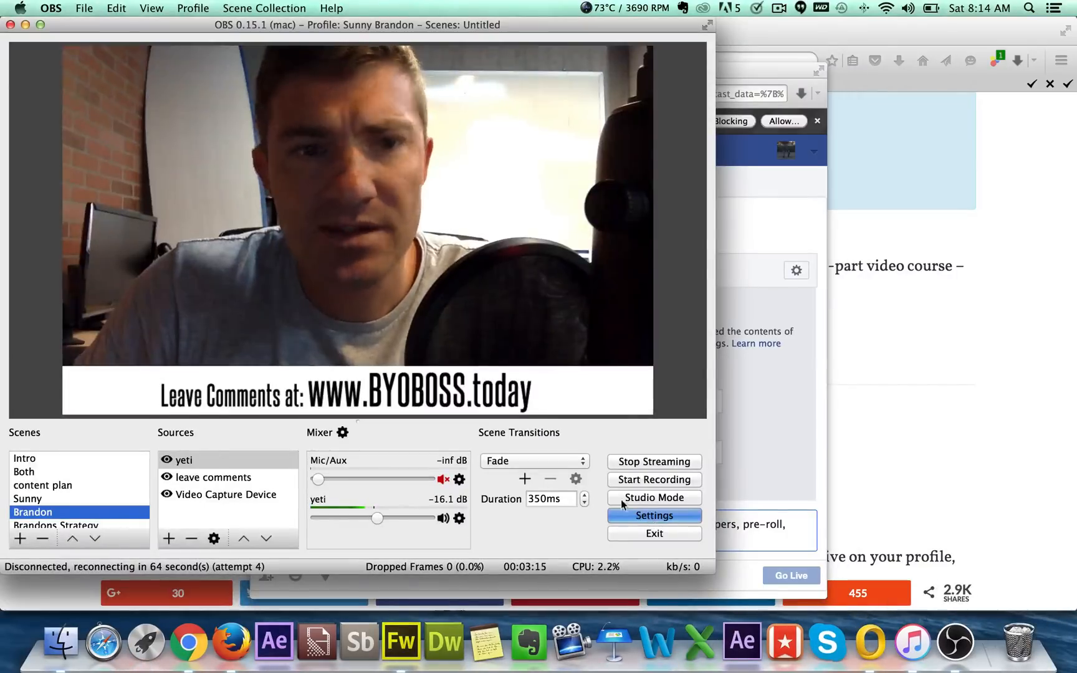
click(654, 515)
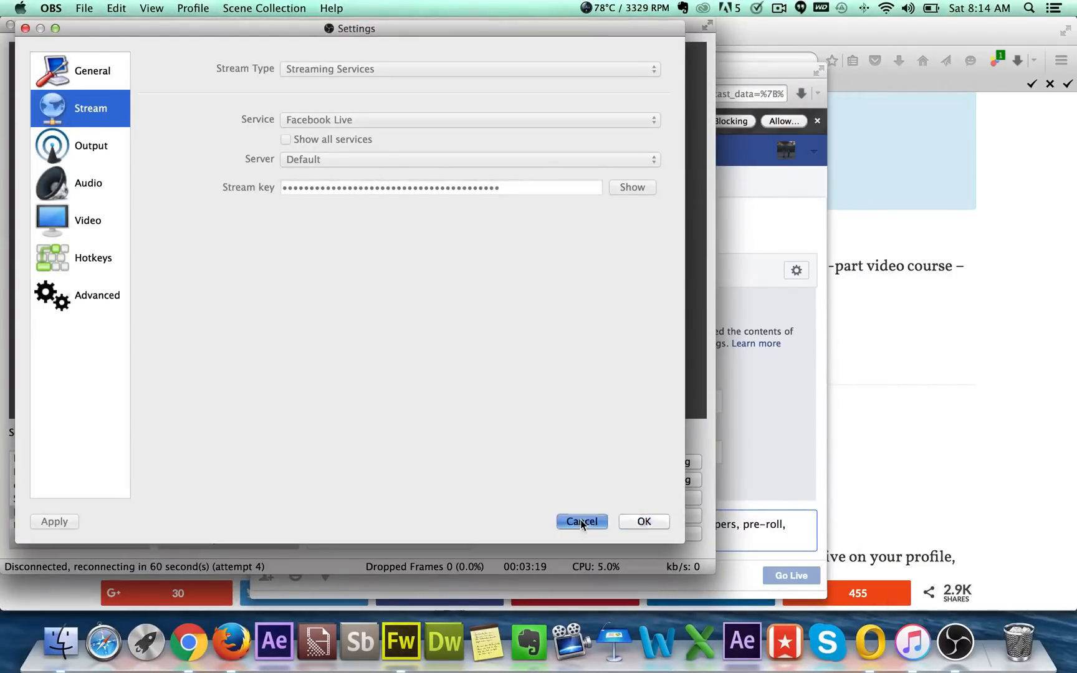
click(581, 521)
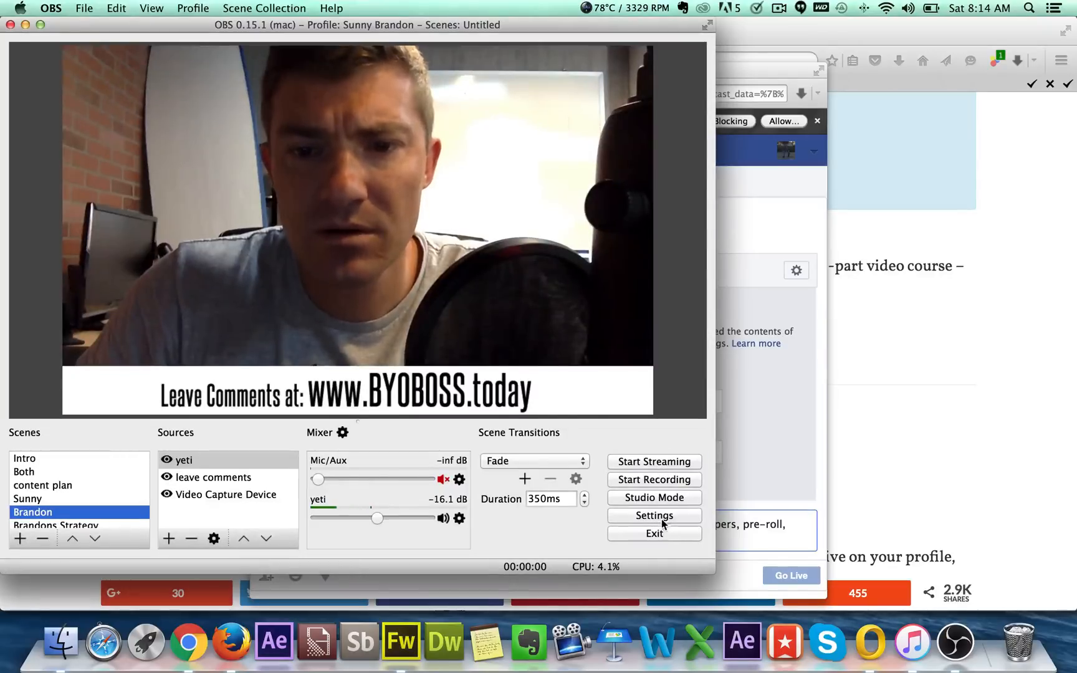
click(653, 515)
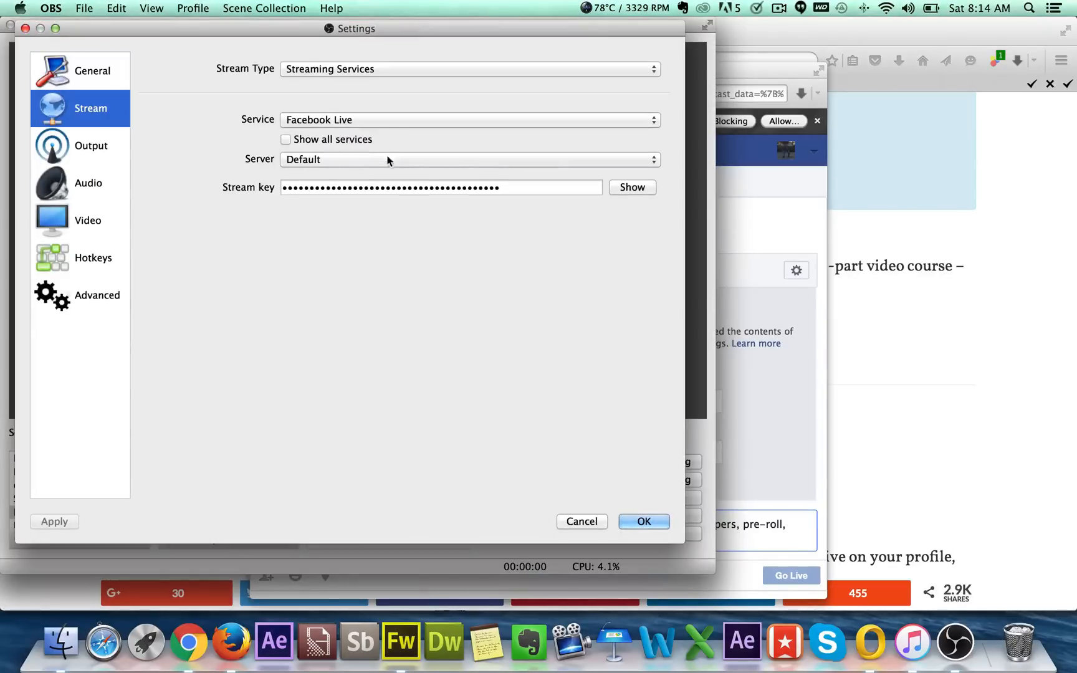
click(439, 187)
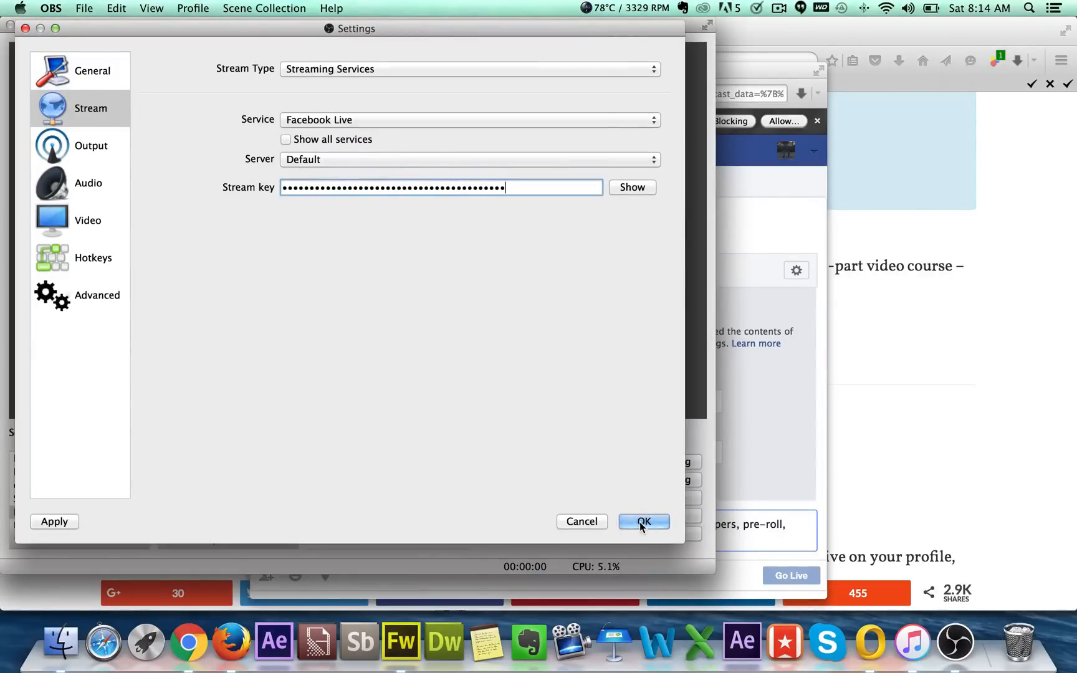
click(642, 521)
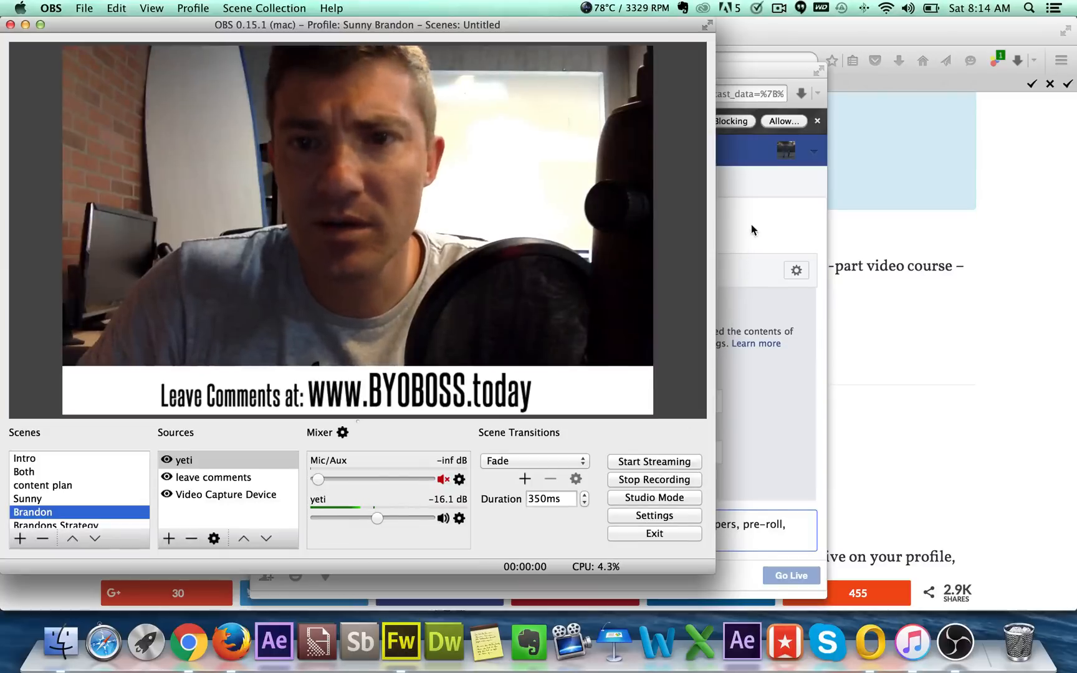
click(654, 460)
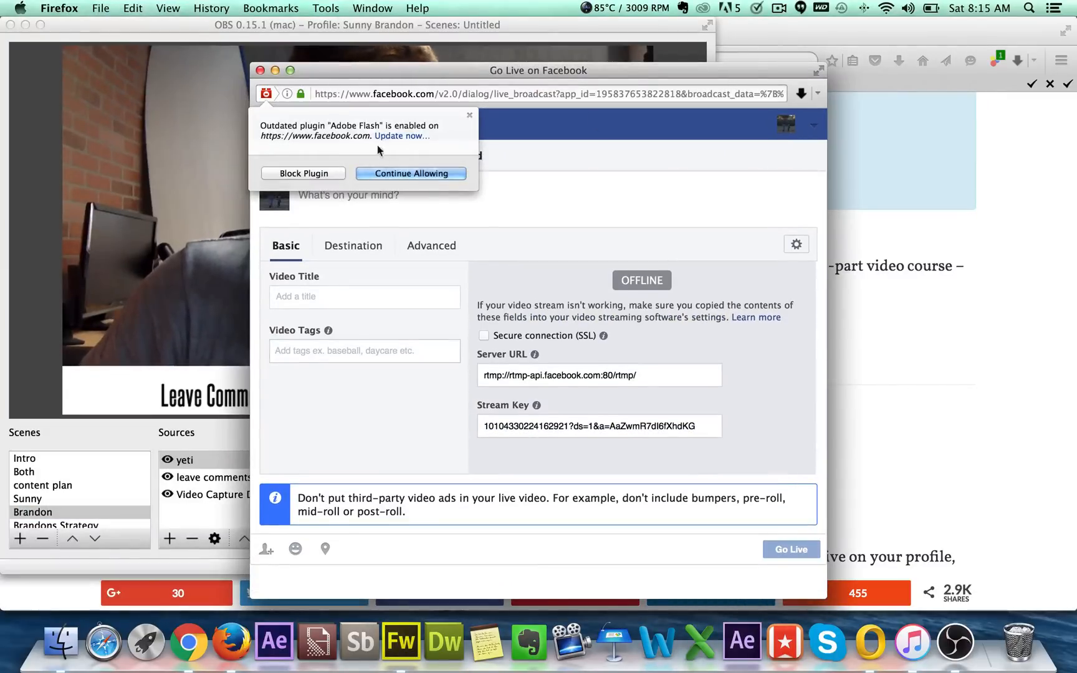
Step: Keep Adobe Flash allowed so the group's Go Live dialog shows the webcam preview
click(410, 173)
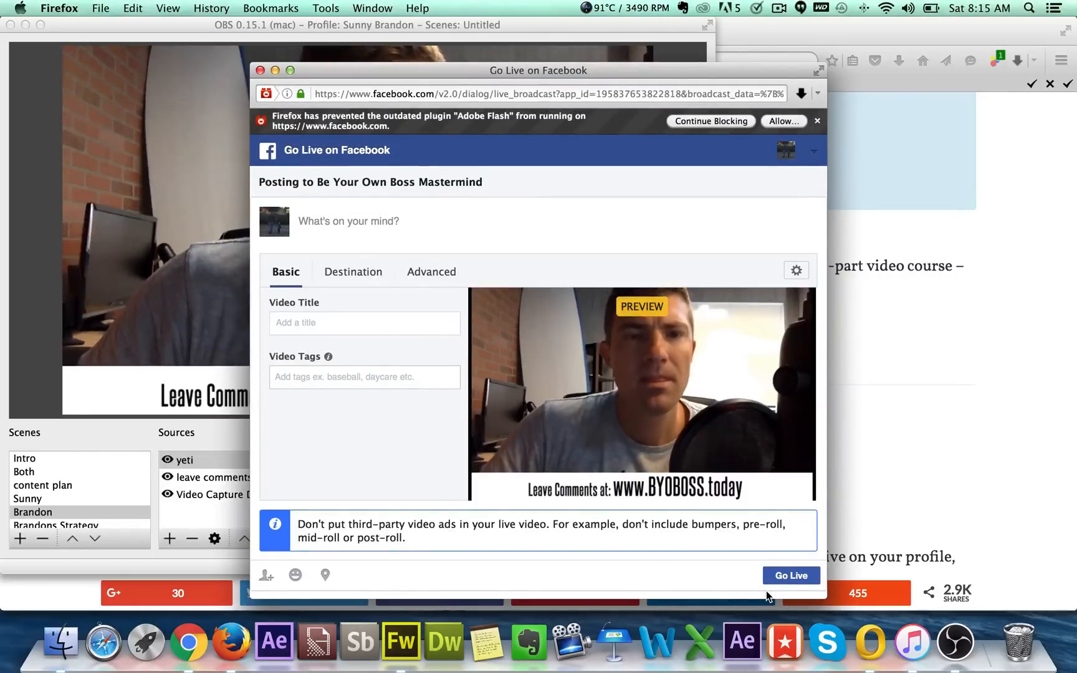
mouse_move(726, 425)
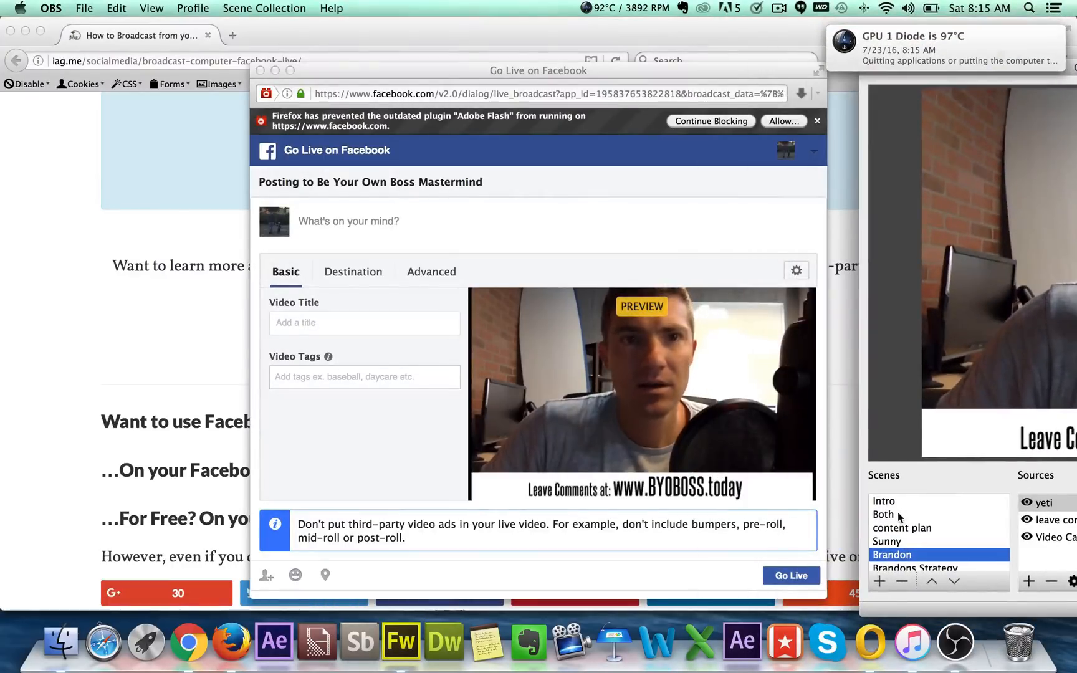
Step: Switch through the Both, content plan and Sunny scenes, then choose Exit
click(884, 514)
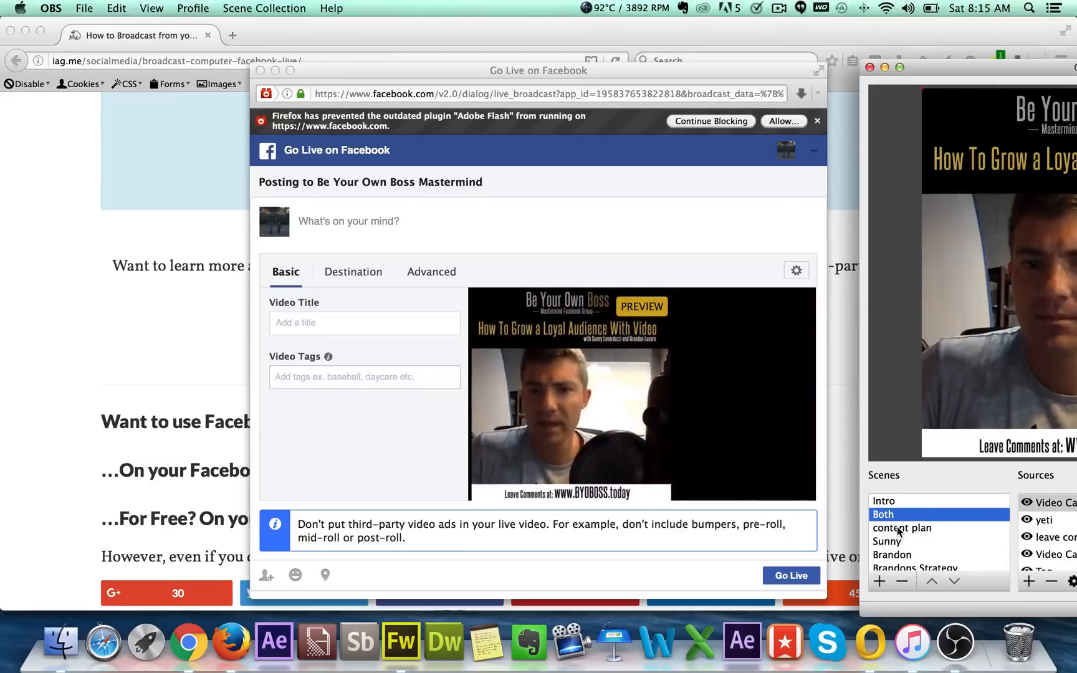
click(903, 528)
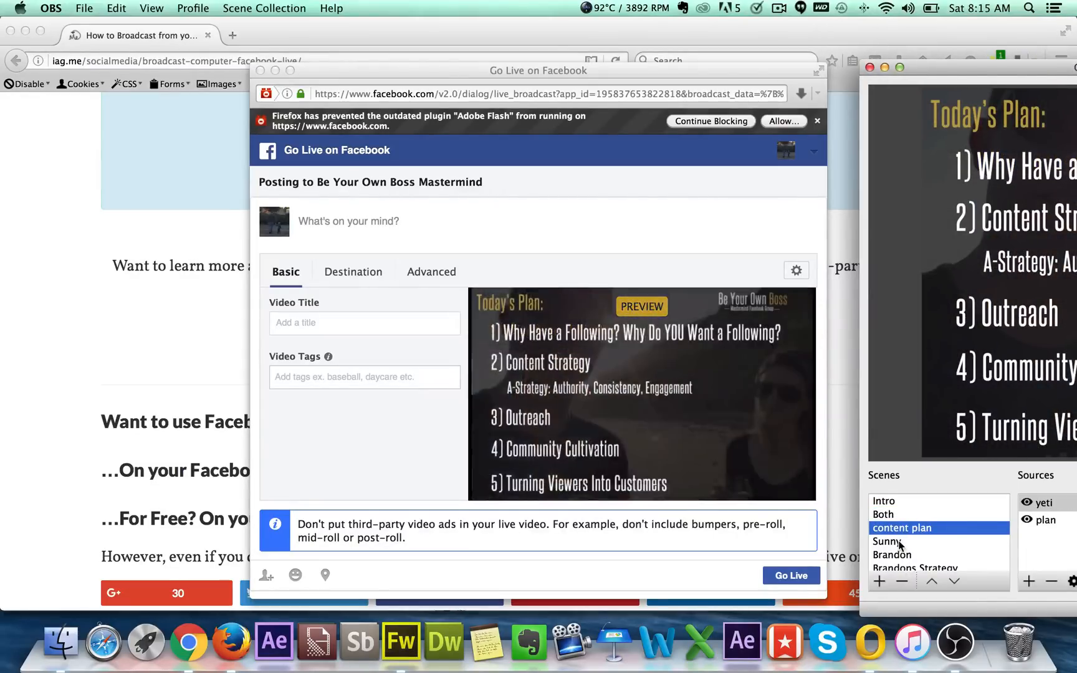
click(886, 541)
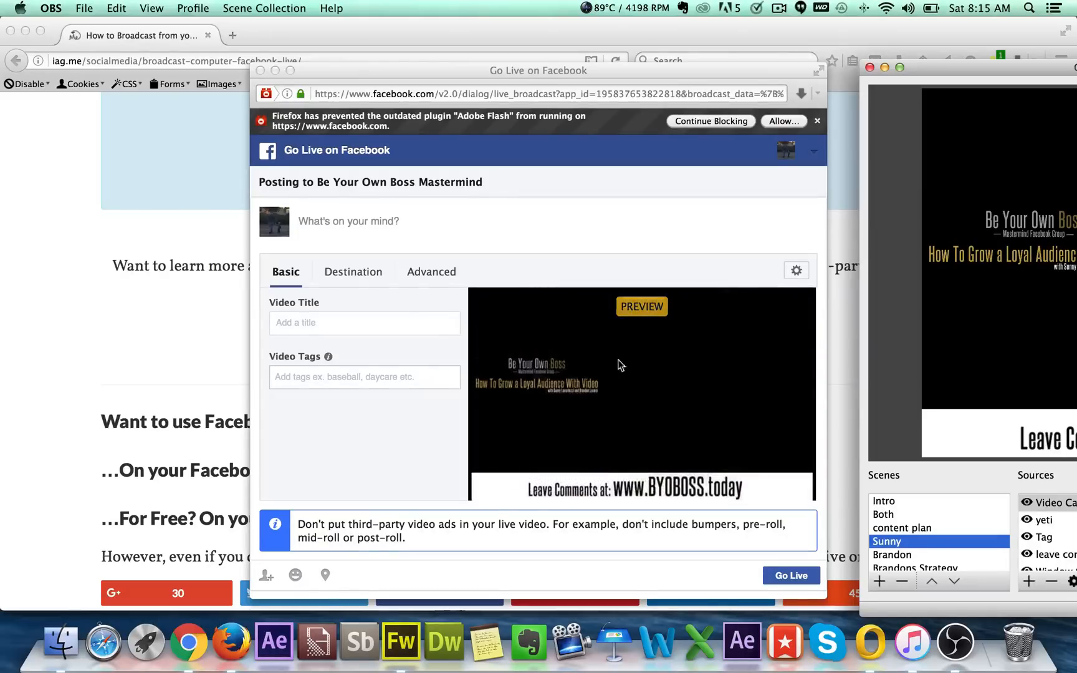
click(870, 67)
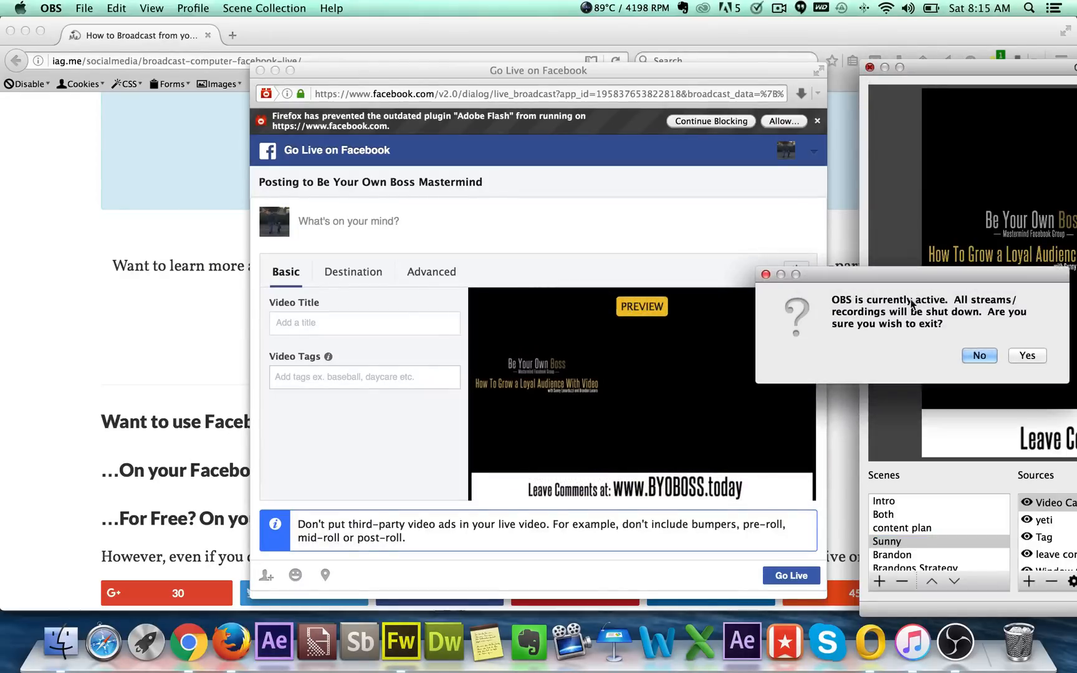
Step: Decline exiting OBS, then leave the Go Live page, discarding the unposted group video
click(978, 355)
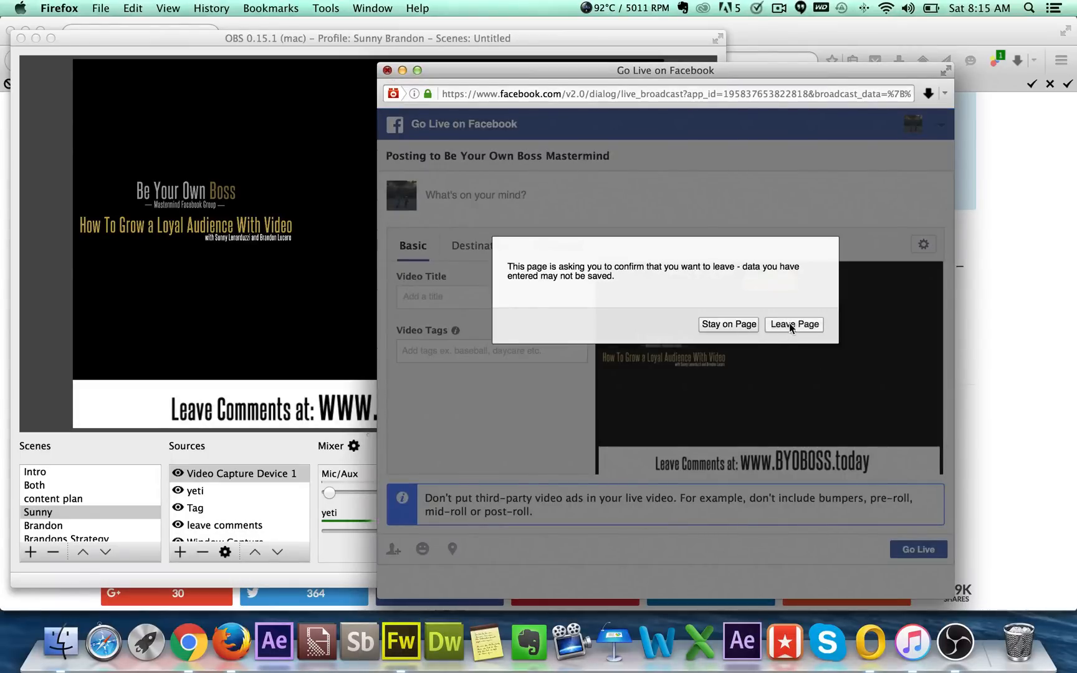
click(794, 324)
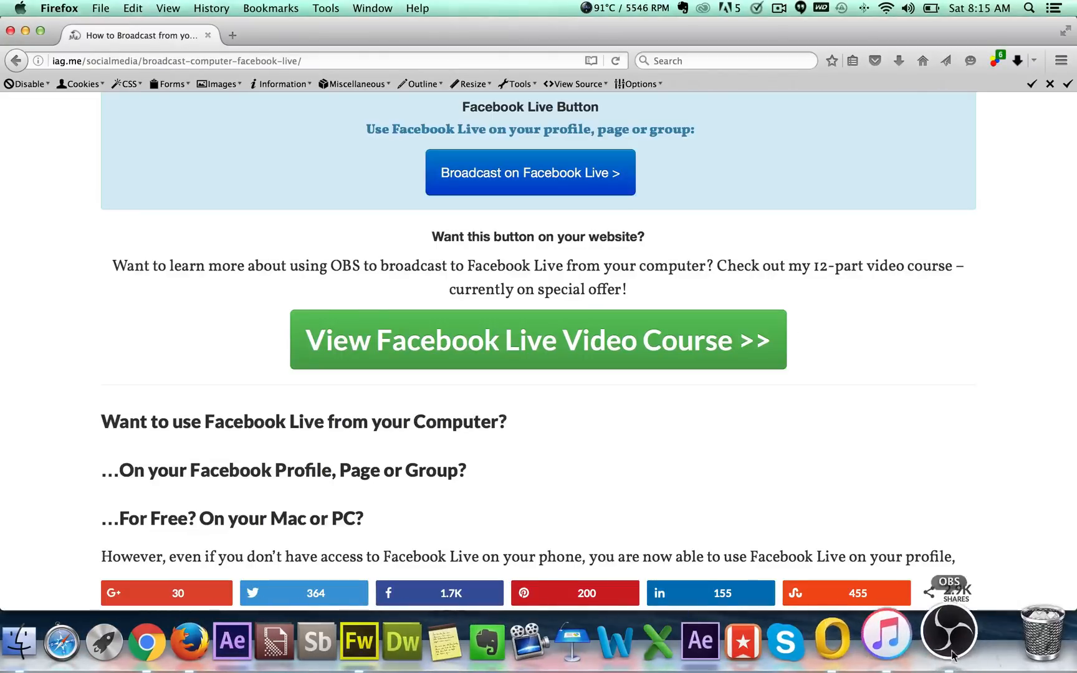